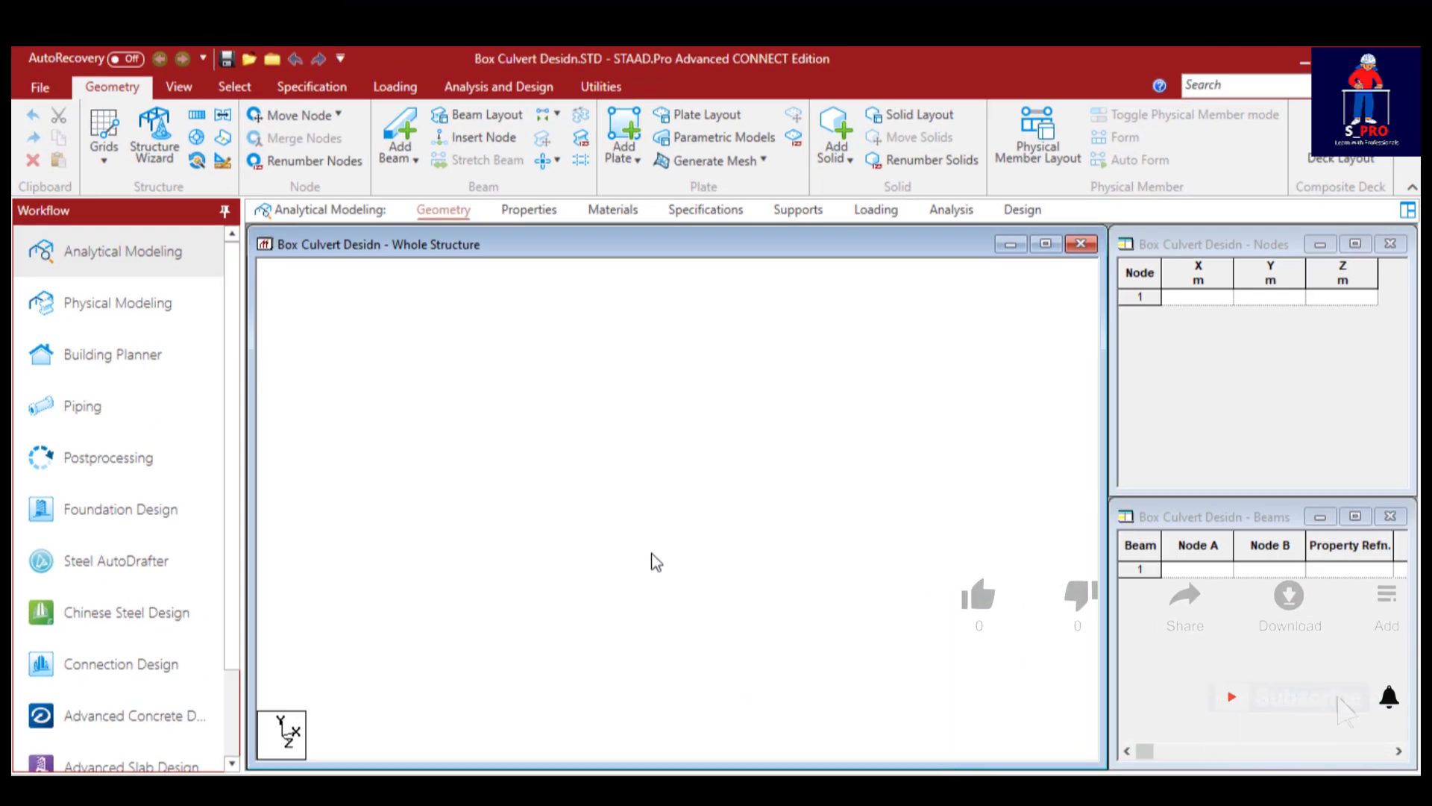
# Enter node 1 at 0, 0, 0 in the Nodes table and bring up the selection commands
pyautogui.click(1186, 297)
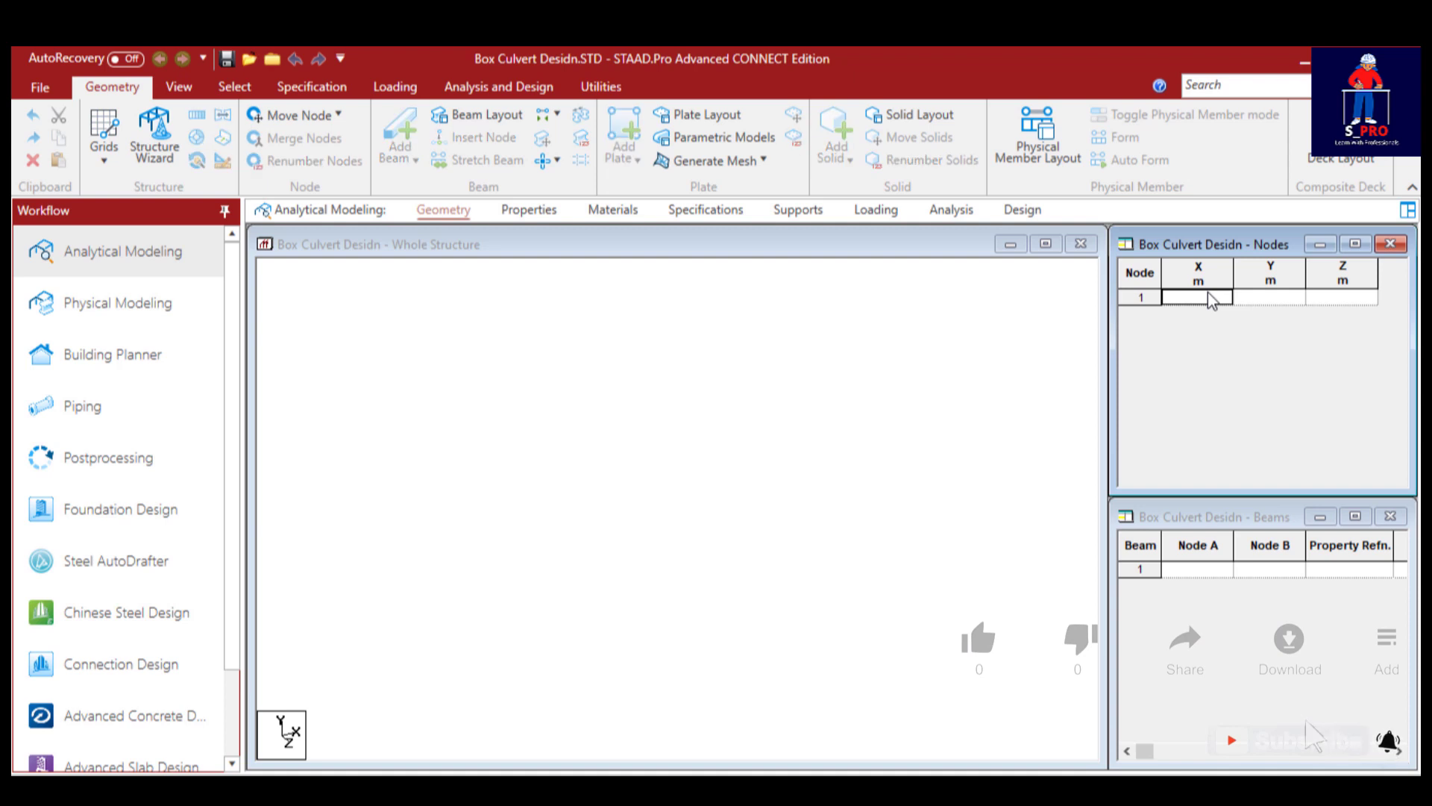
pyautogui.moveTo(1019, 665)
pyautogui.write('0.000')
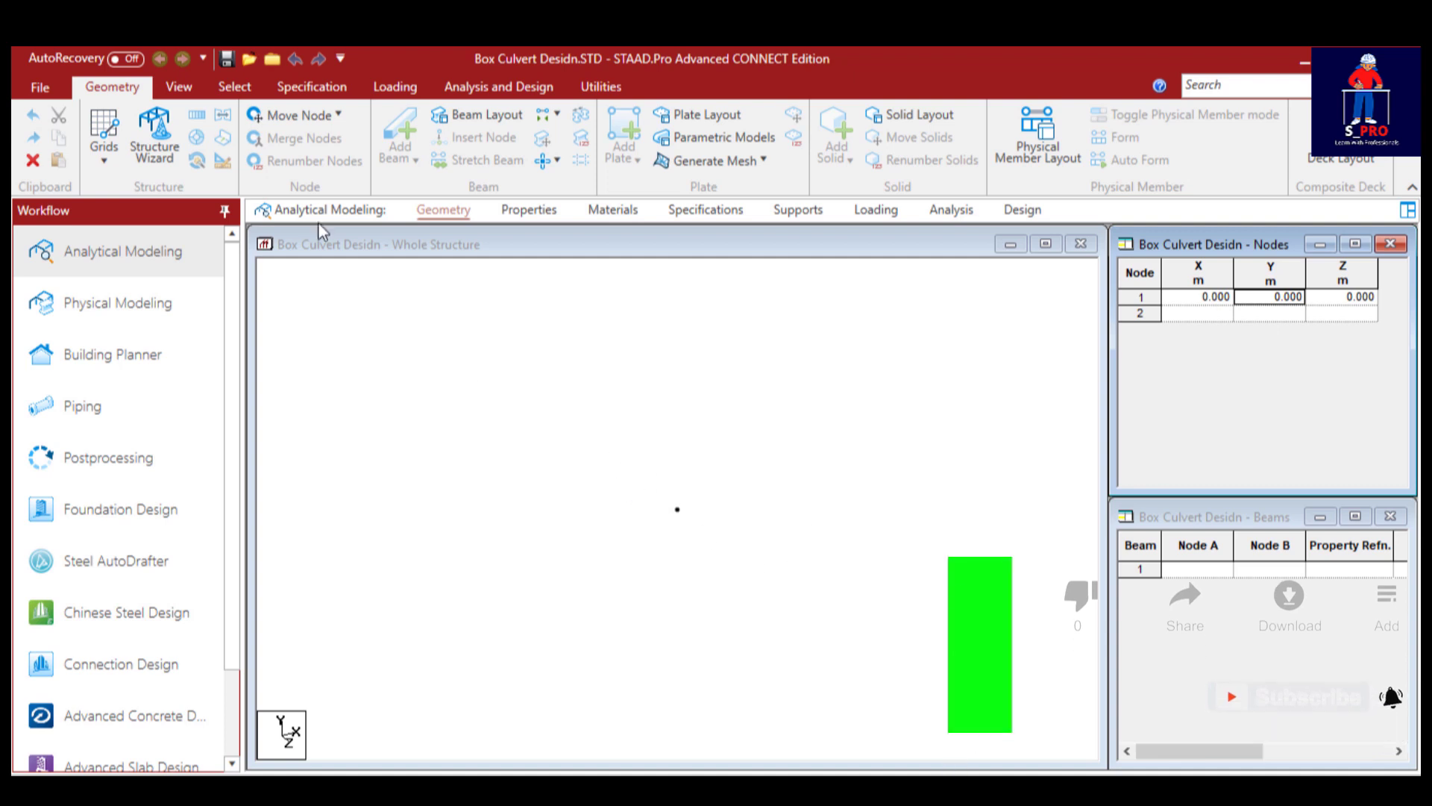
pyautogui.click(177, 86)
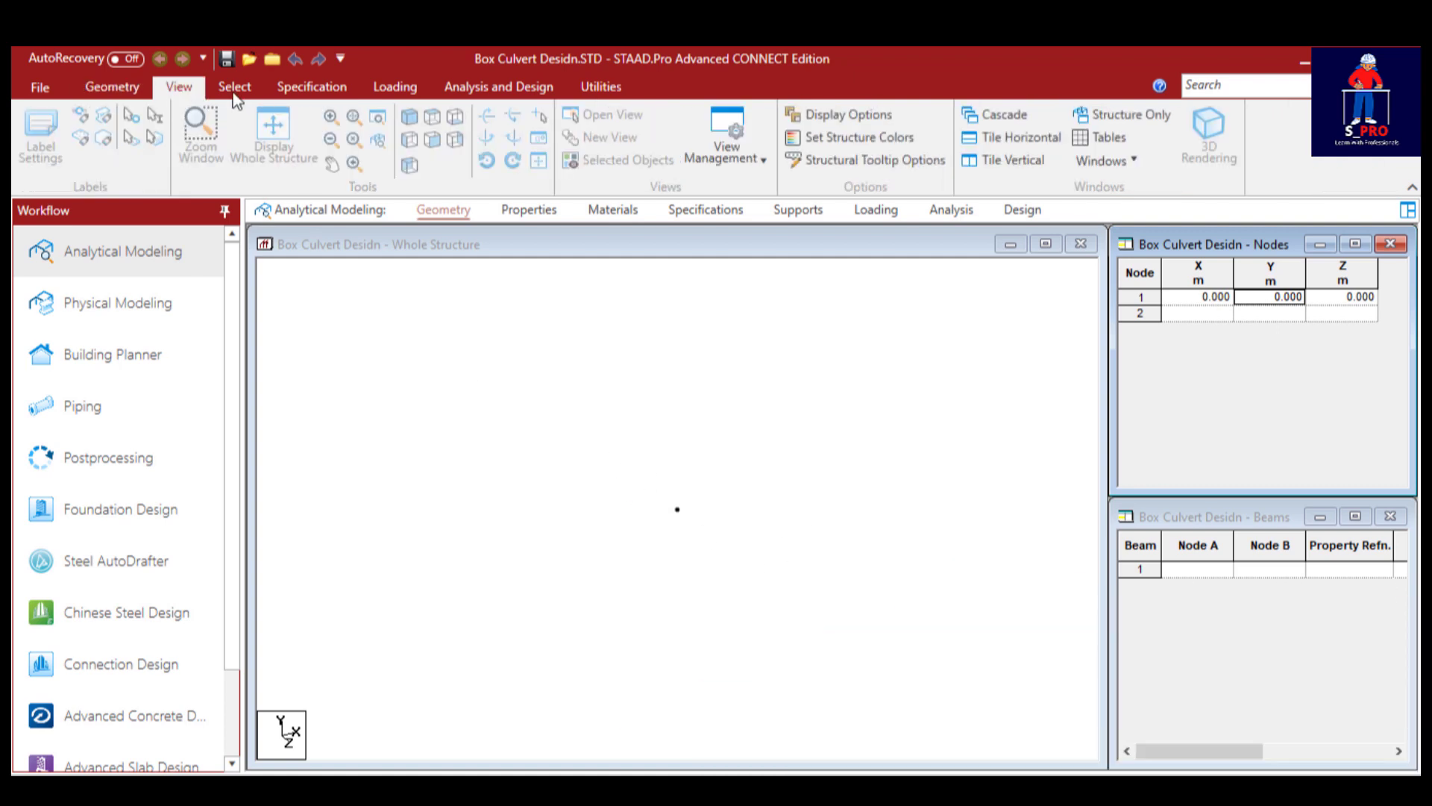
pyautogui.moveTo(245, 91)
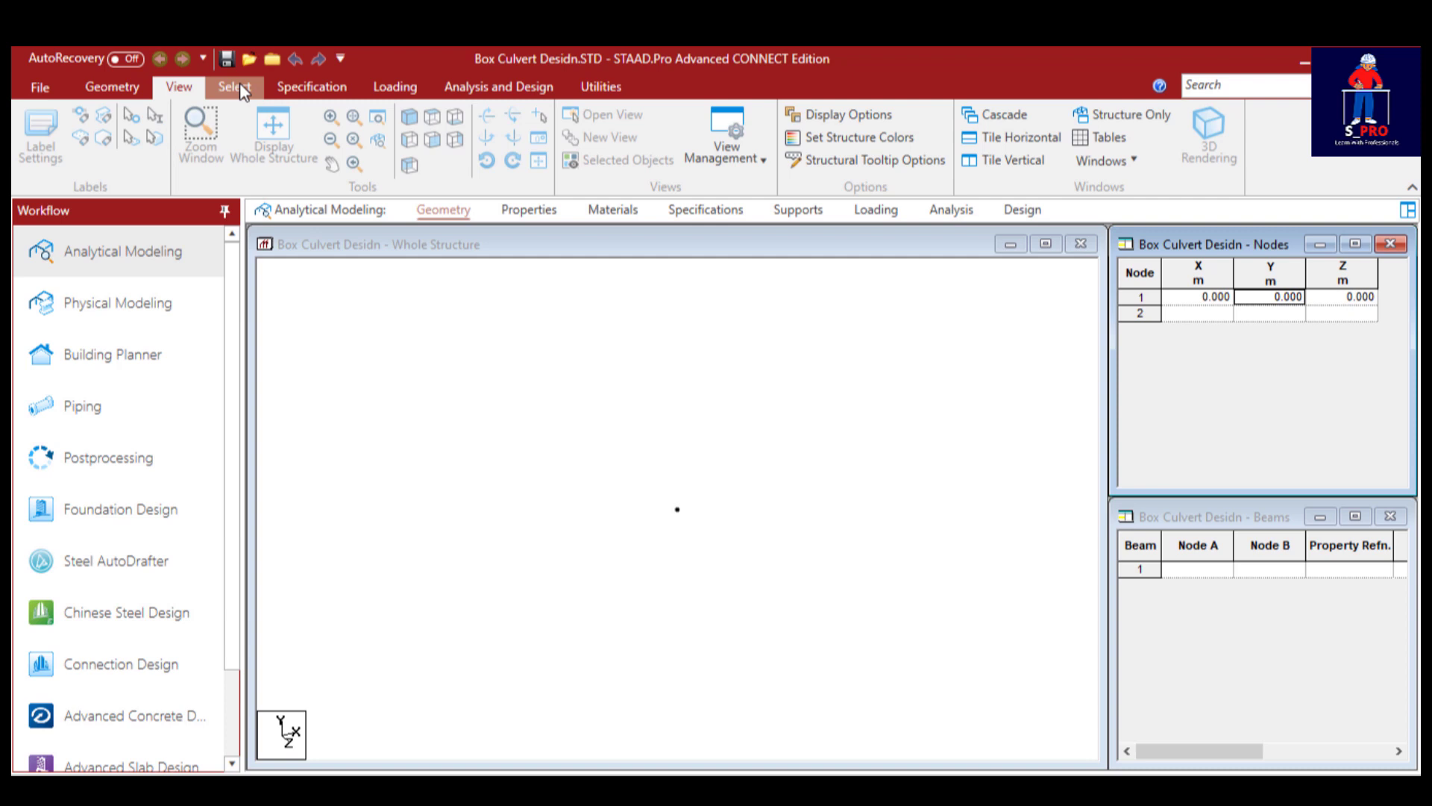
pyautogui.click(233, 86)
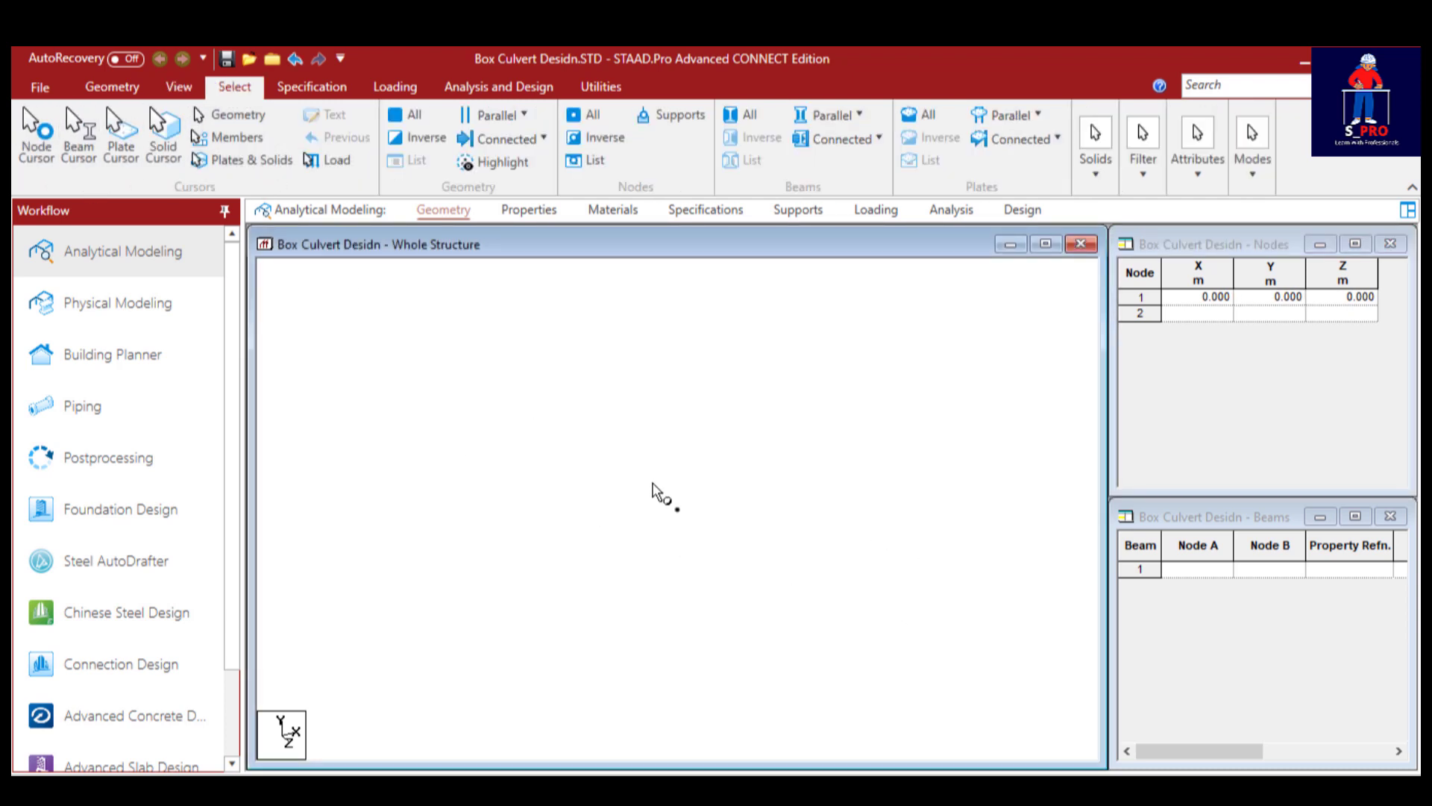
# Copy node 1 up 1.1 m in Y, then copy both nodes 6 m along X
pyautogui.click(677, 509)
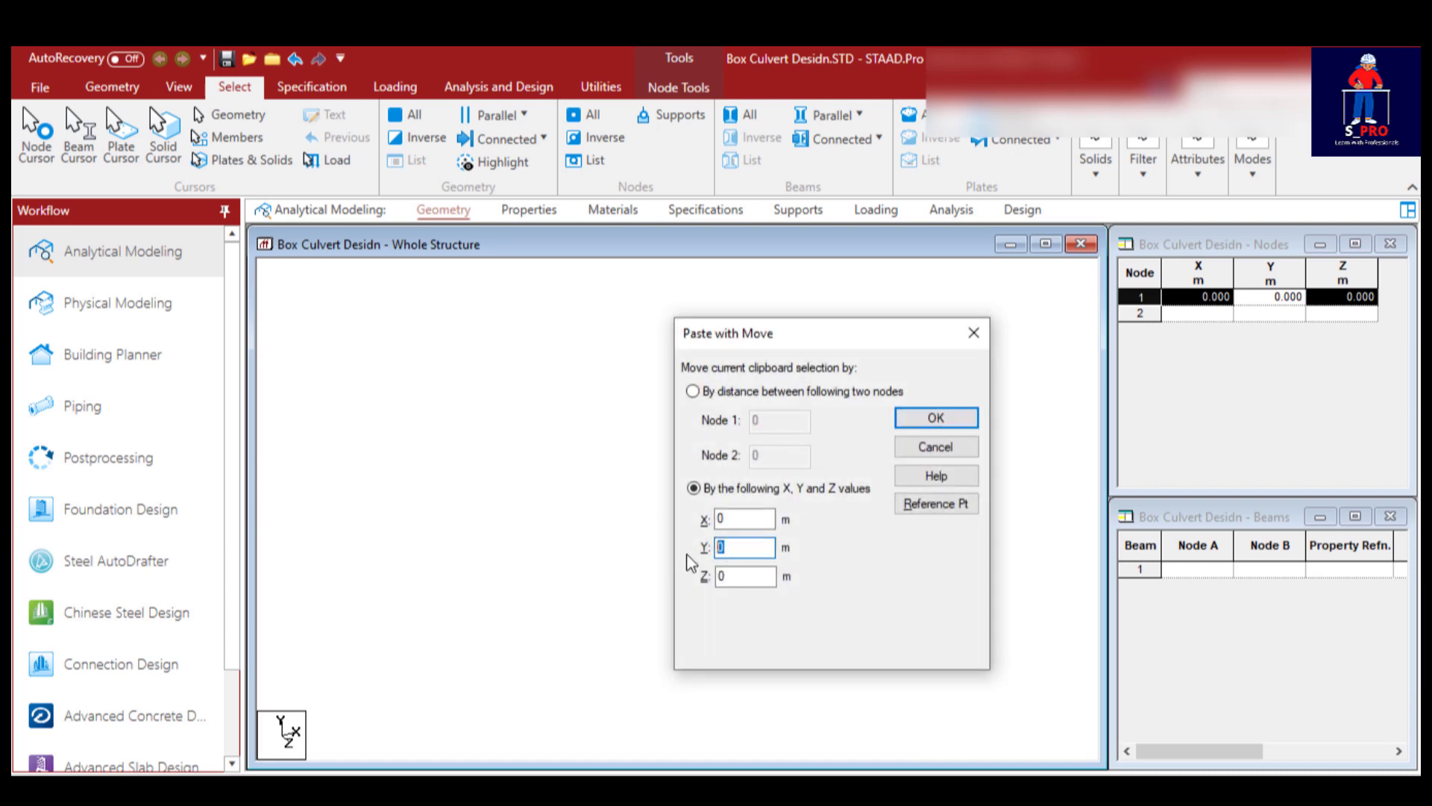
pyautogui.write('1.1')
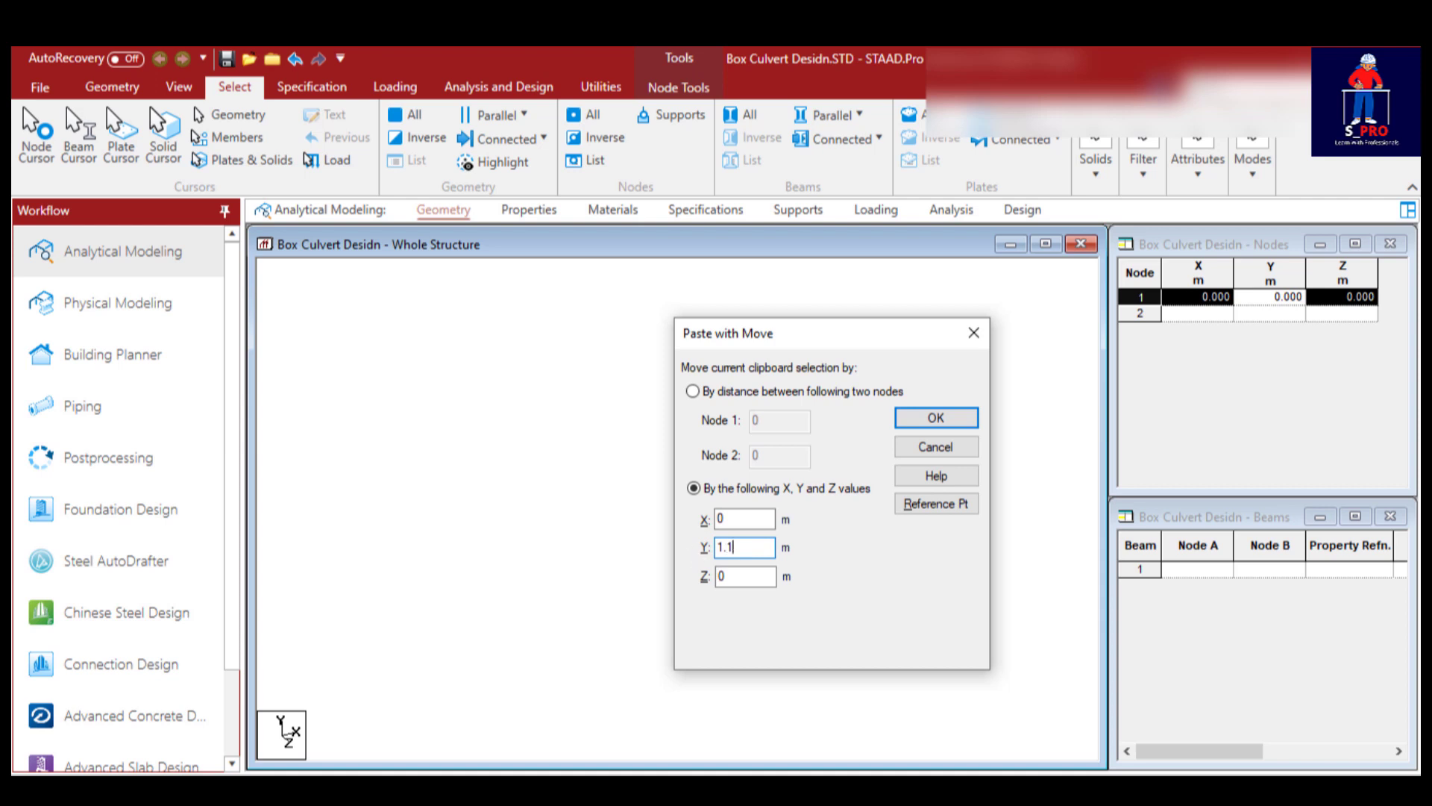
pyautogui.click(937, 417)
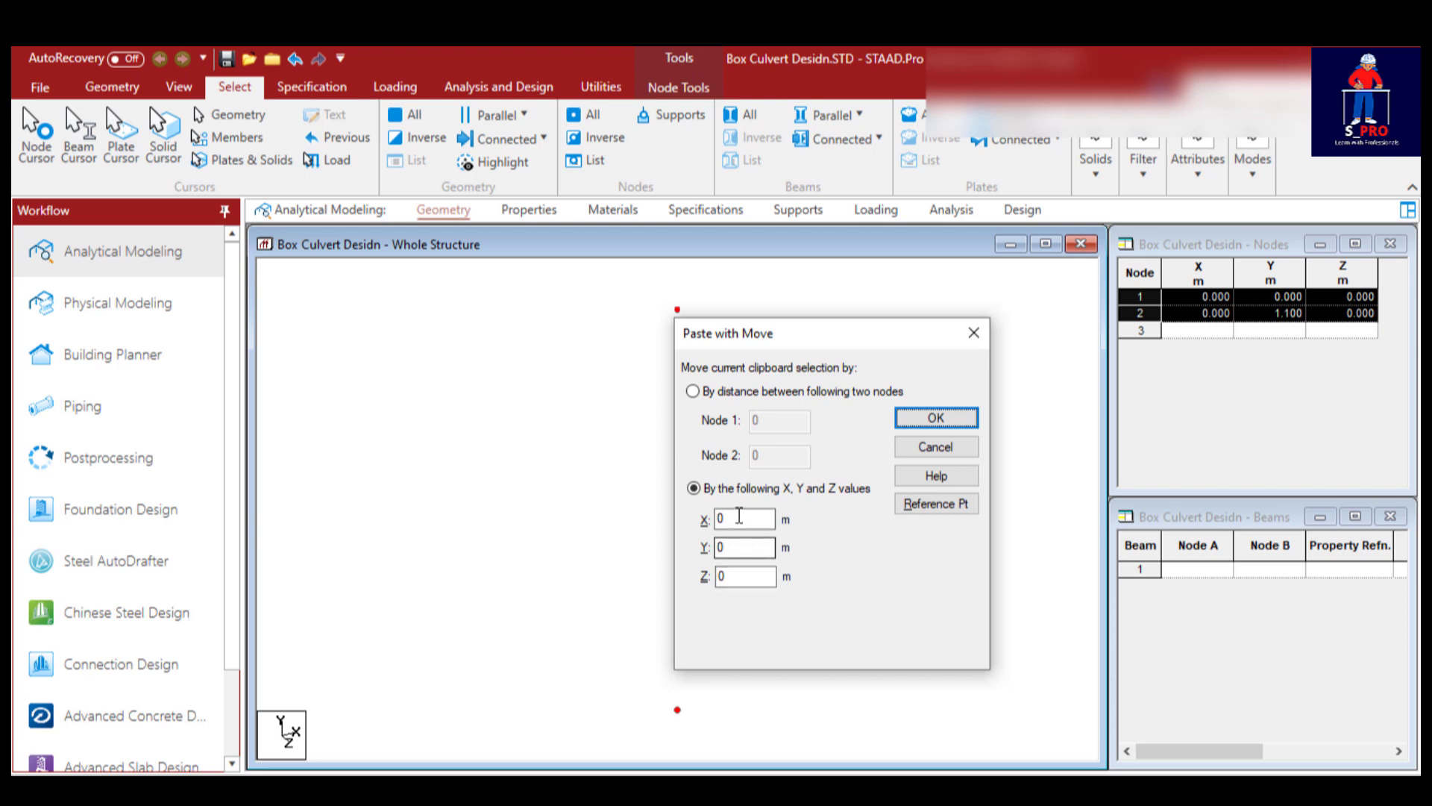
pyautogui.click(735, 519)
pyautogui.write('6')
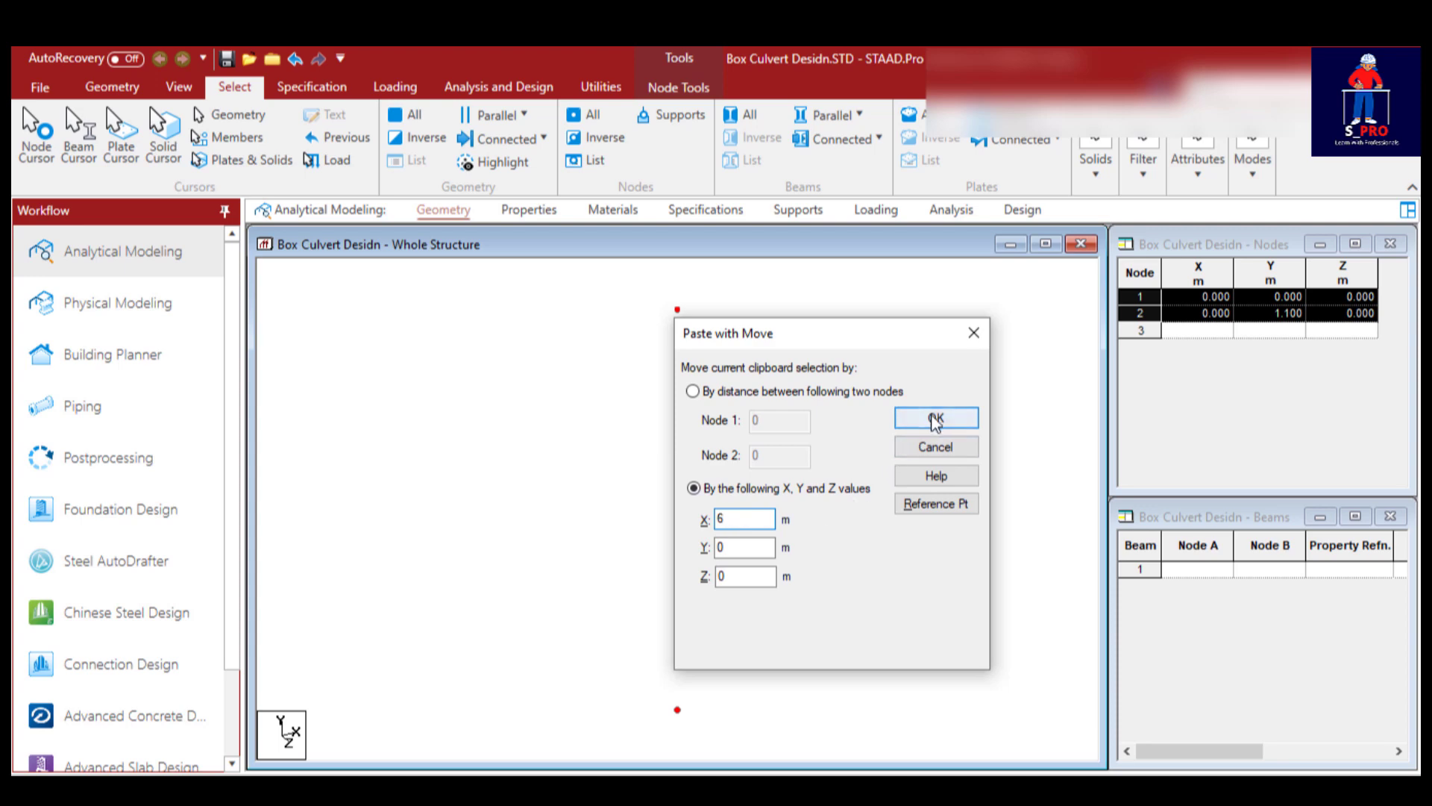
pyautogui.click(935, 418)
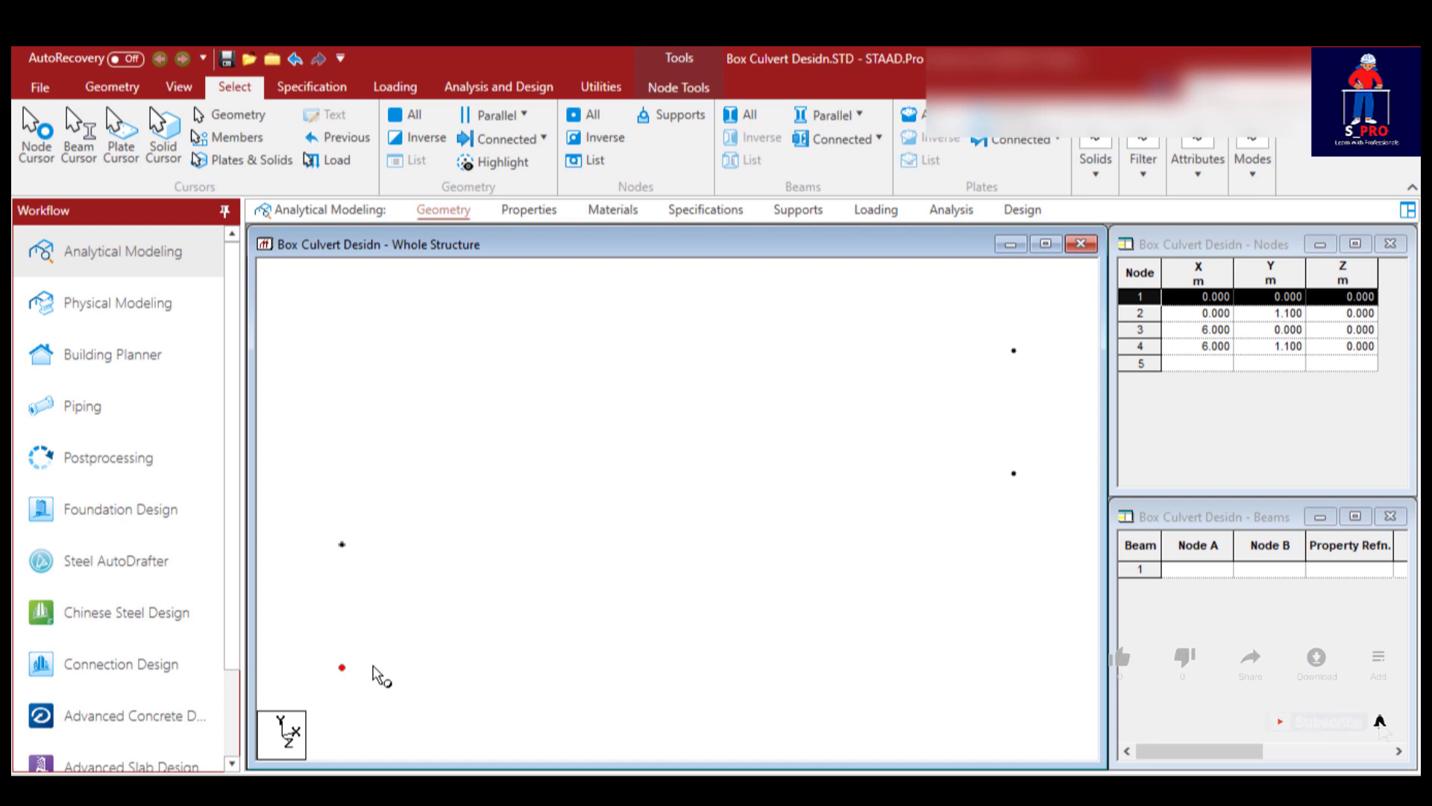
# Copy the bottom nodes 1 and 3 by 1.5 m along Z
pyautogui.click(1011, 473)
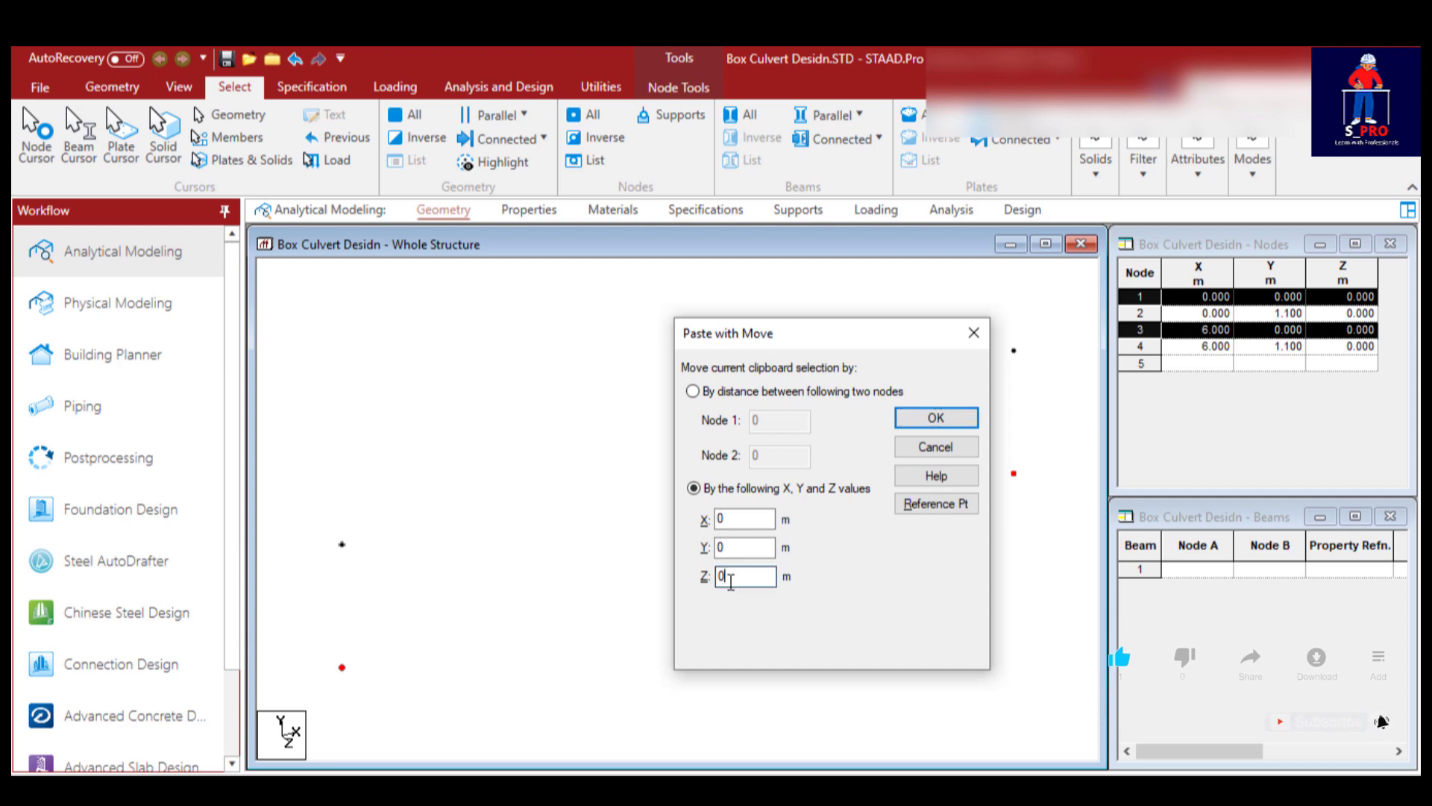
pyautogui.write('1')
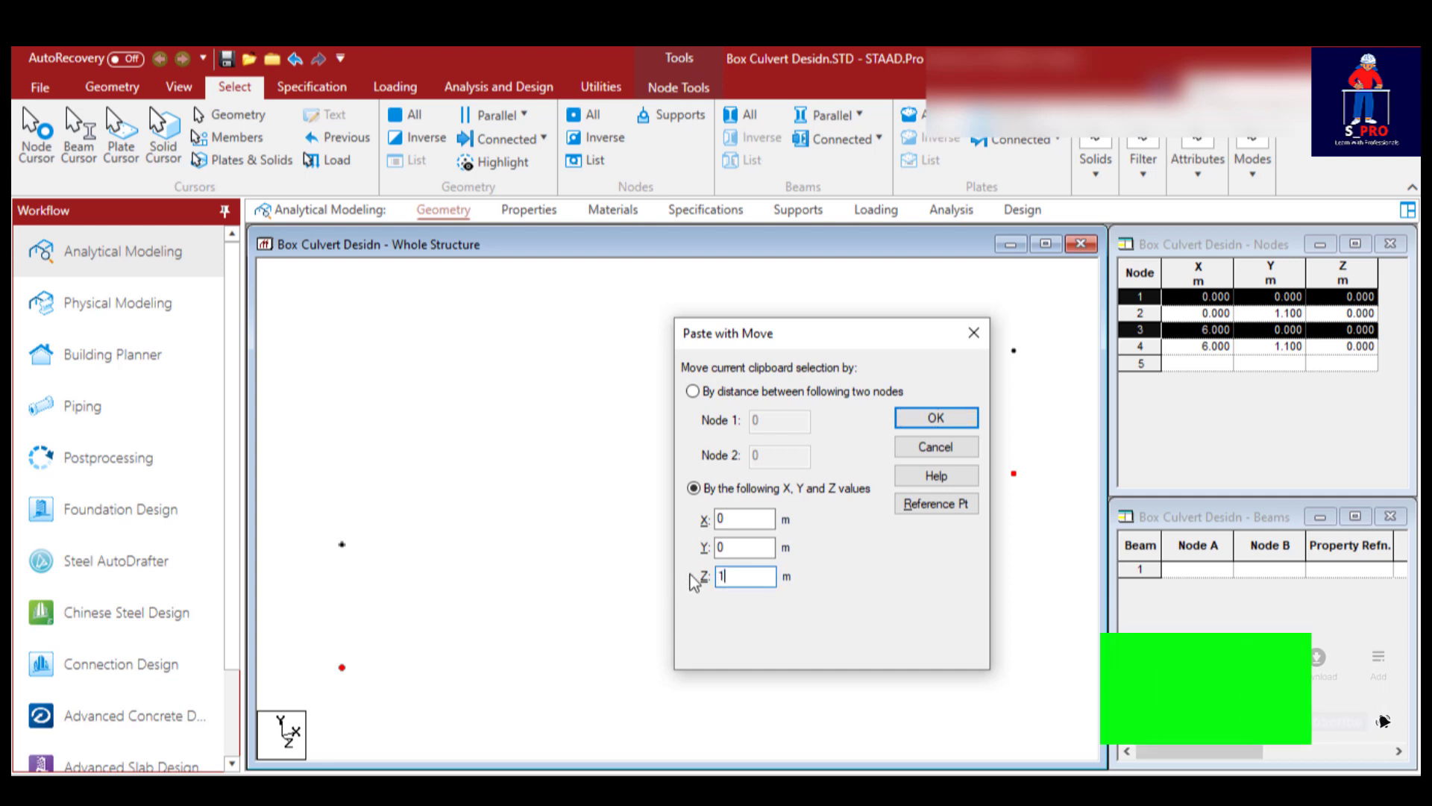
pyautogui.write('.5')
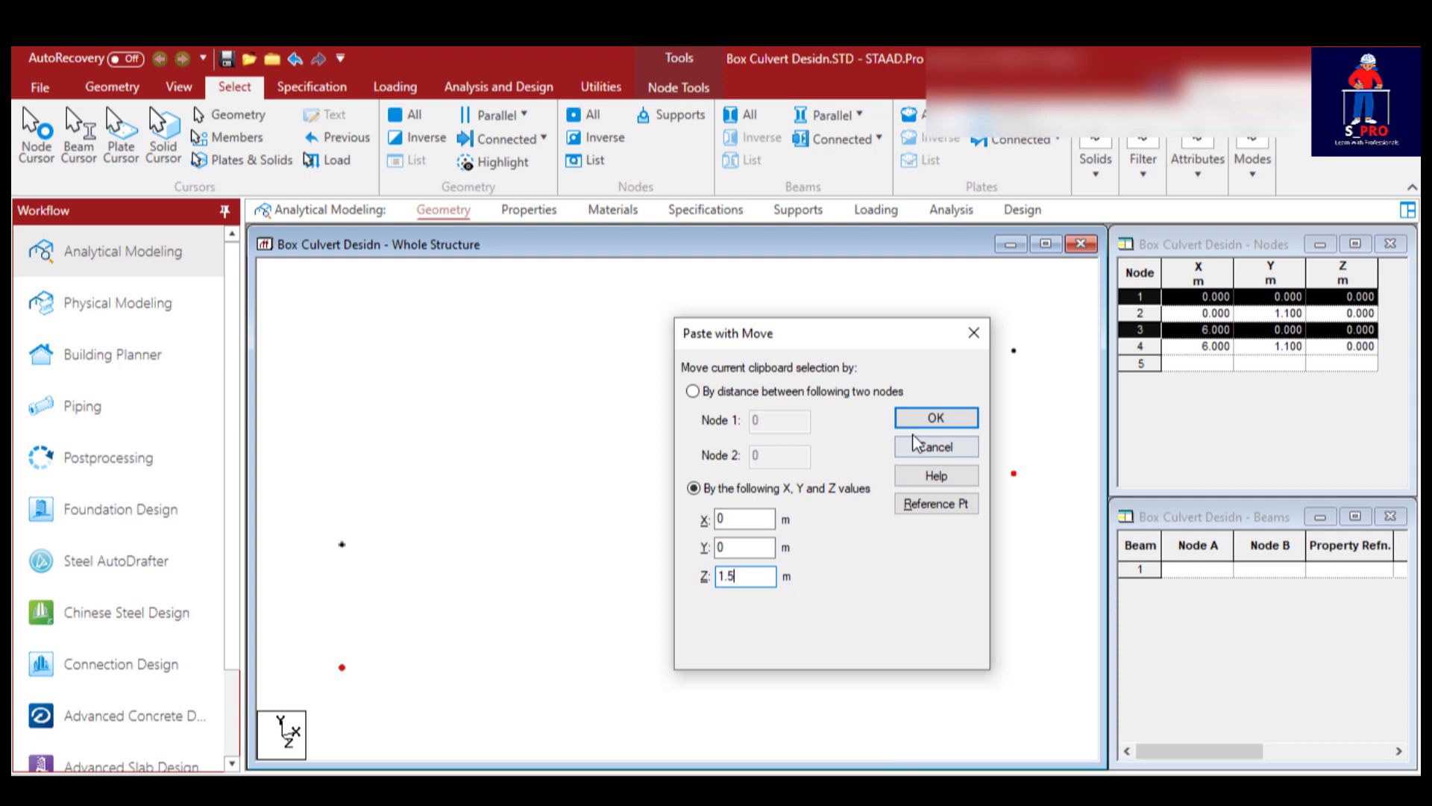
pyautogui.click(935, 417)
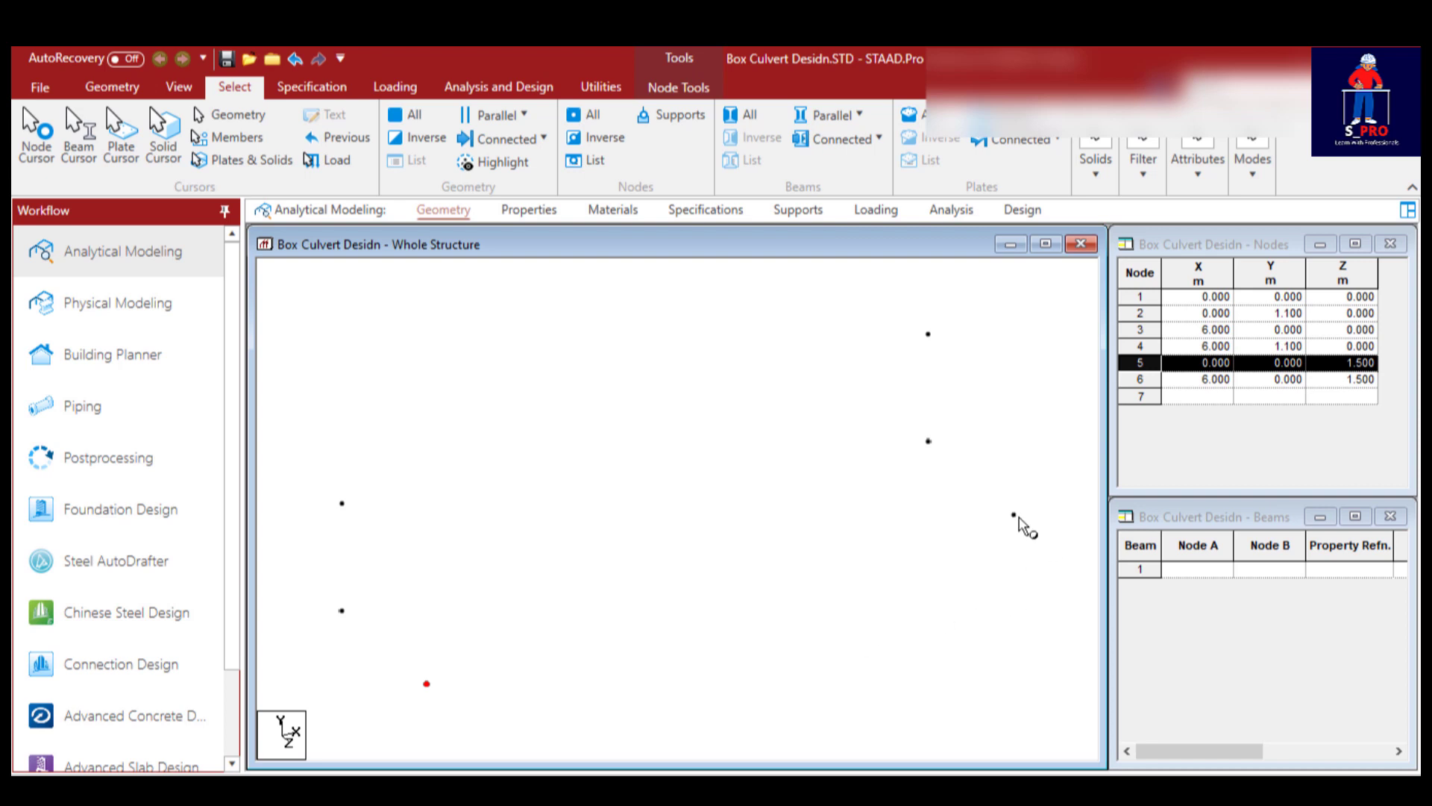
# Copy the two new bottom nodes 1.1 m up in Y, completing eight corner nodes
pyautogui.click(1013, 515)
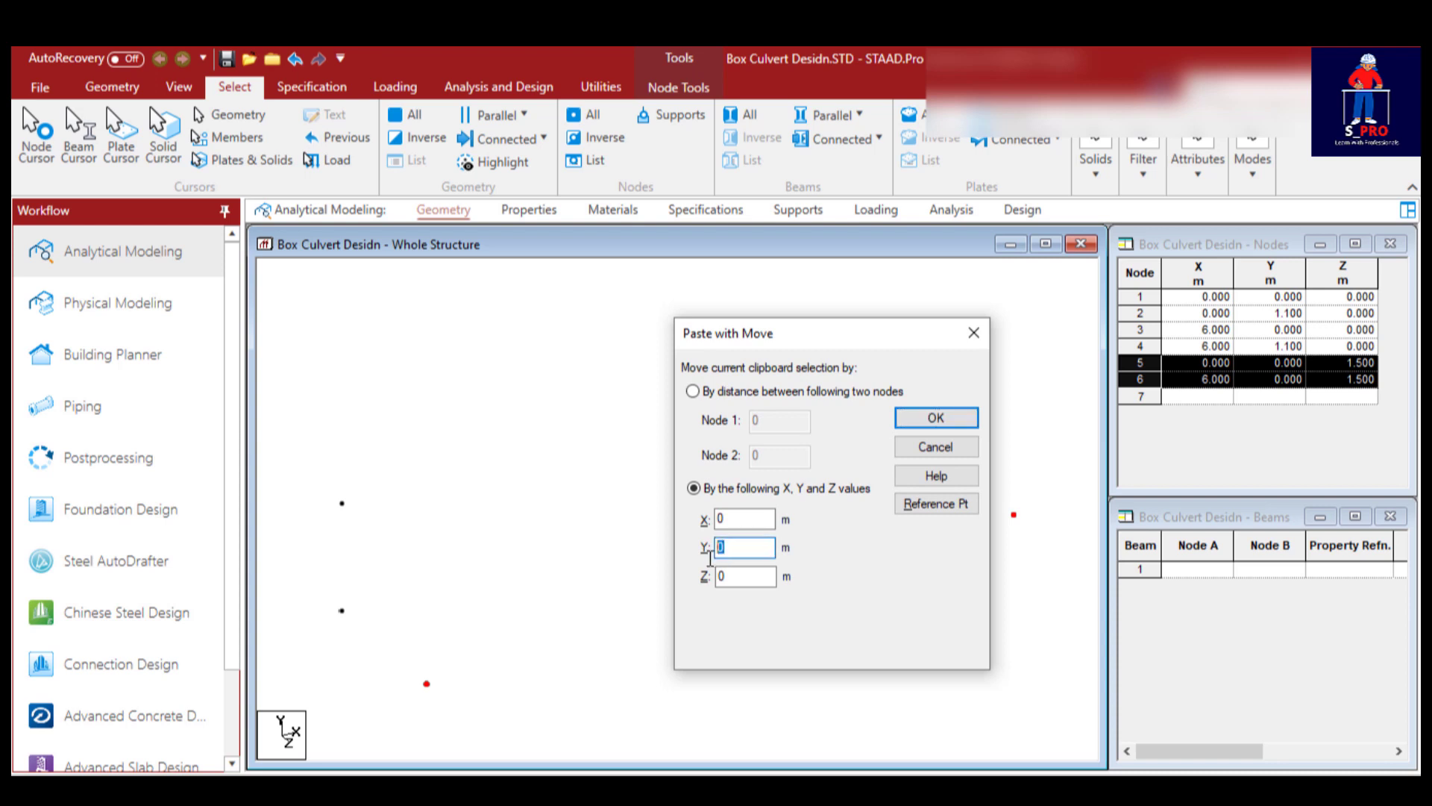
pyautogui.write('1')
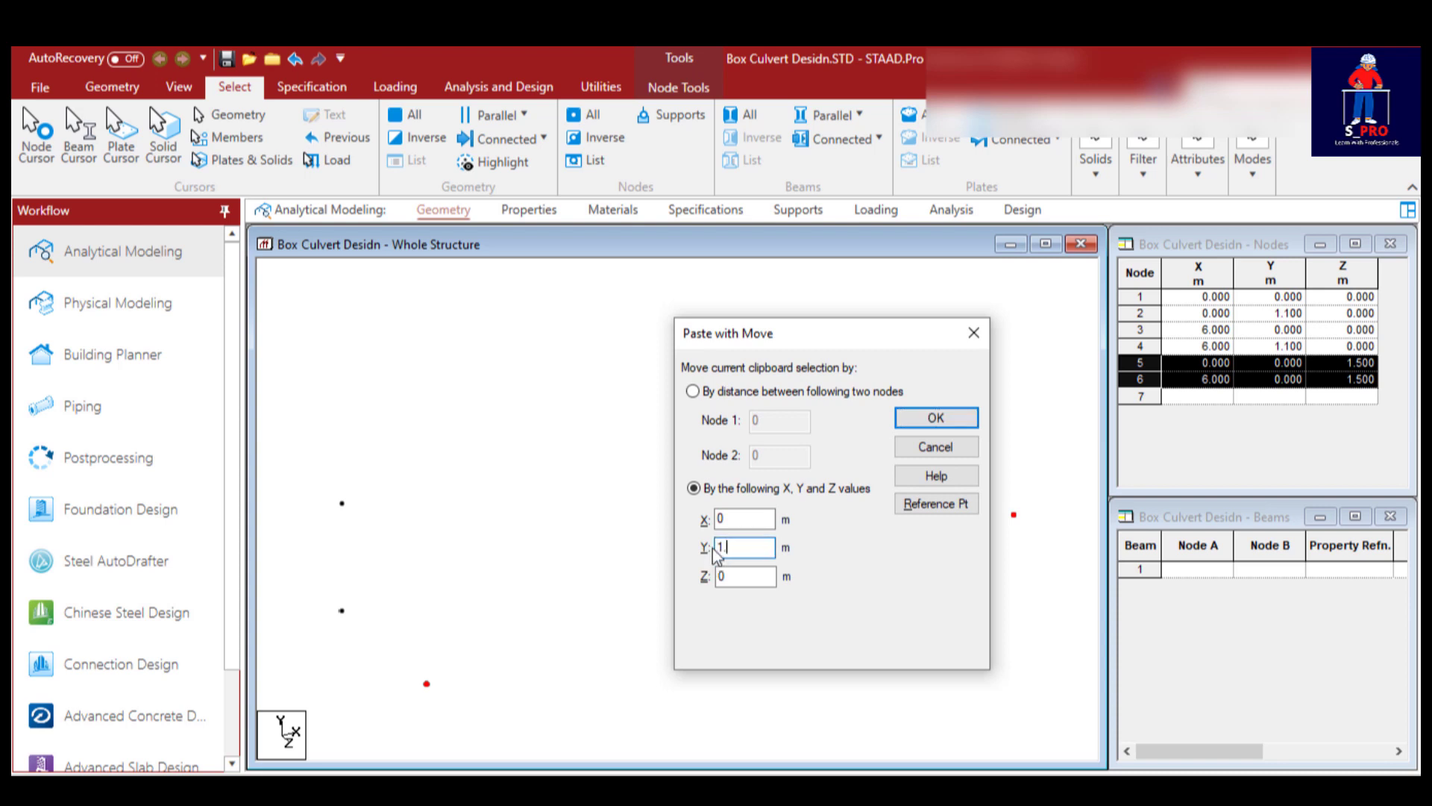
pyautogui.write('.1')
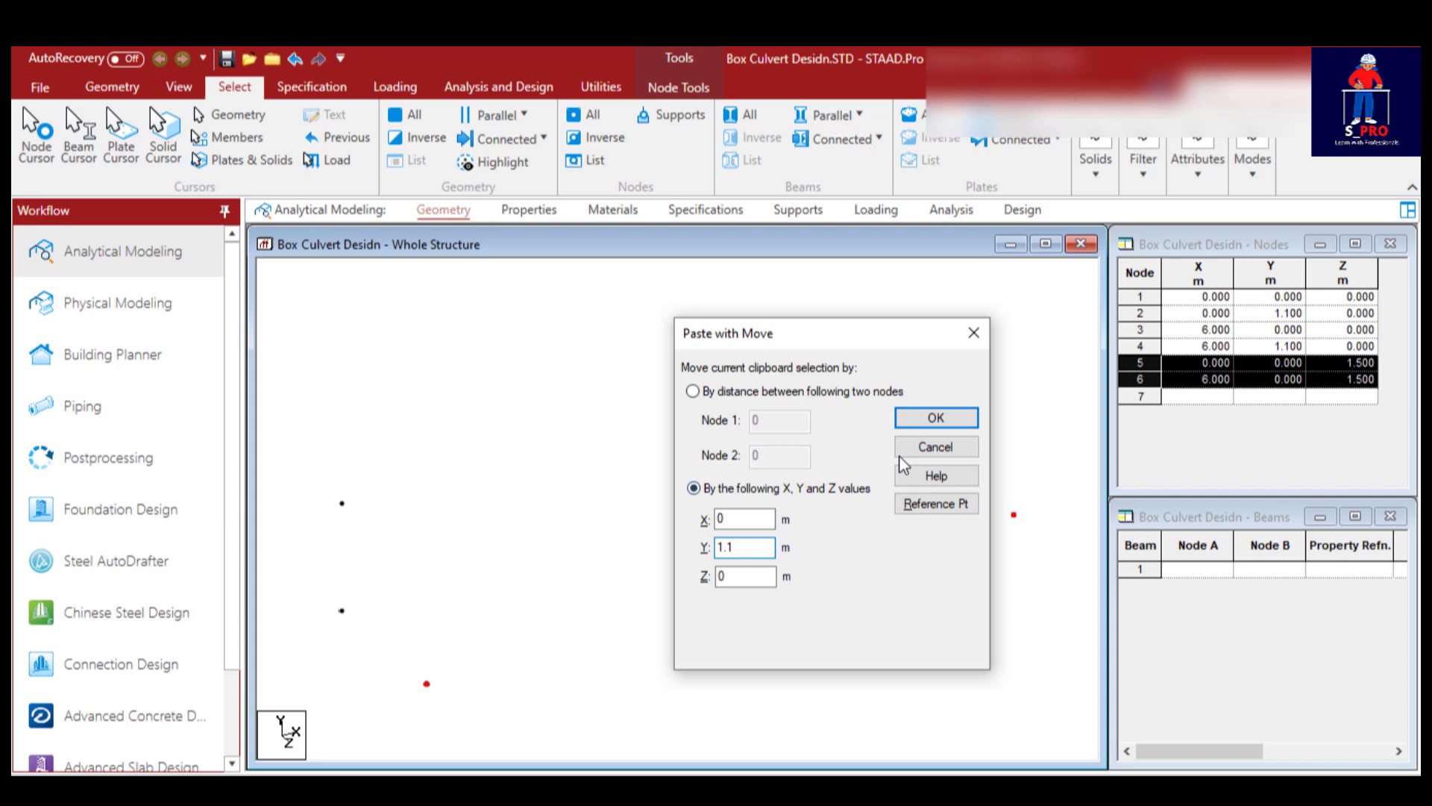
pyautogui.click(937, 418)
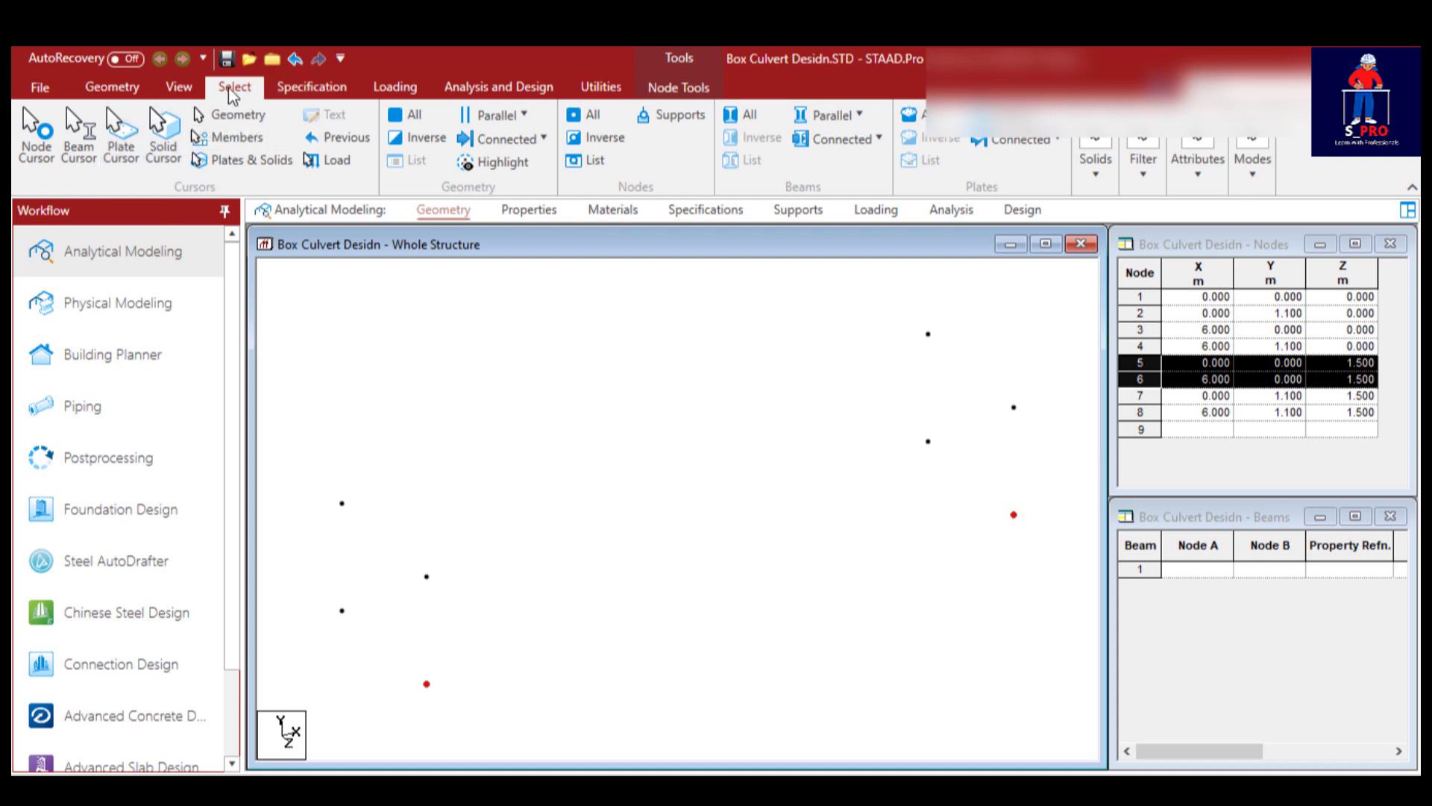
# Add plates across the corner nodes to form the walls and slabs of the box
pyautogui.click(112, 108)
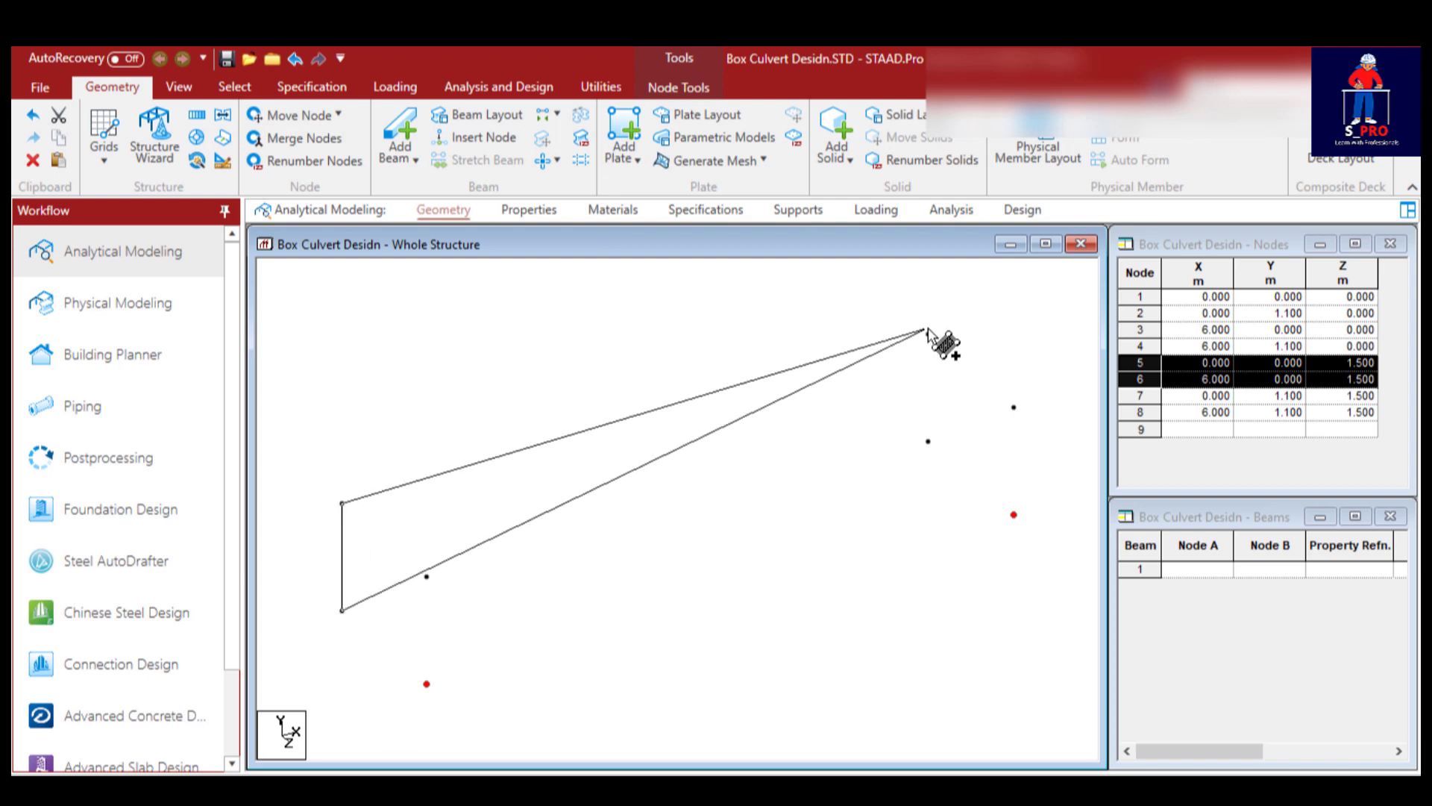
pyautogui.moveTo(946, 344); pyautogui.dragTo(946, 443)
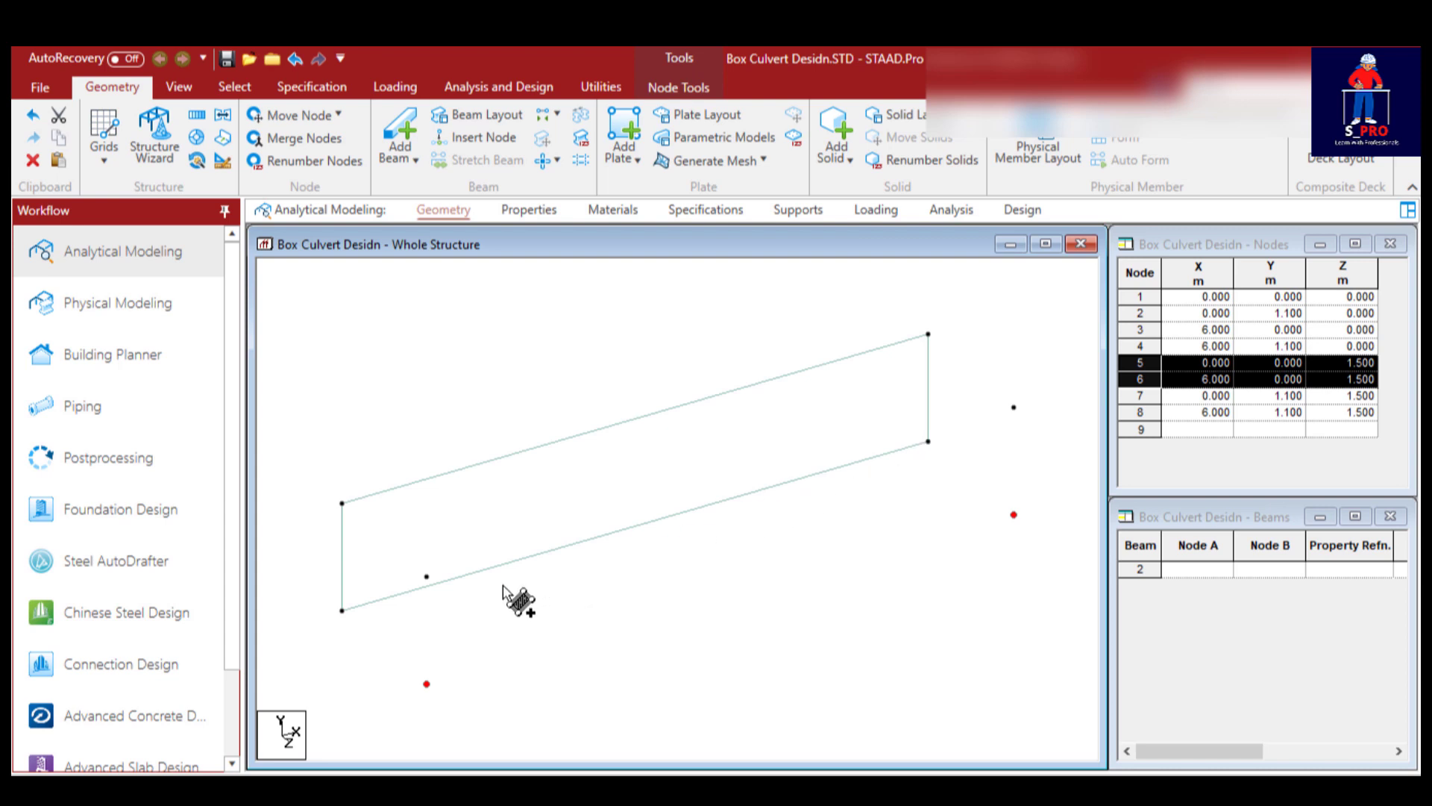
pyautogui.moveTo(486, 603)
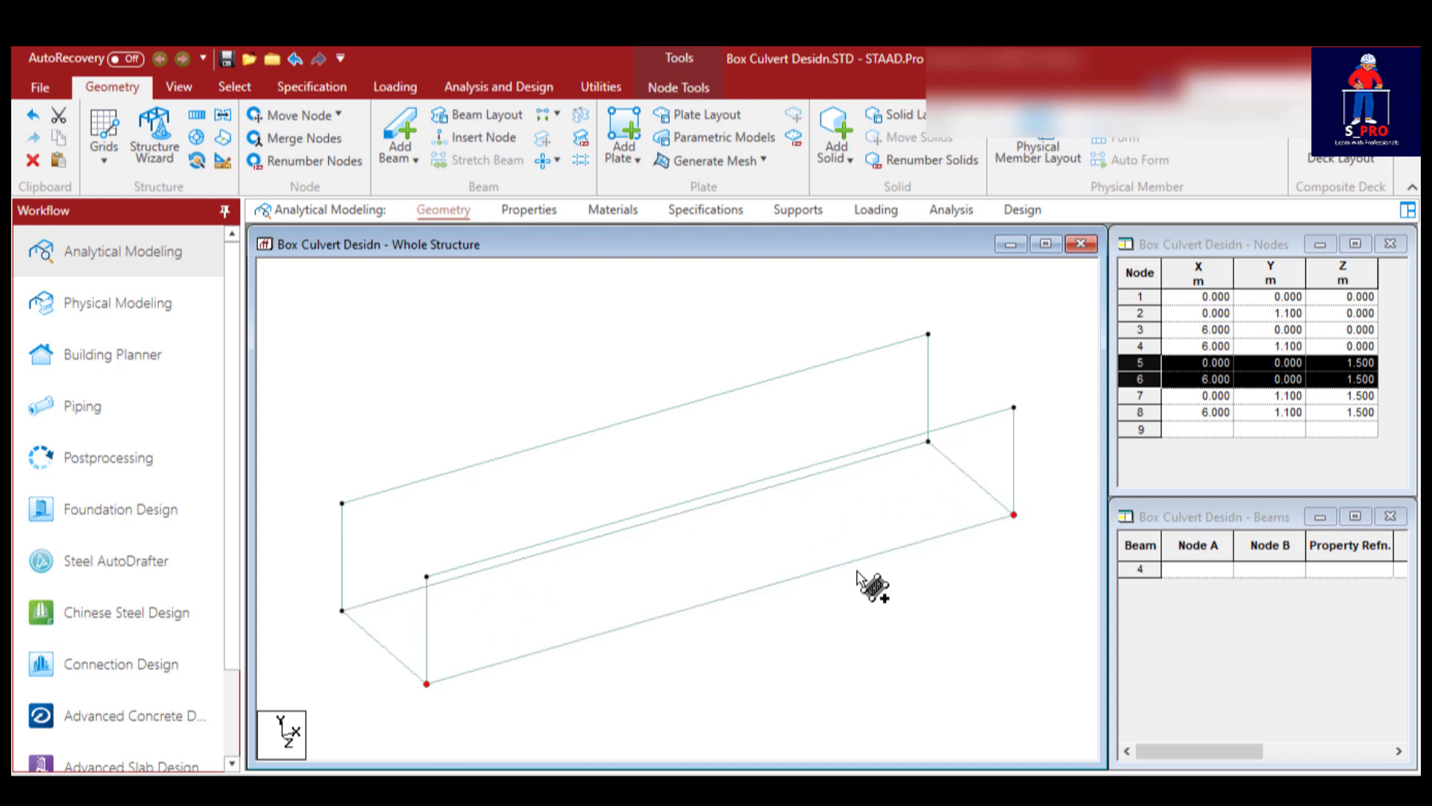
pyautogui.moveTo(367, 531)
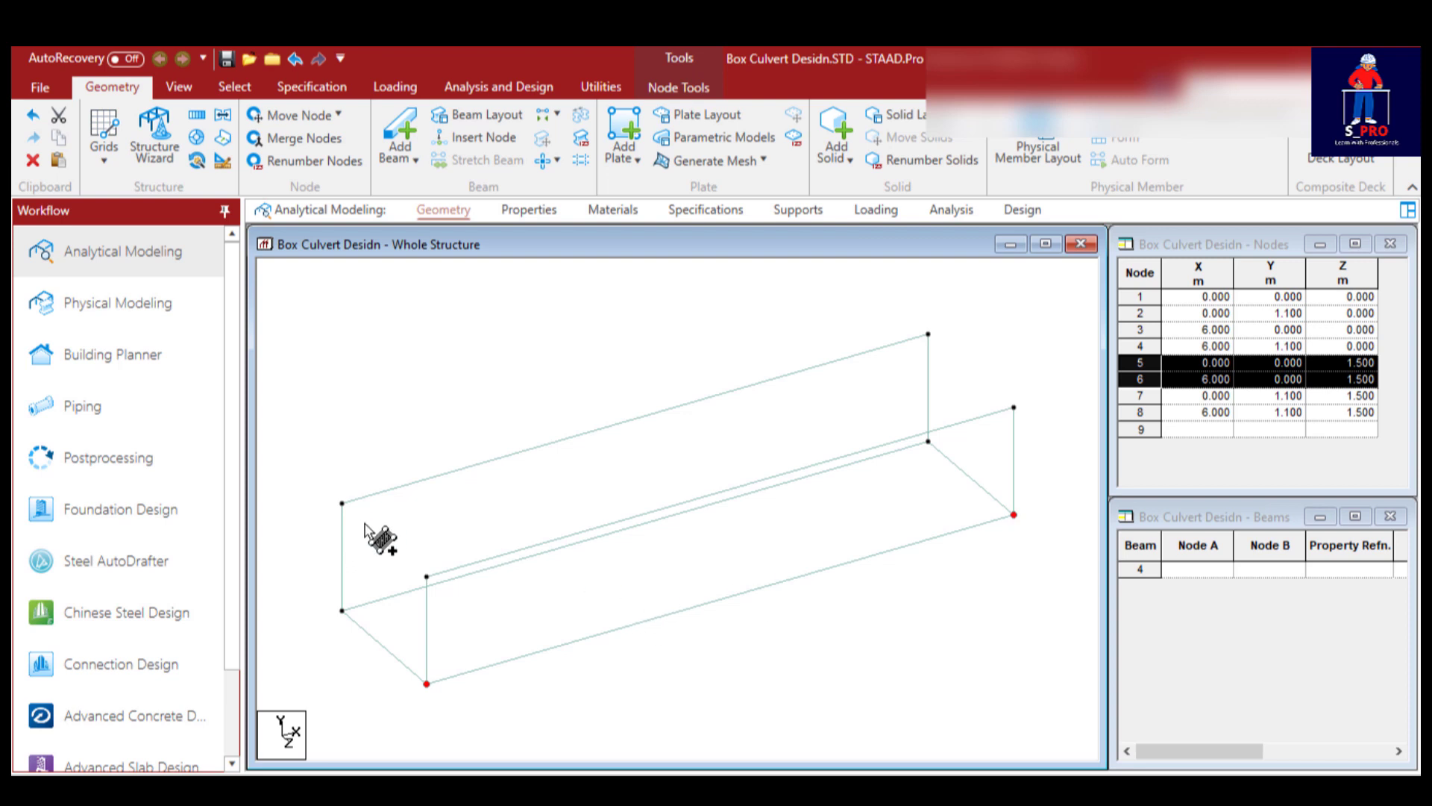
pyautogui.moveTo(427, 591)
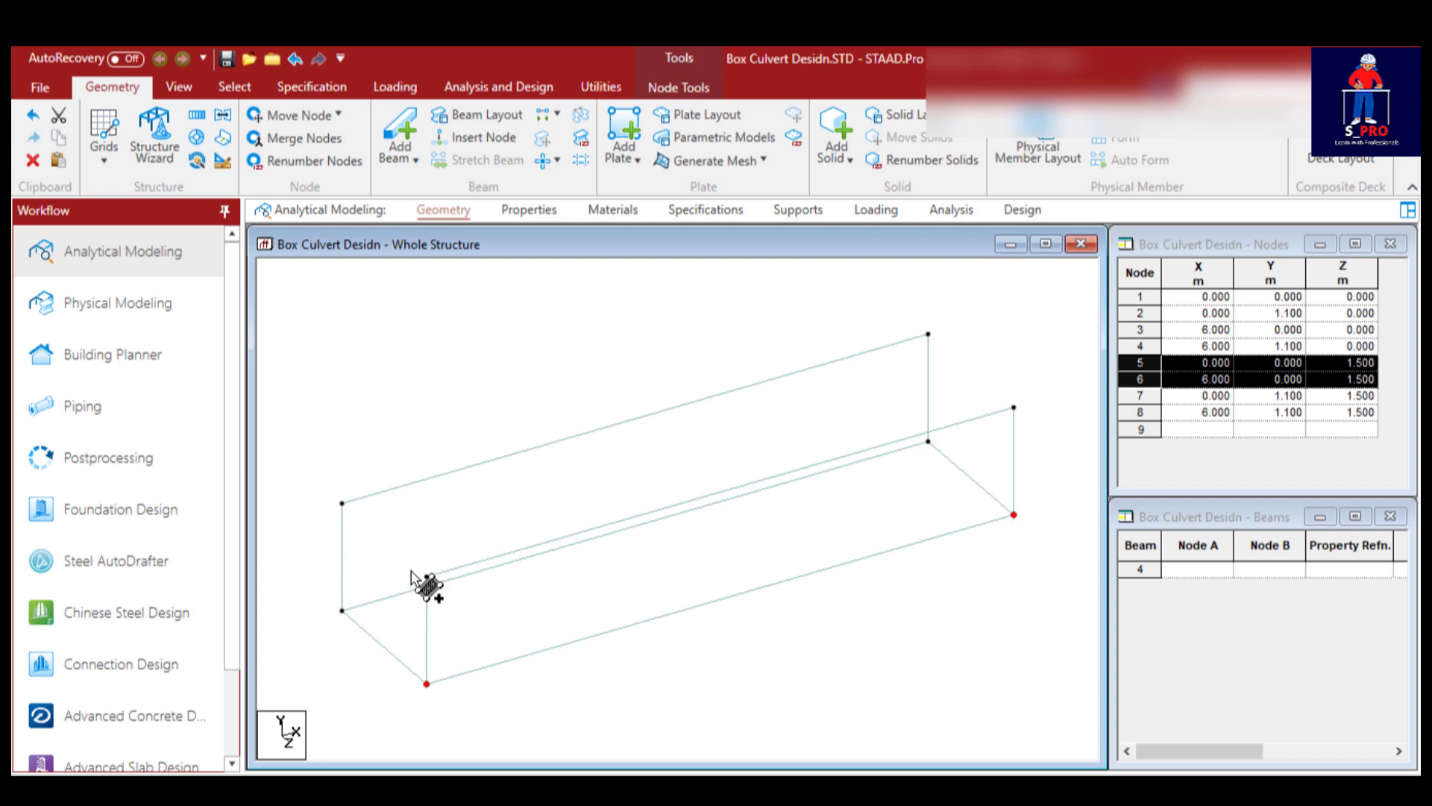
pyautogui.moveTo(340, 505); pyautogui.dragTo(925, 337)
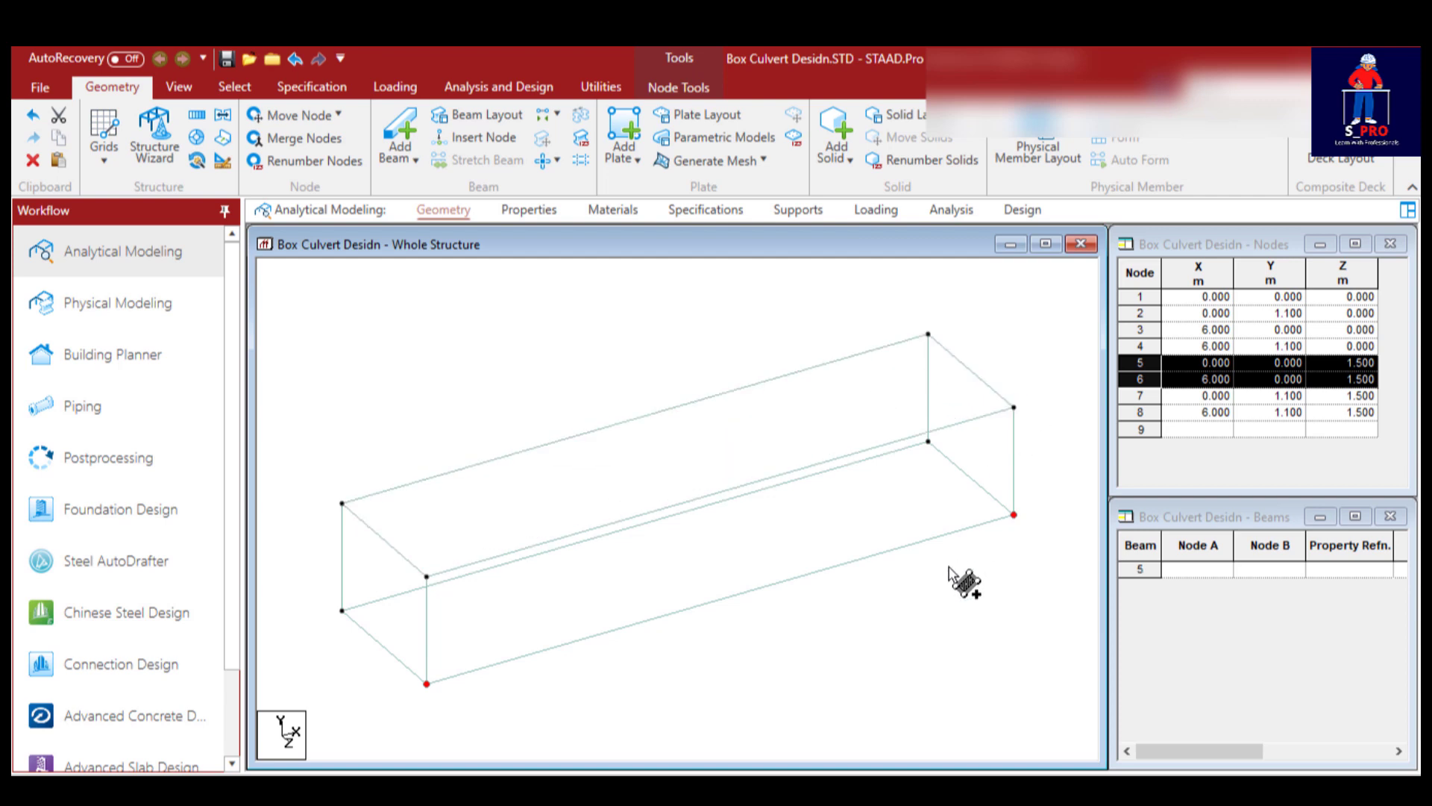
pyautogui.moveTo(779, 579)
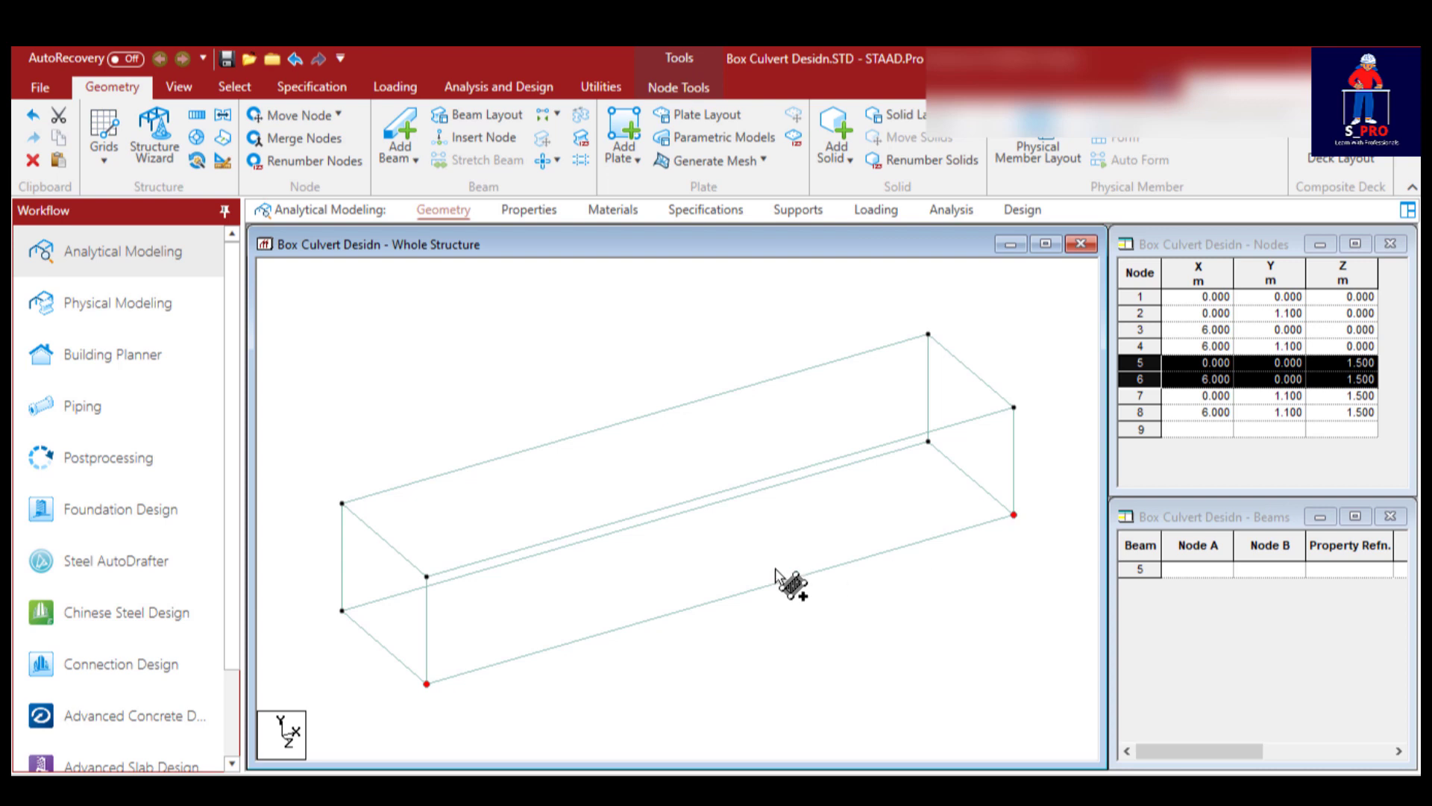
pyautogui.moveTo(659, 590)
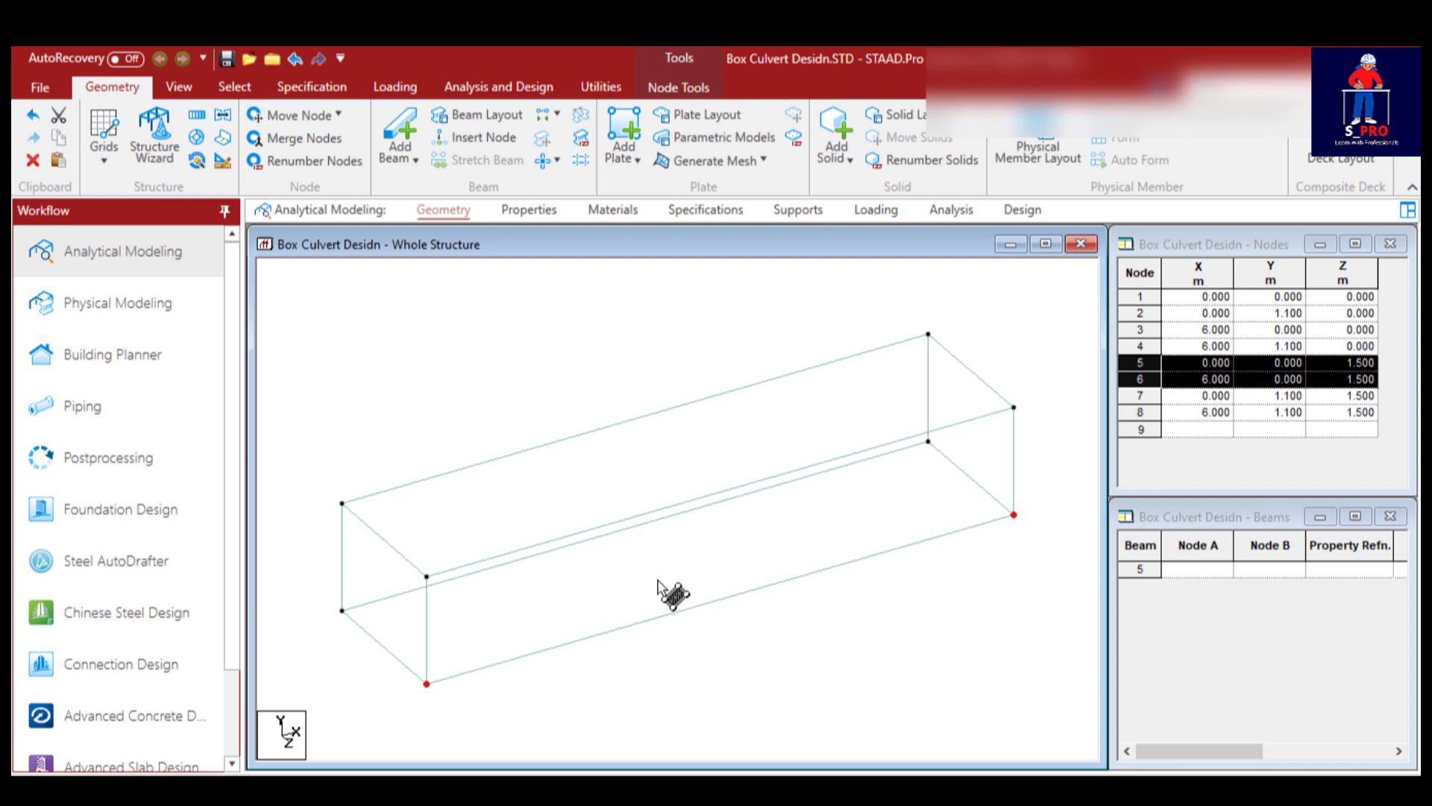
pyautogui.moveTo(588, 641)
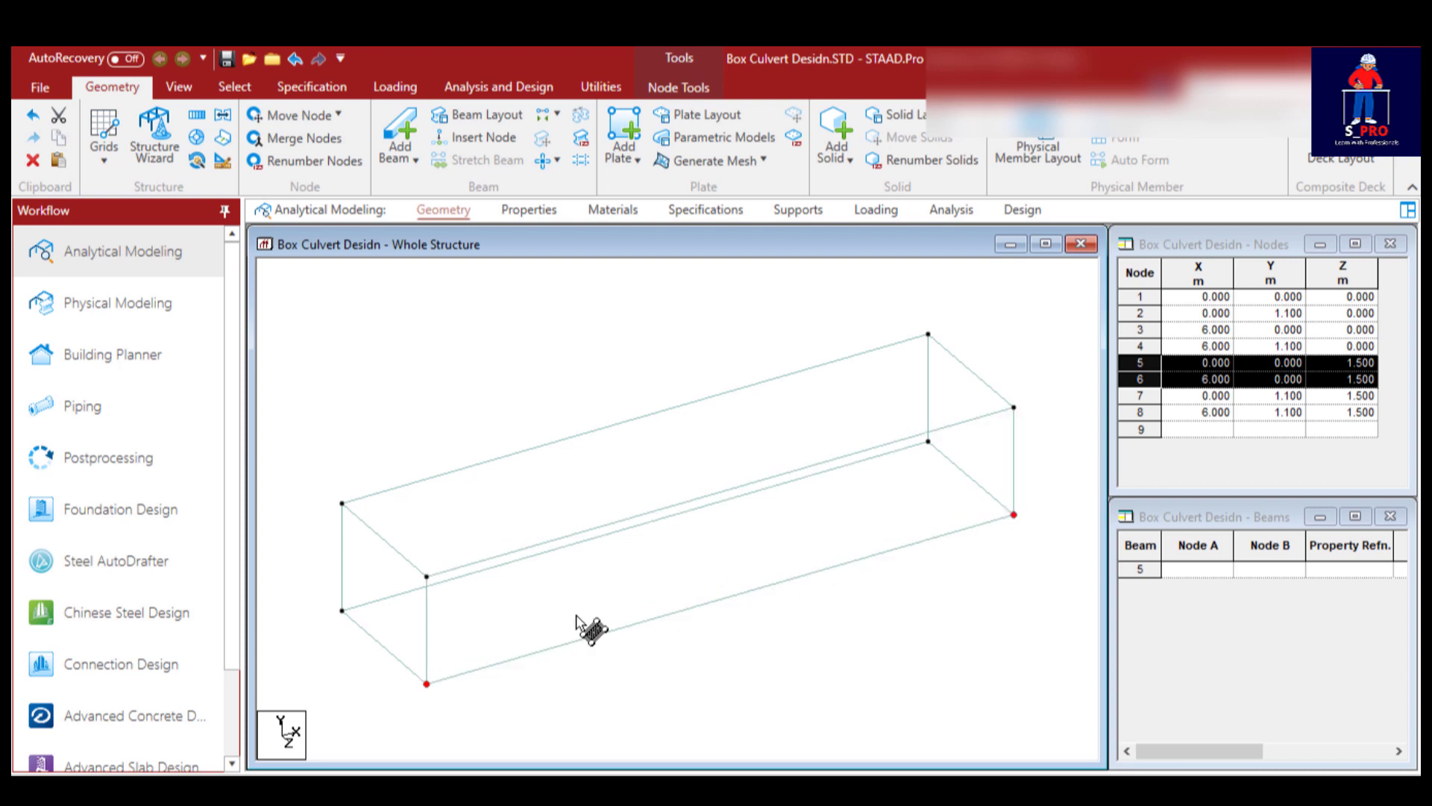
# Close the node and beam tables and start defining a plate thickness under Properties
pyautogui.click(528, 209)
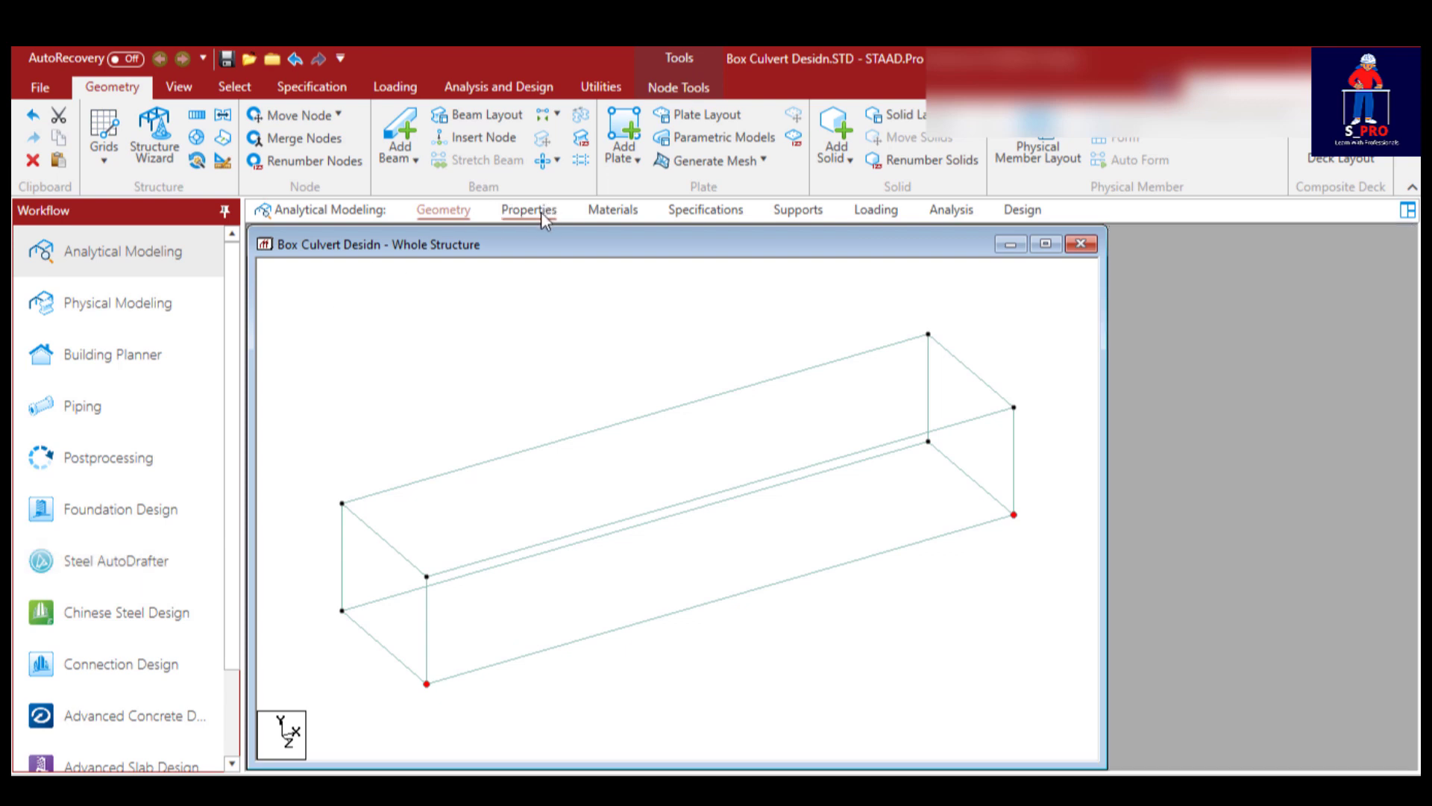
pyautogui.click(528, 210)
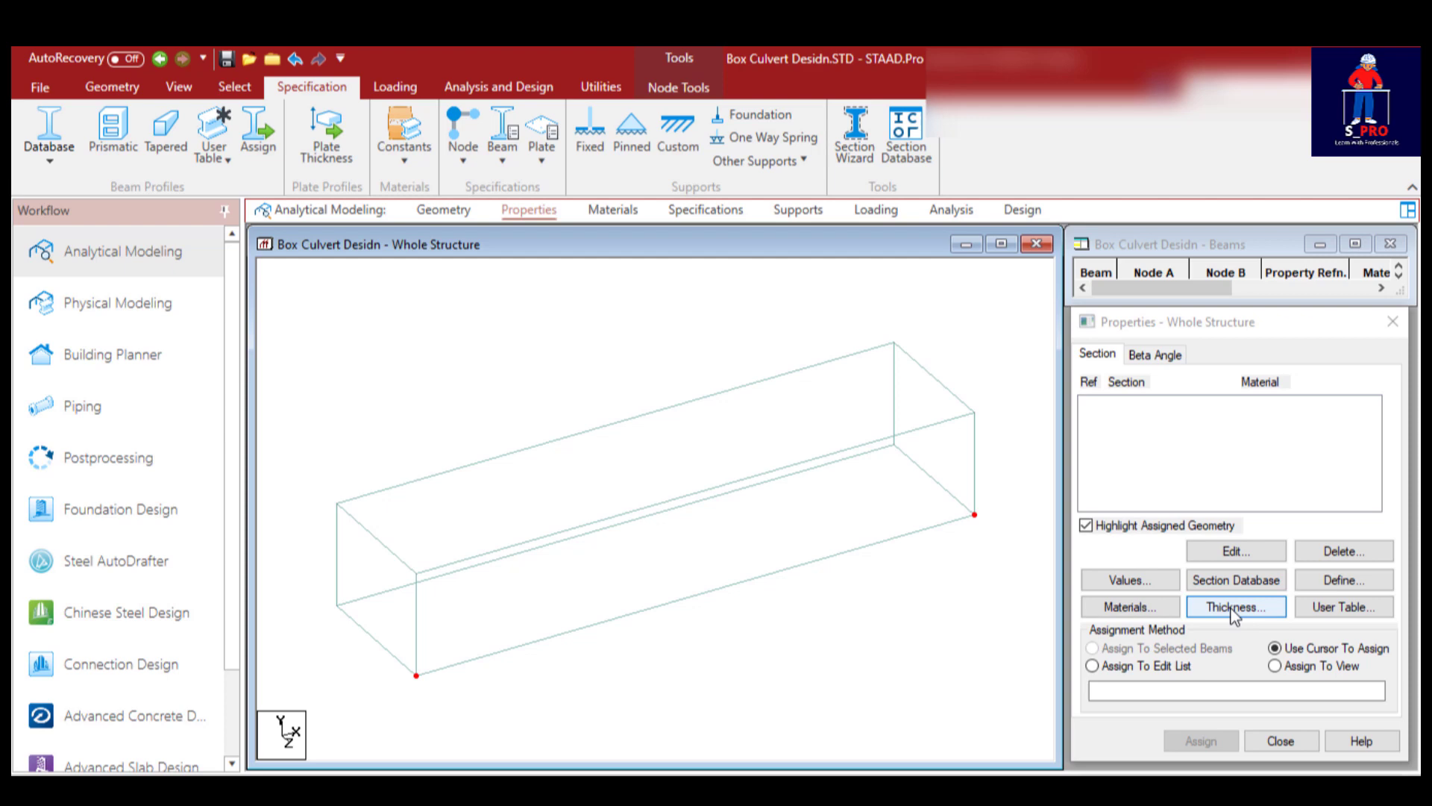
pyautogui.click(1236, 606)
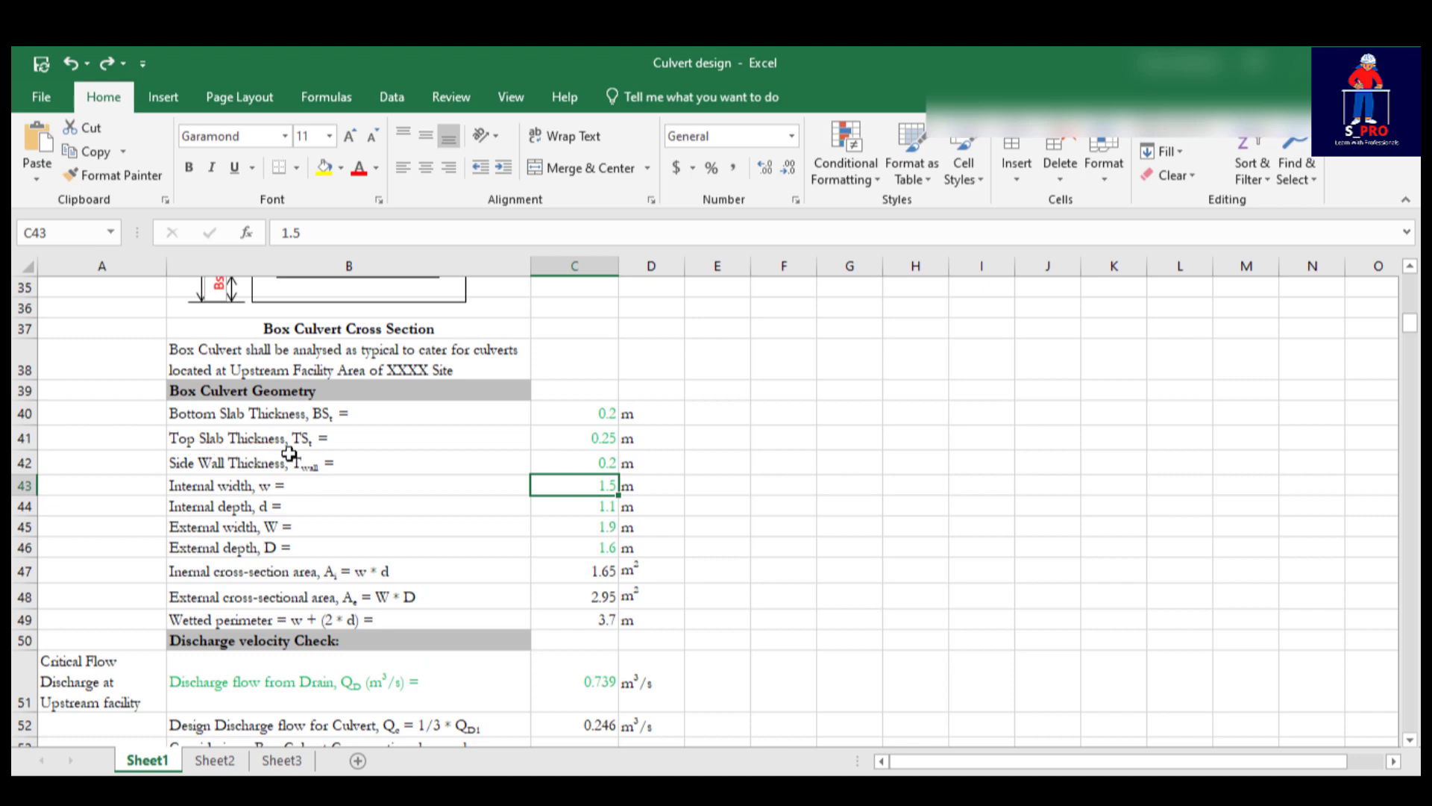
pyautogui.moveTo(480, 450)
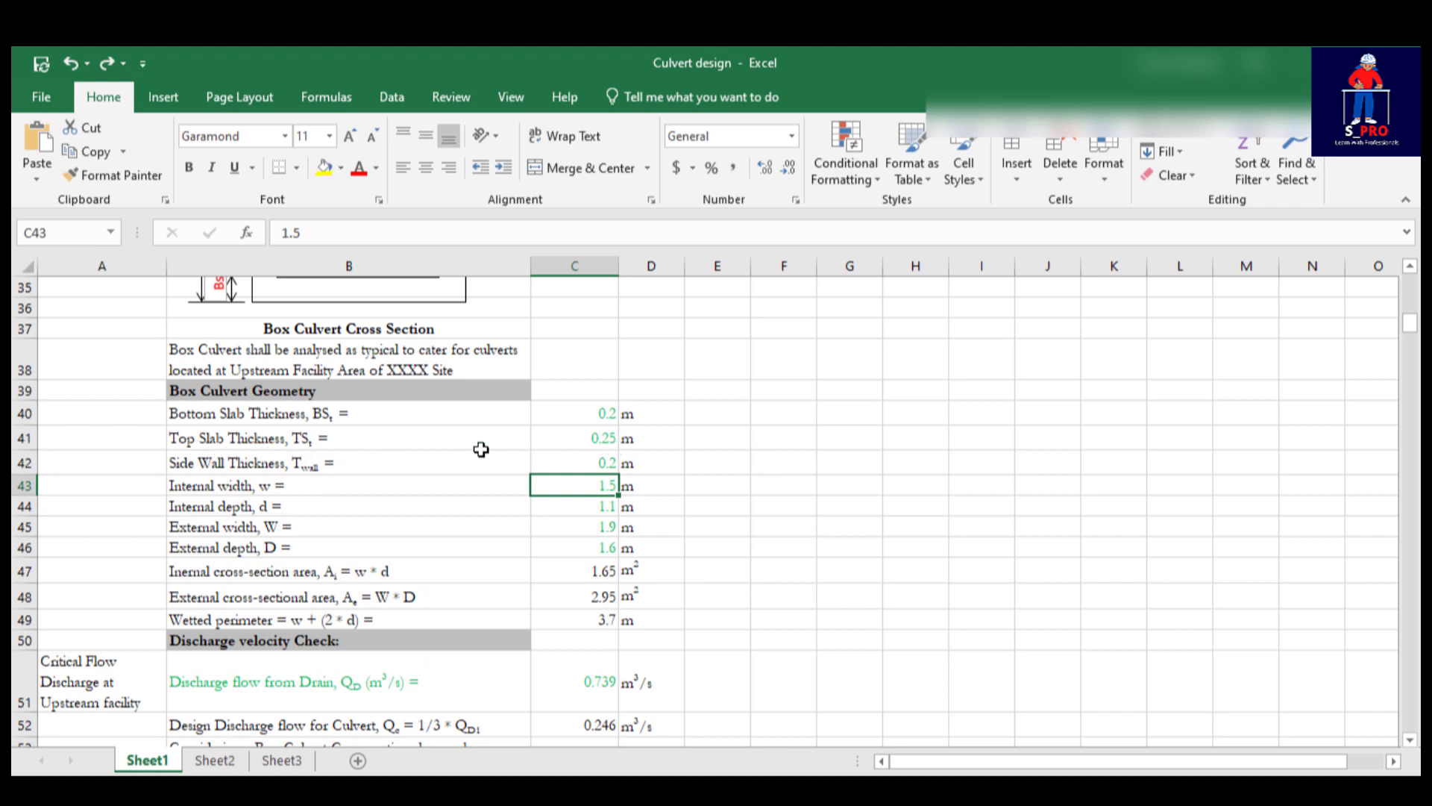
pyautogui.moveTo(570, 418)
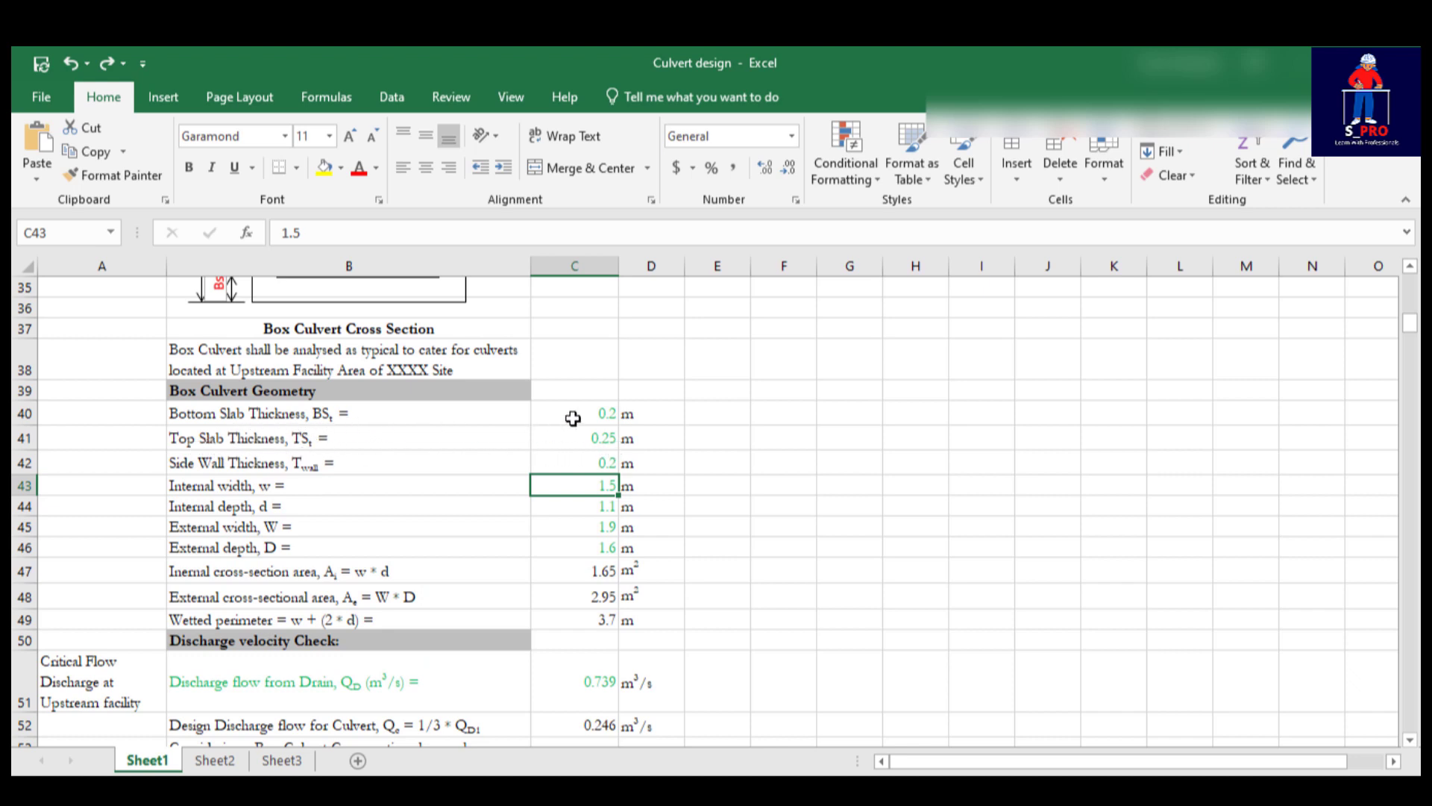
pyautogui.moveTo(233, 466)
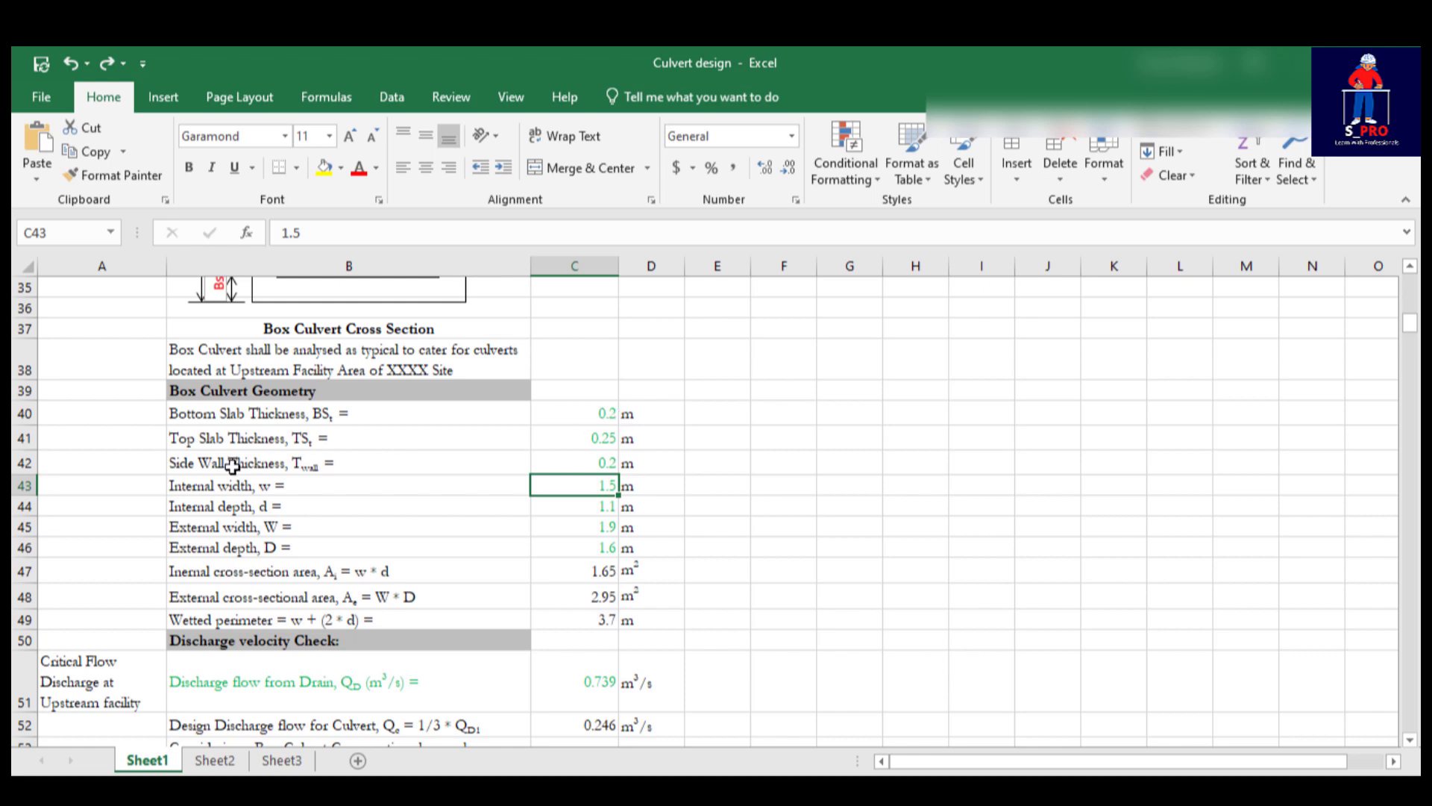
pyautogui.moveTo(629, 476)
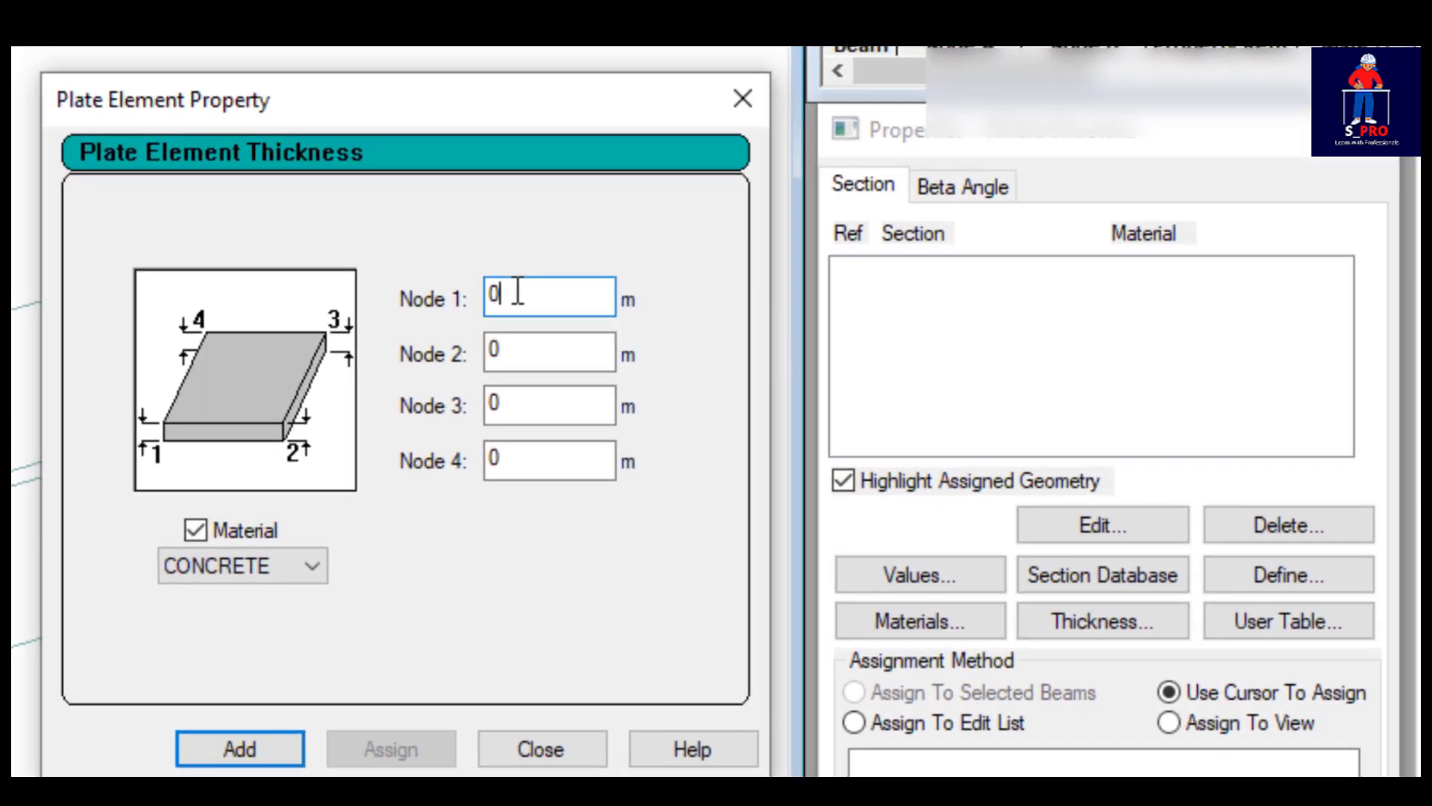
# Add concrete plate thicknesses of 0.25 m and 0.20 m to the property list
pyautogui.write('25')
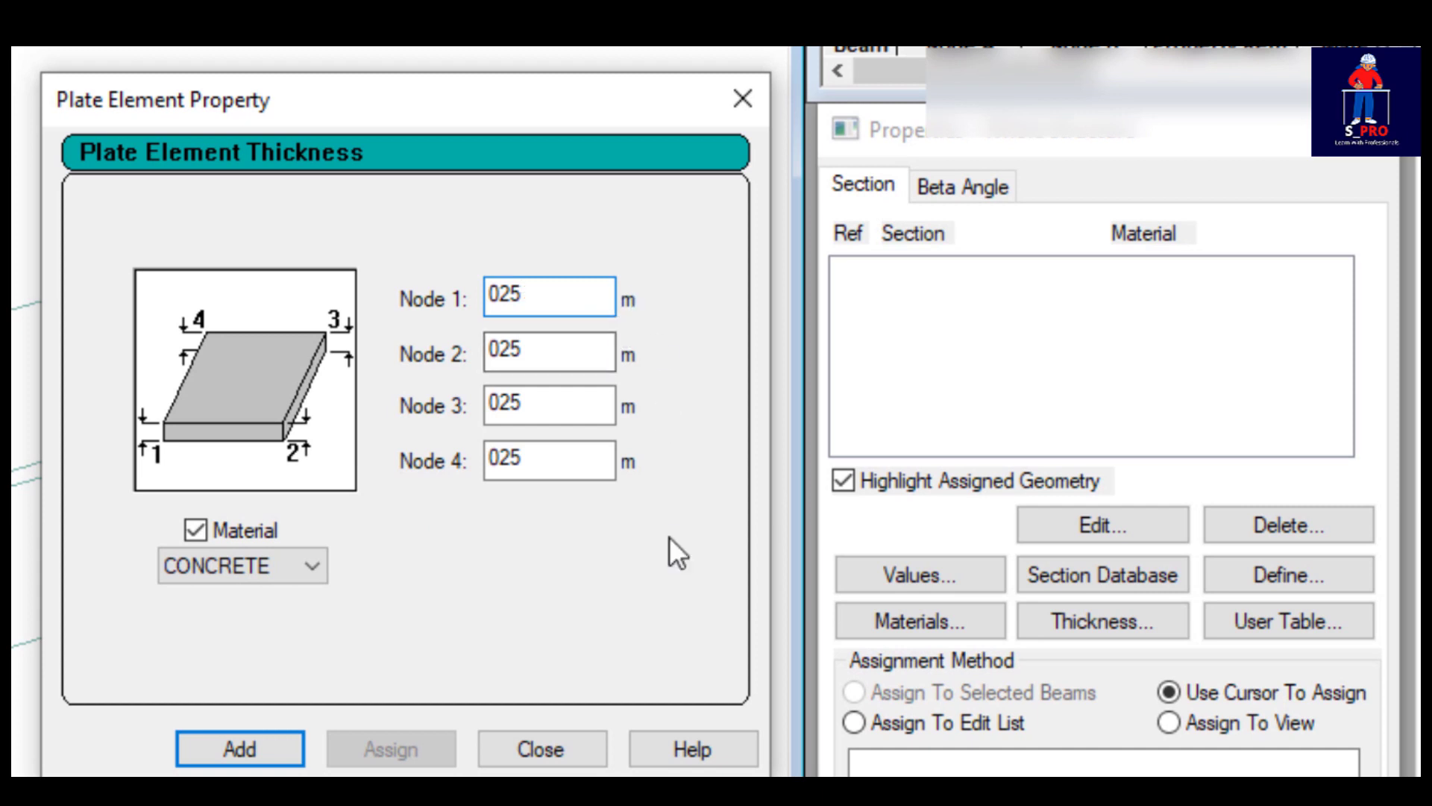
pyautogui.click(507, 297)
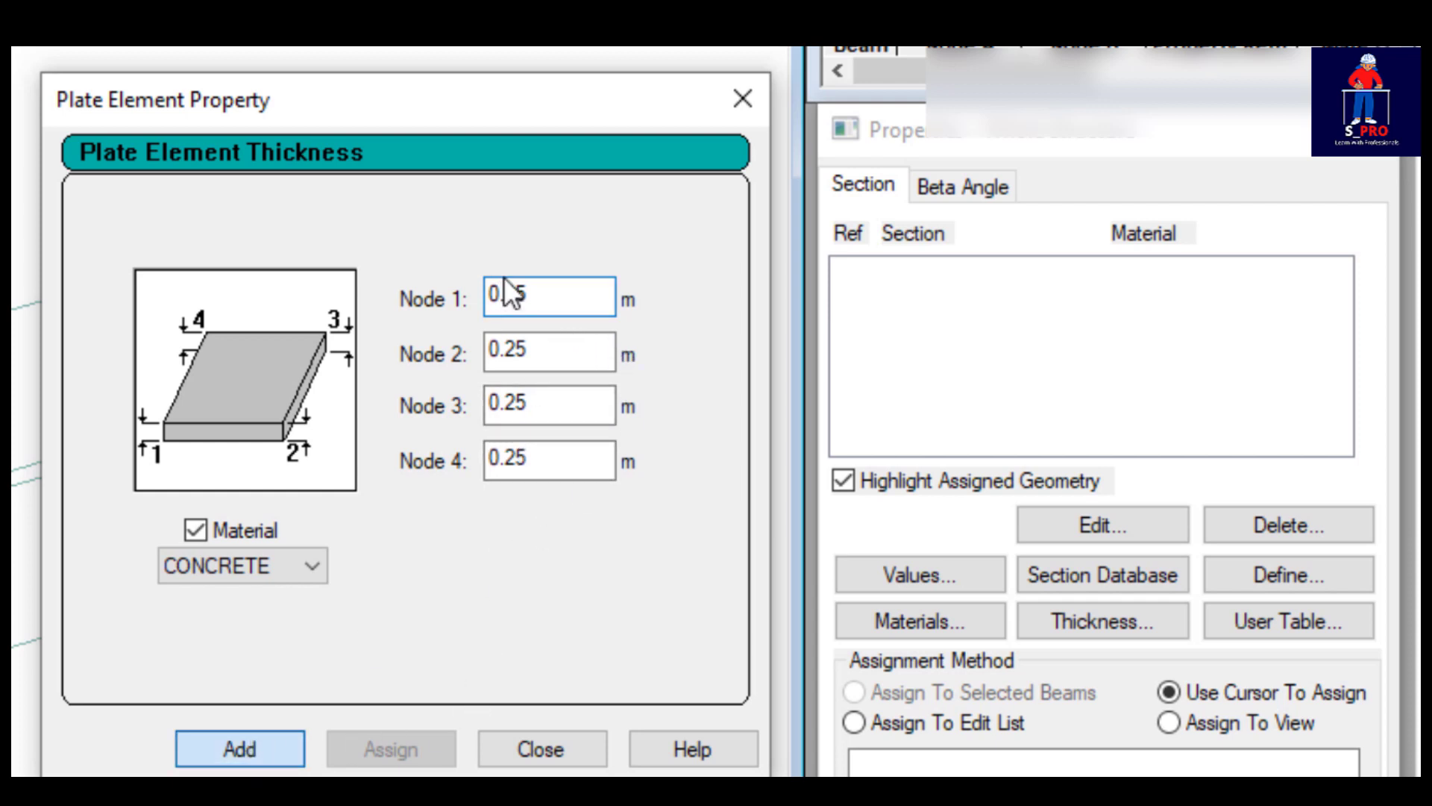
pyautogui.click(239, 749)
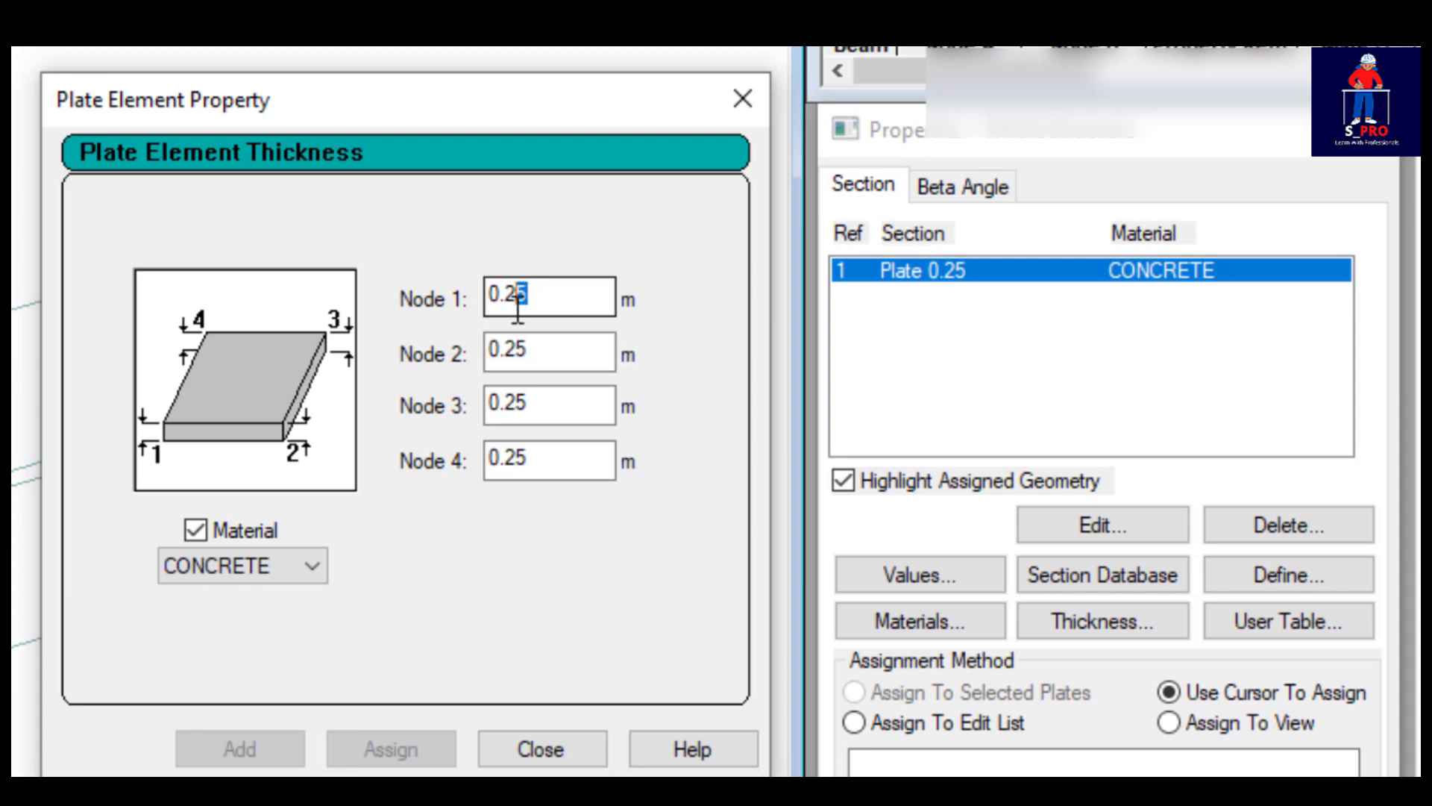
pyautogui.write('0.2')
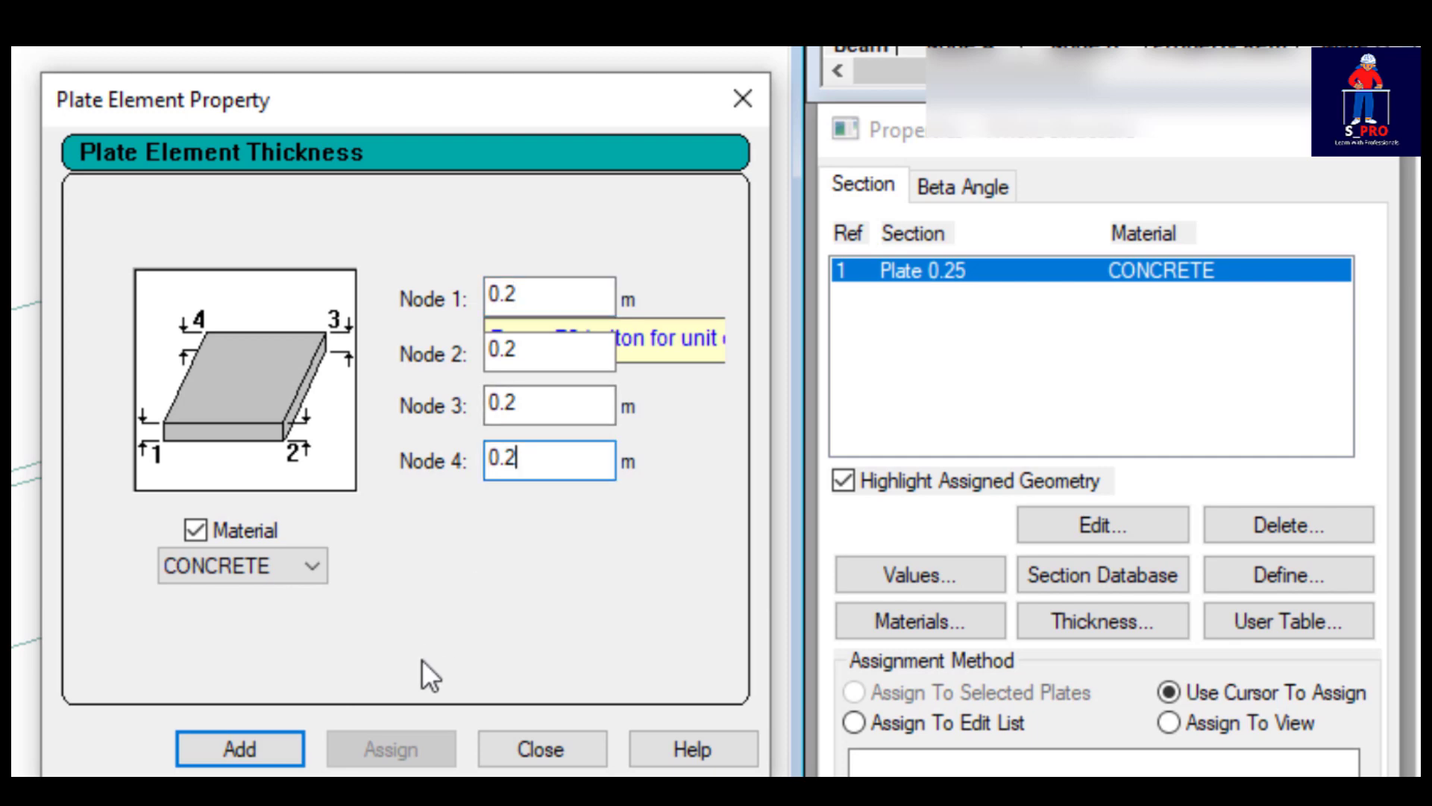
pyautogui.click(236, 758)
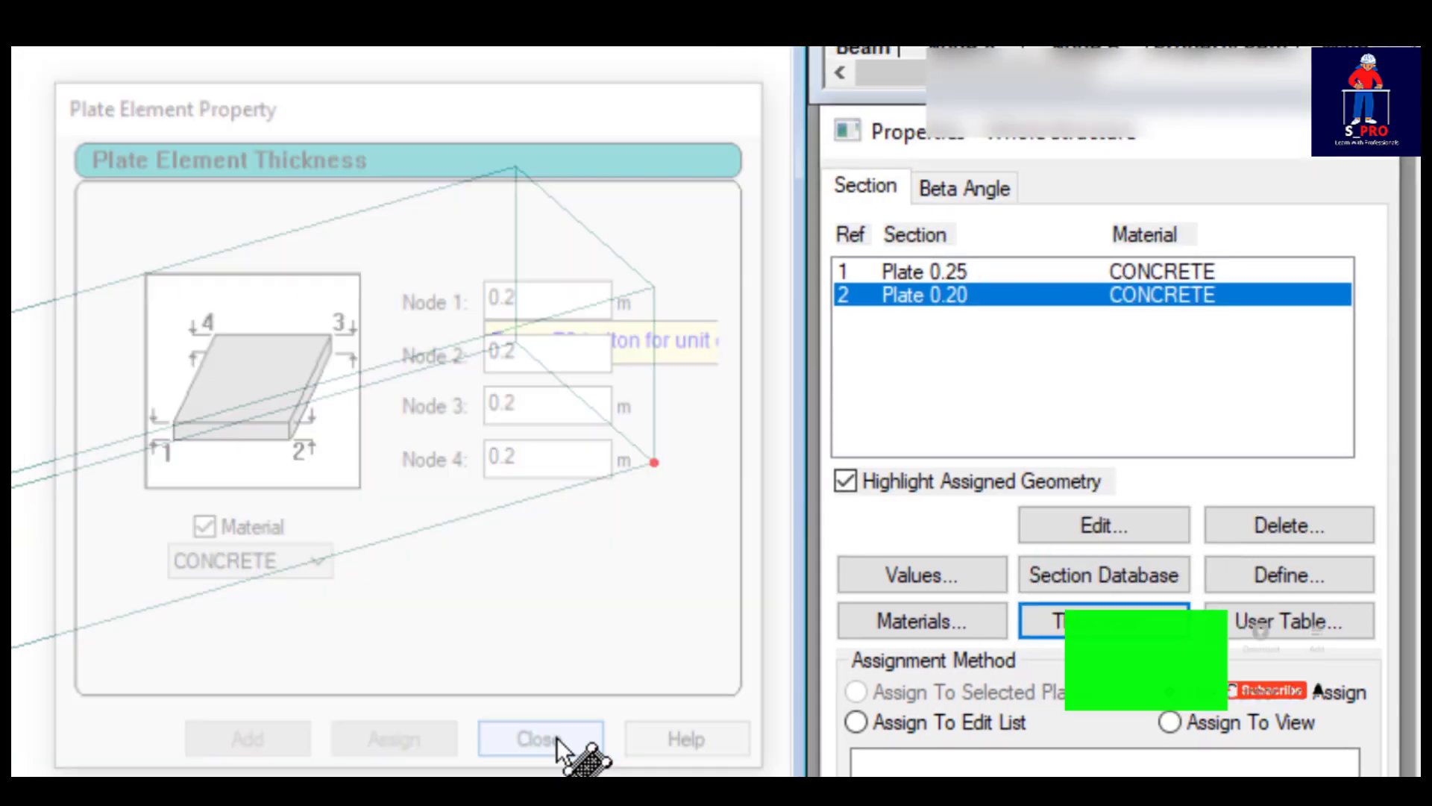
pyautogui.click(540, 737)
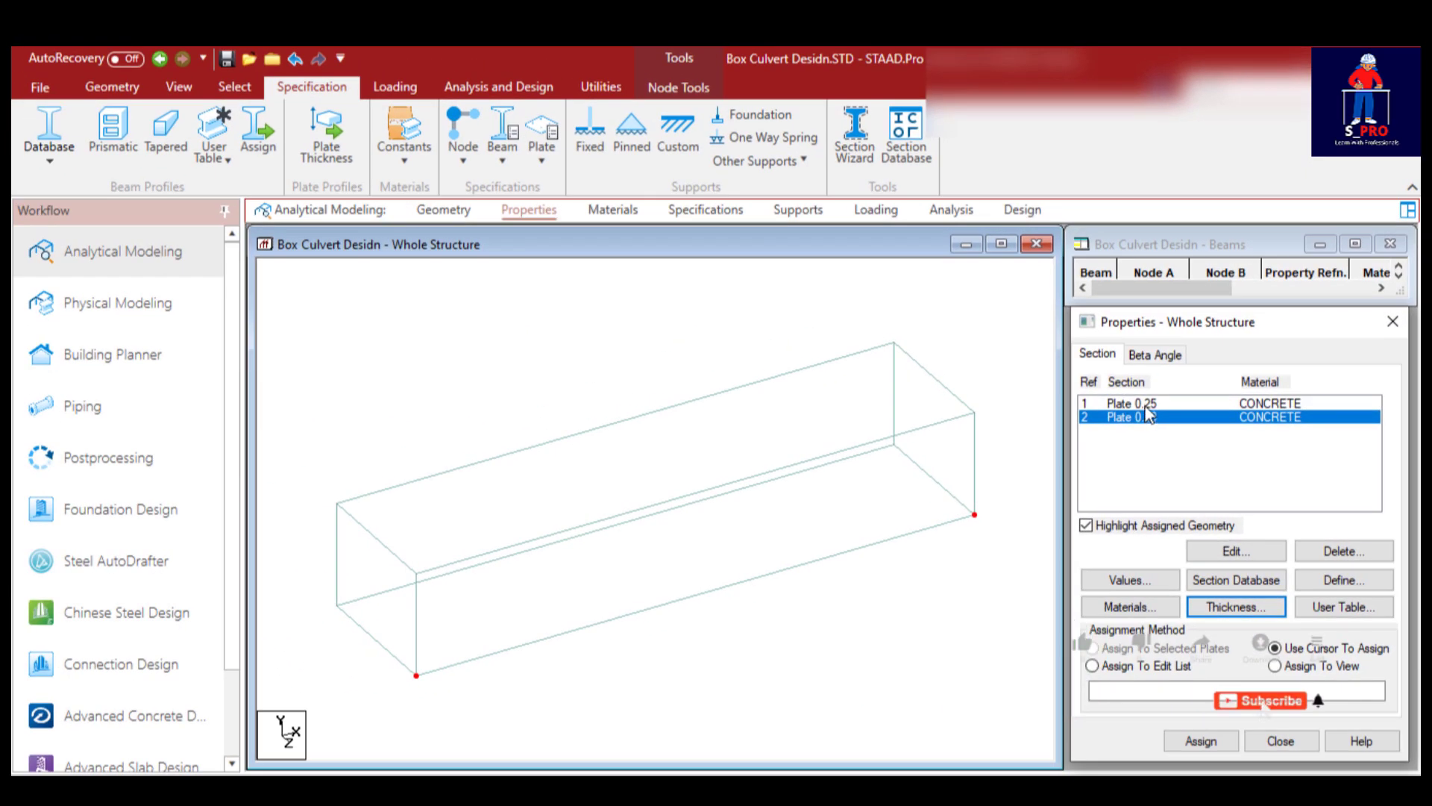
# Assign Plate 0.25 to the top slab and Plate 0.20 to the walls and bottom slab
pyautogui.click(1156, 403)
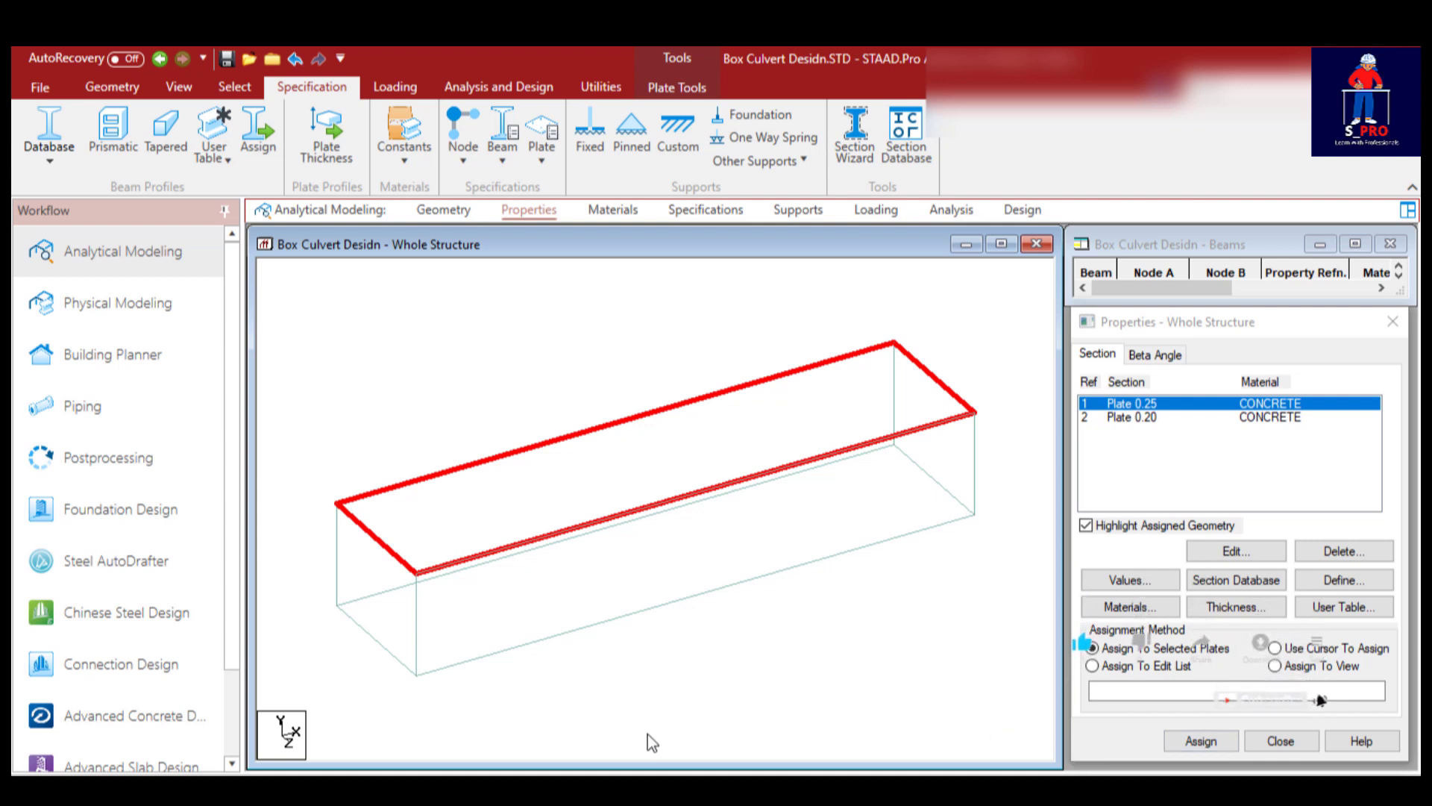
pyautogui.click(1204, 740)
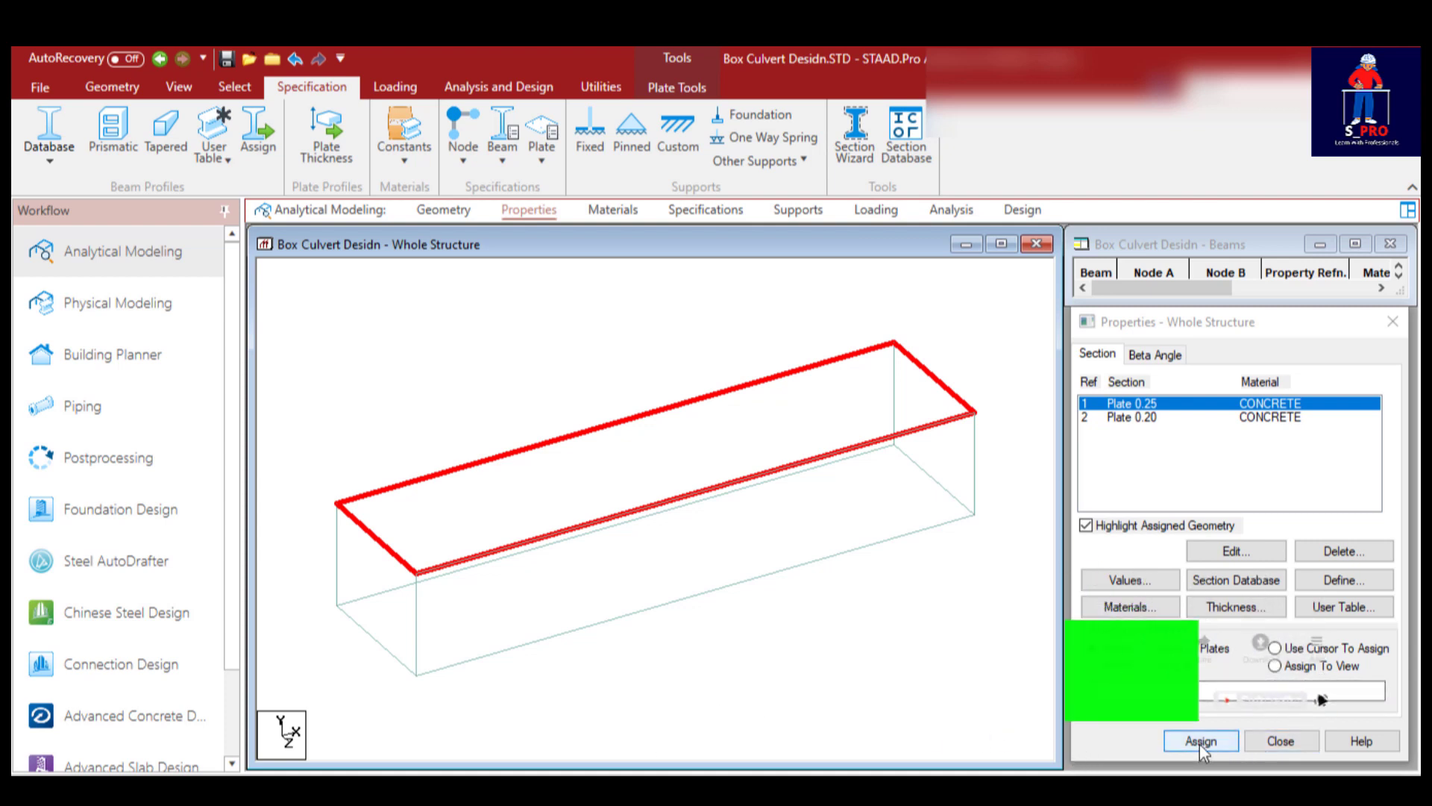
pyautogui.click(1200, 740)
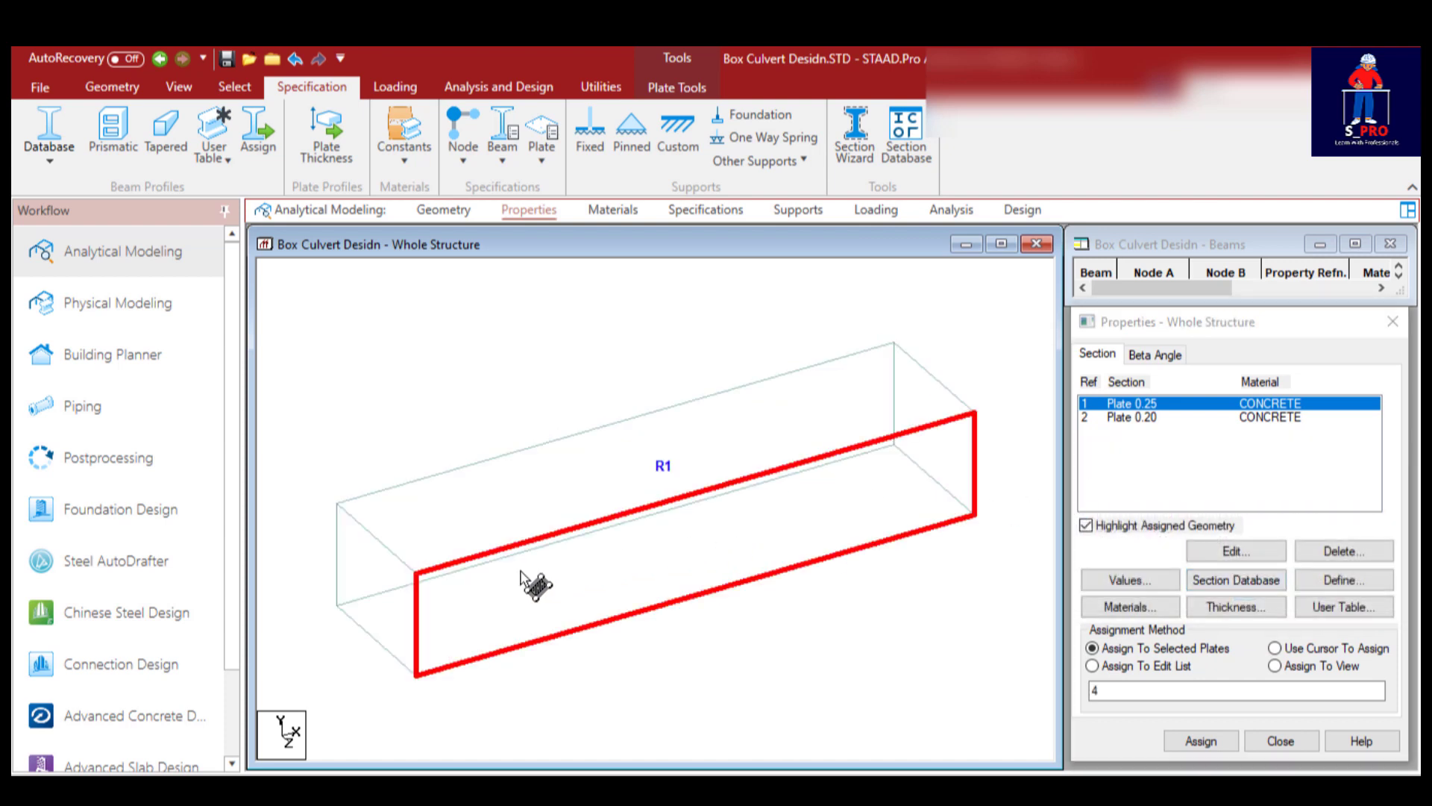
pyautogui.moveTo(367, 590)
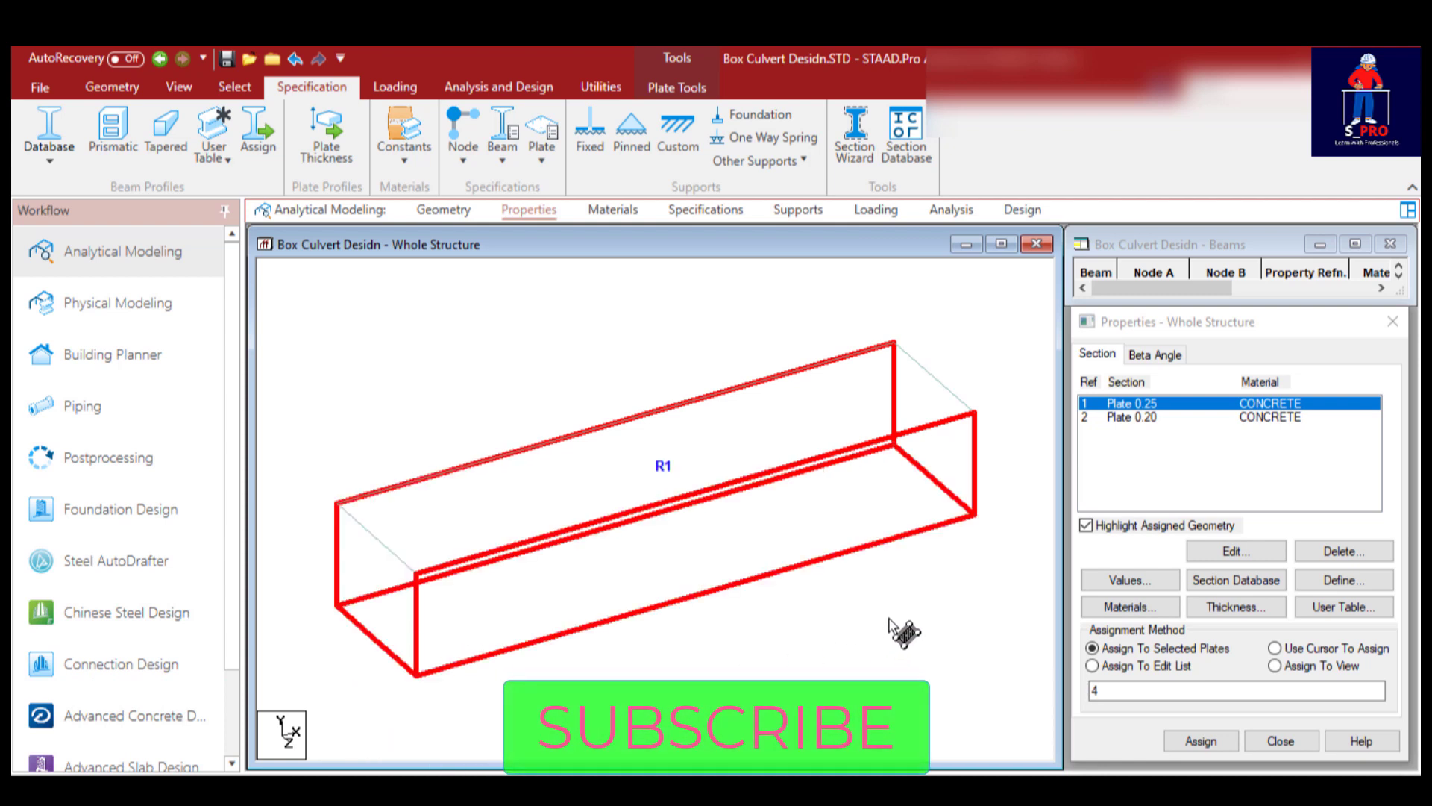
pyautogui.moveTo(1131, 524)
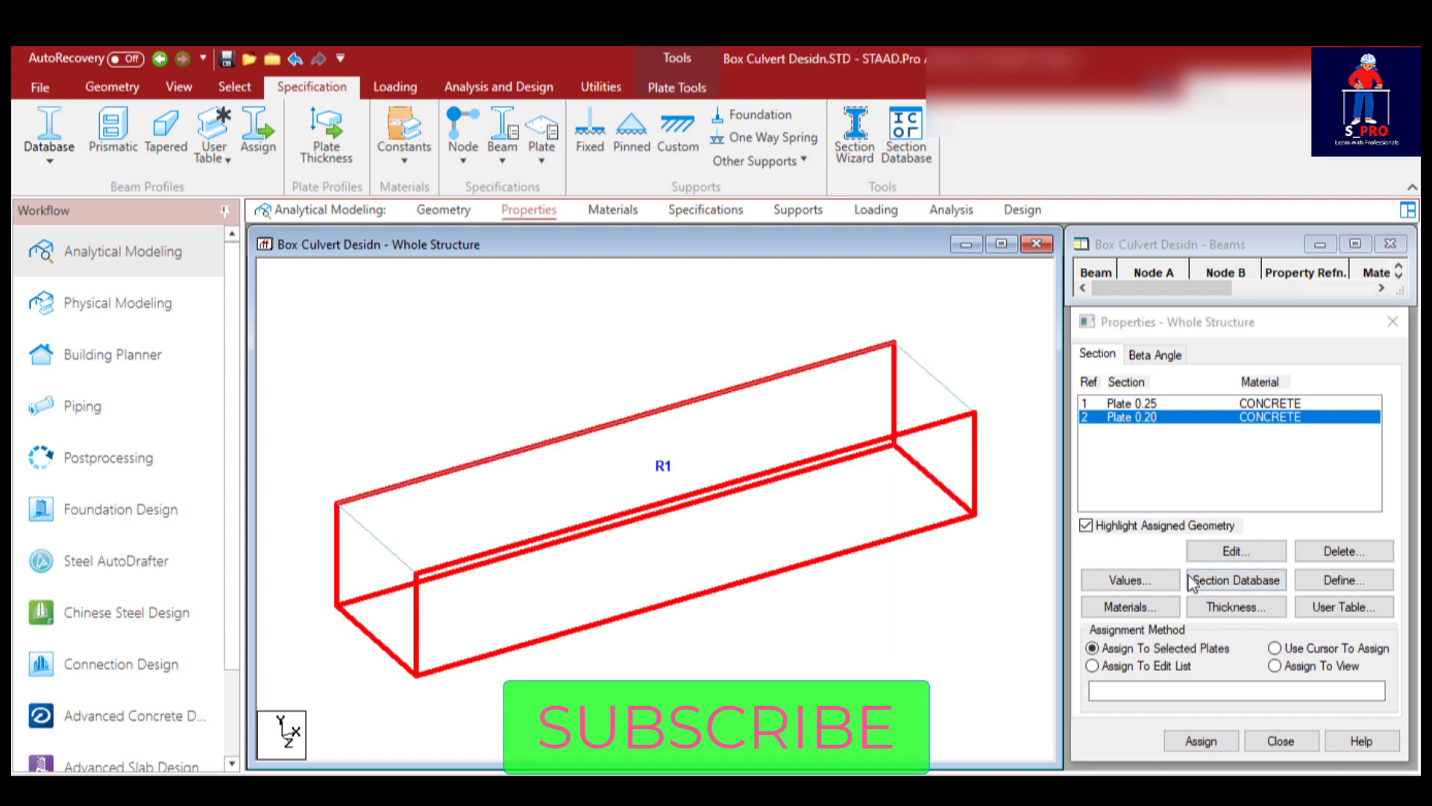
pyautogui.click(1203, 740)
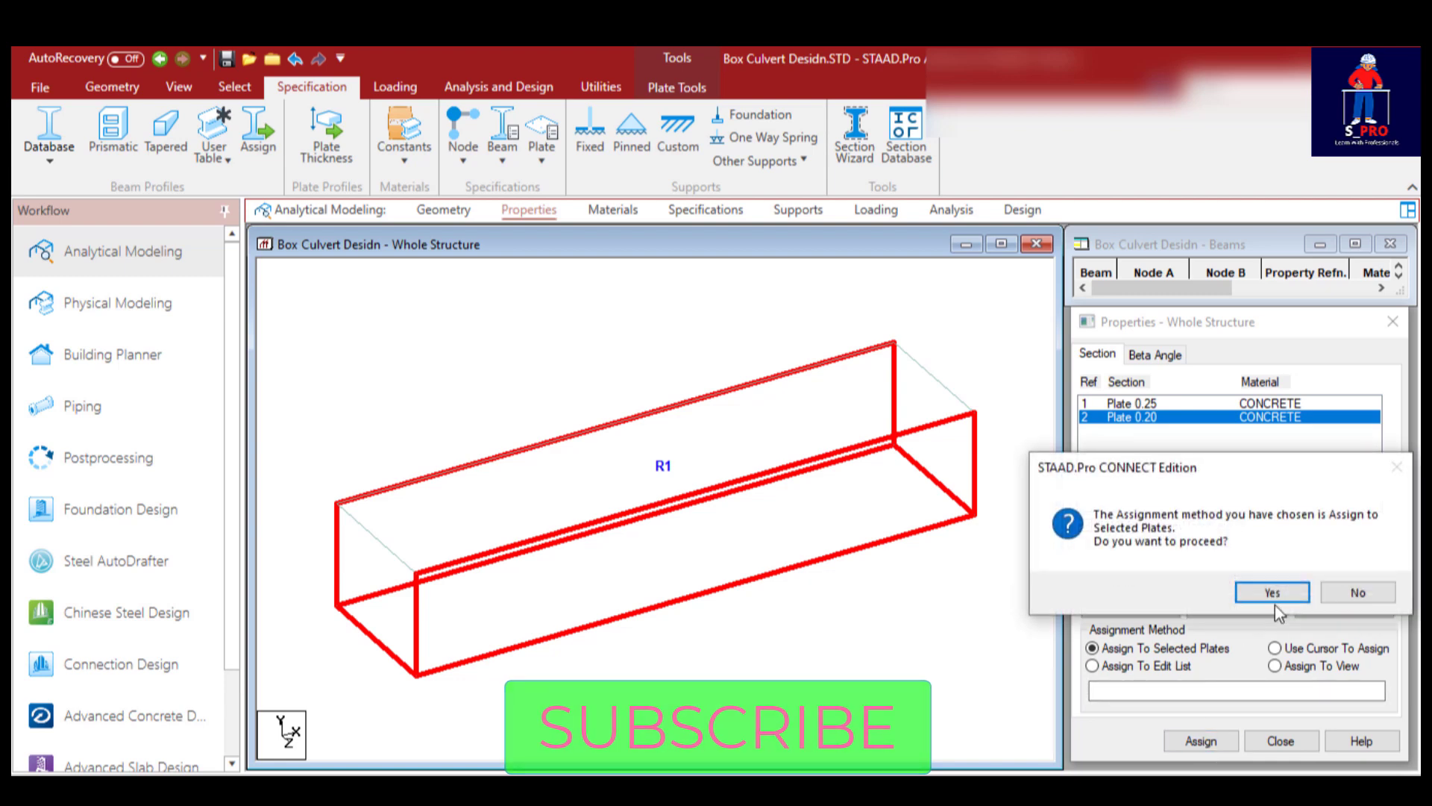
pyautogui.click(1273, 591)
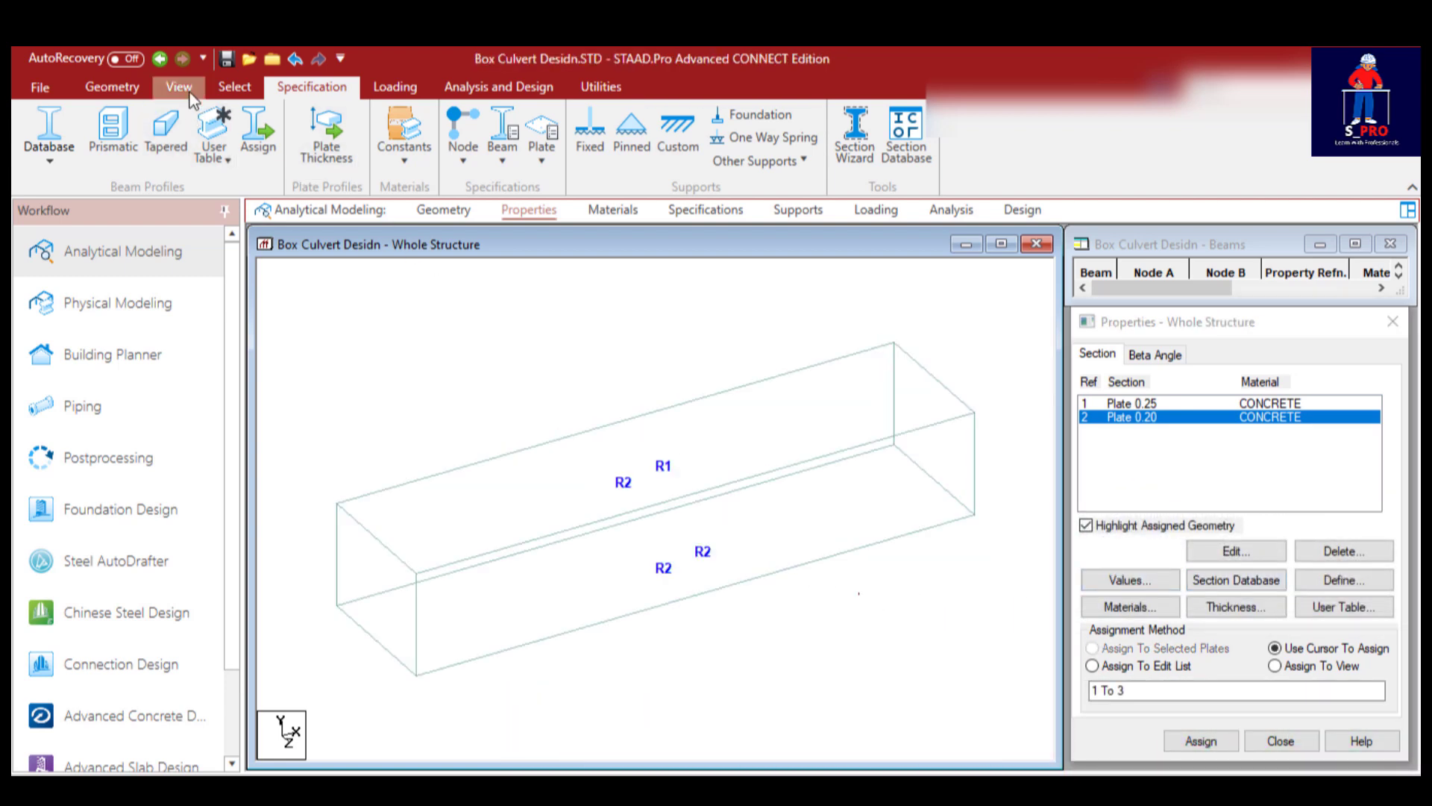
# Check the culvert in 3D Rendering, then return to geometry editing
pyautogui.click(176, 87)
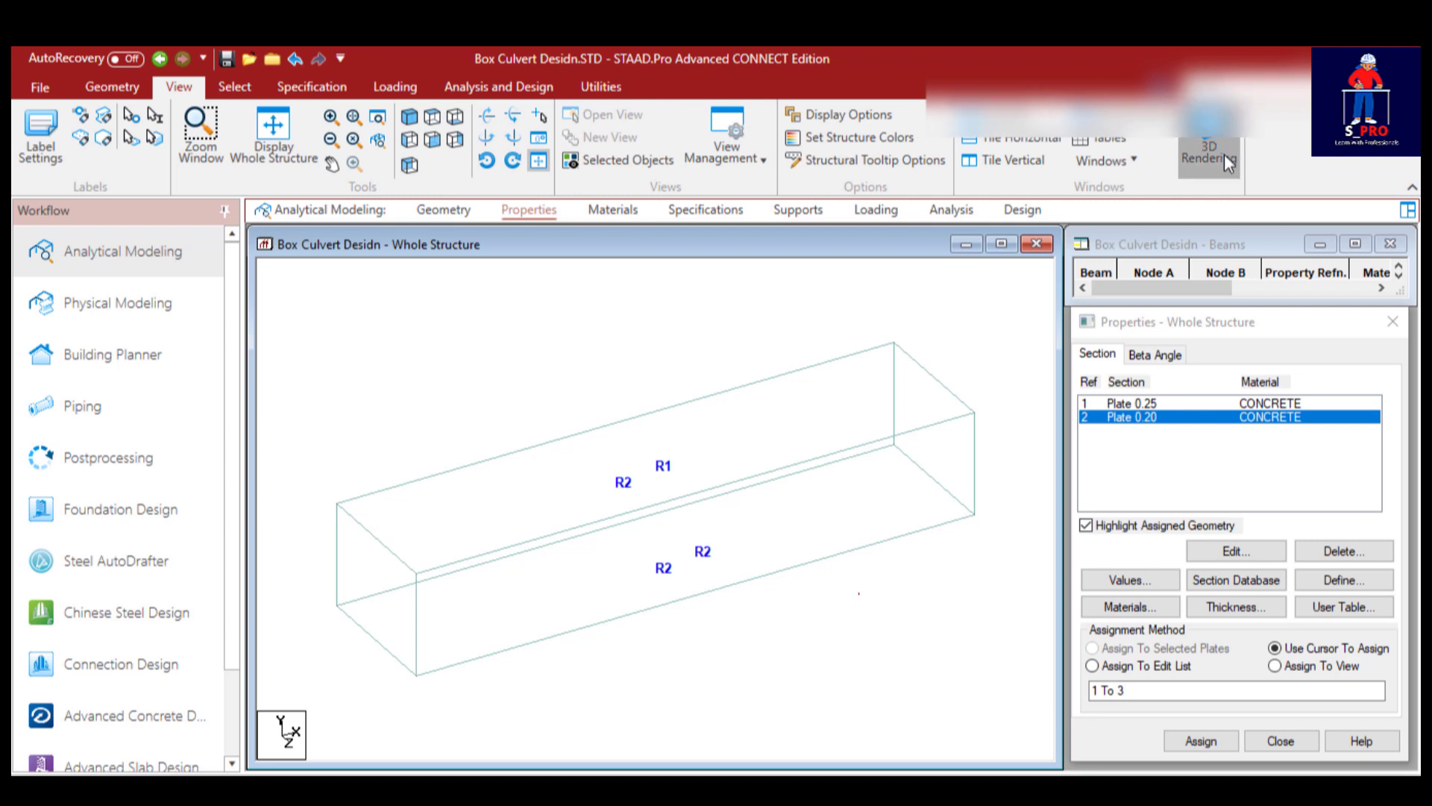
pyautogui.click(1208, 148)
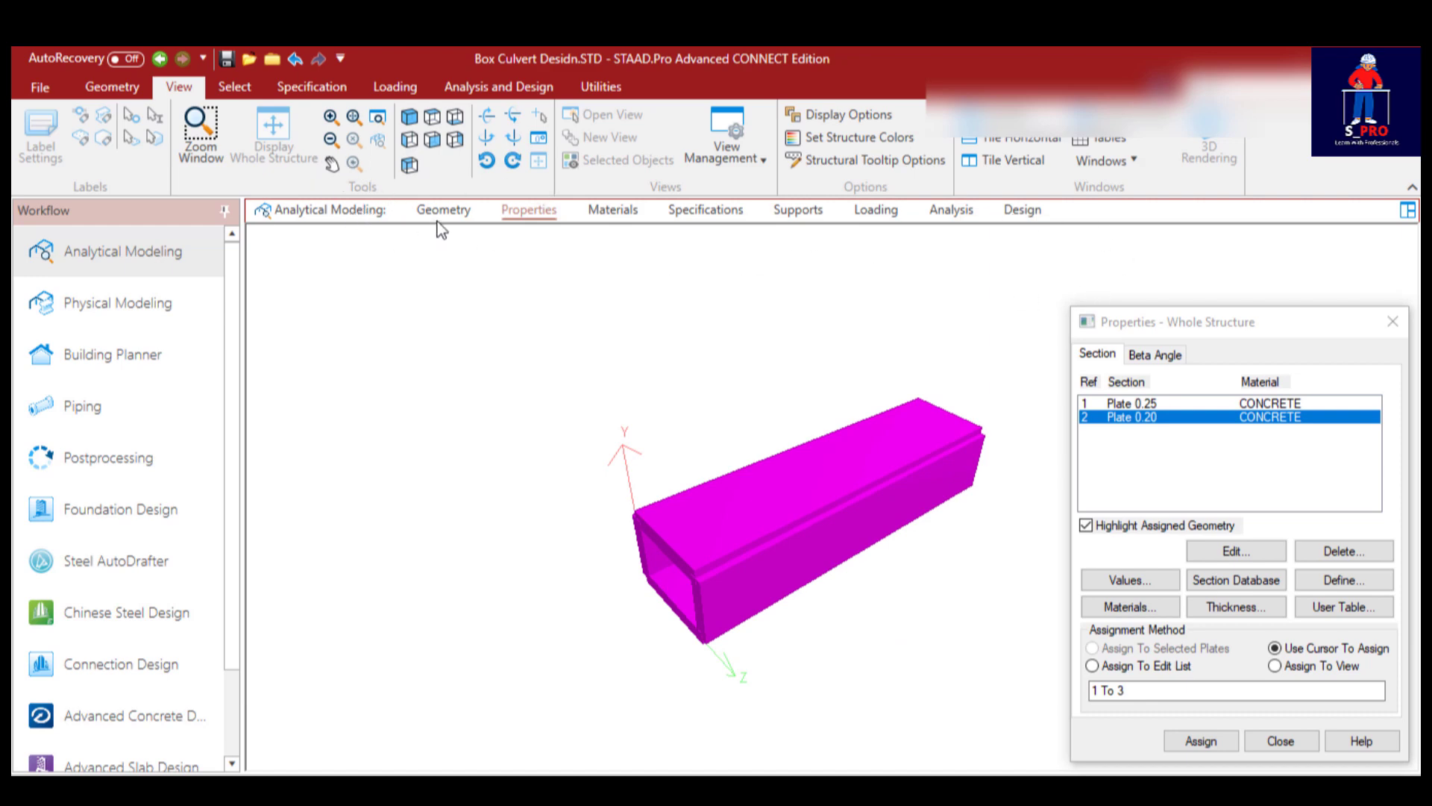
pyautogui.click(442, 209)
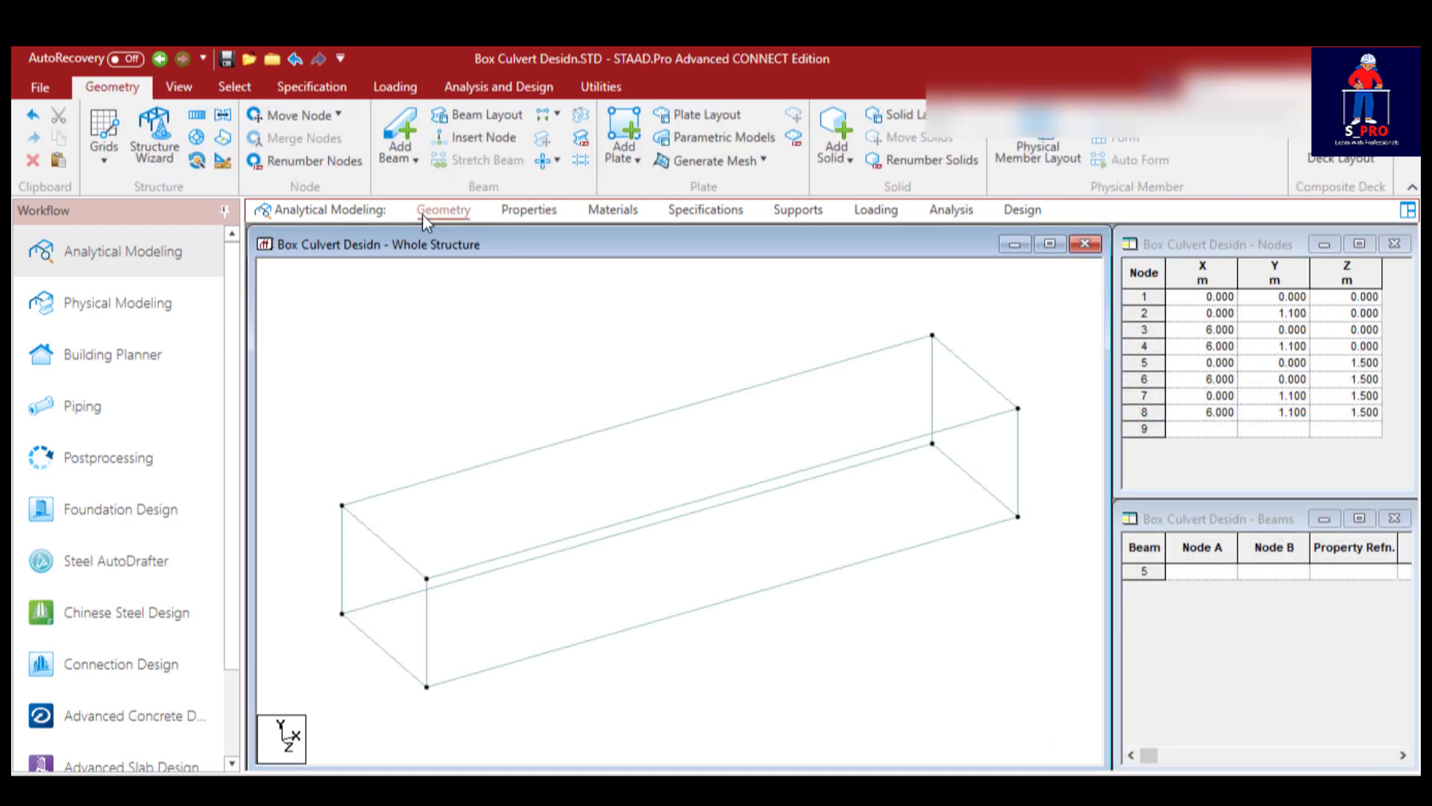
pyautogui.moveTo(1055, 567)
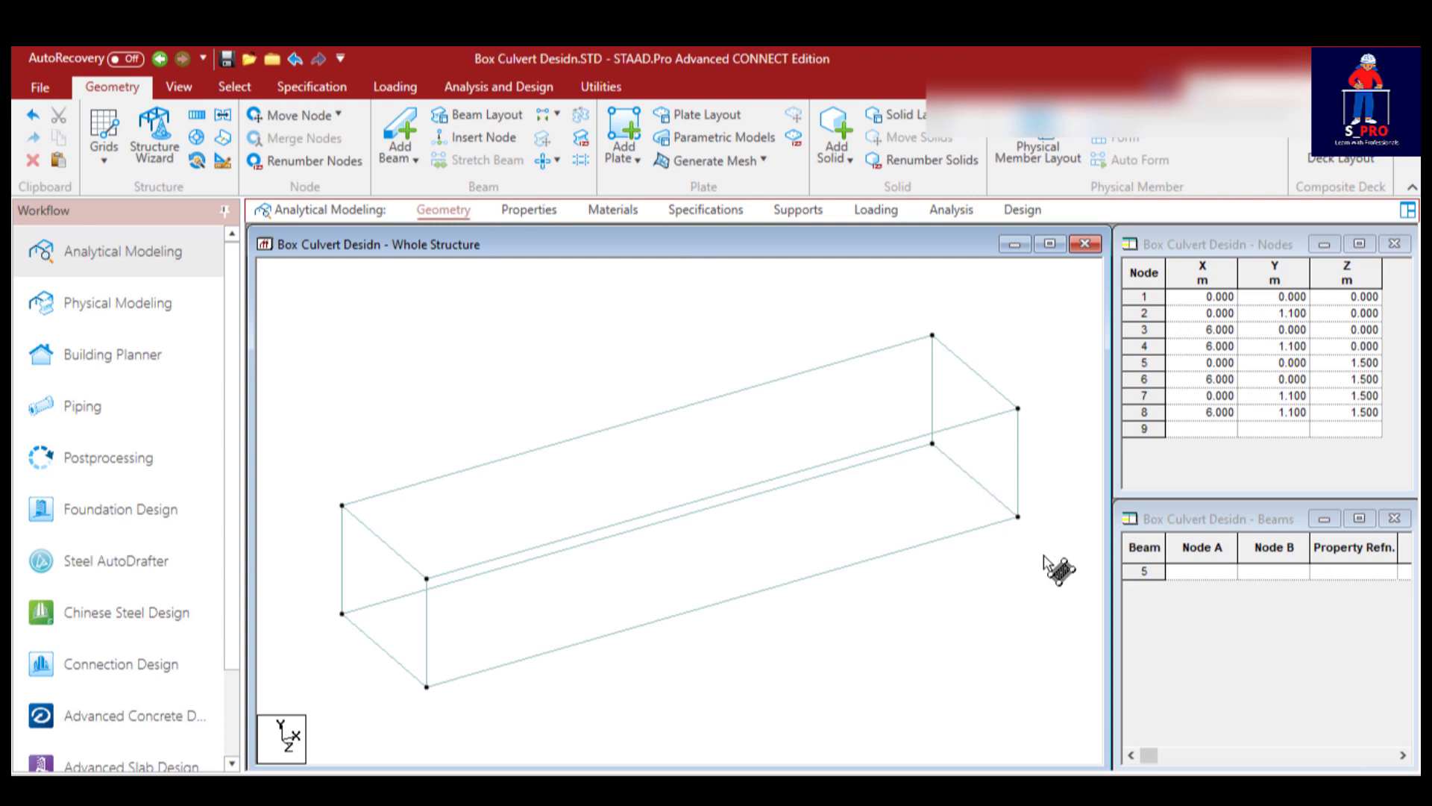
pyautogui.moveTo(1044, 570)
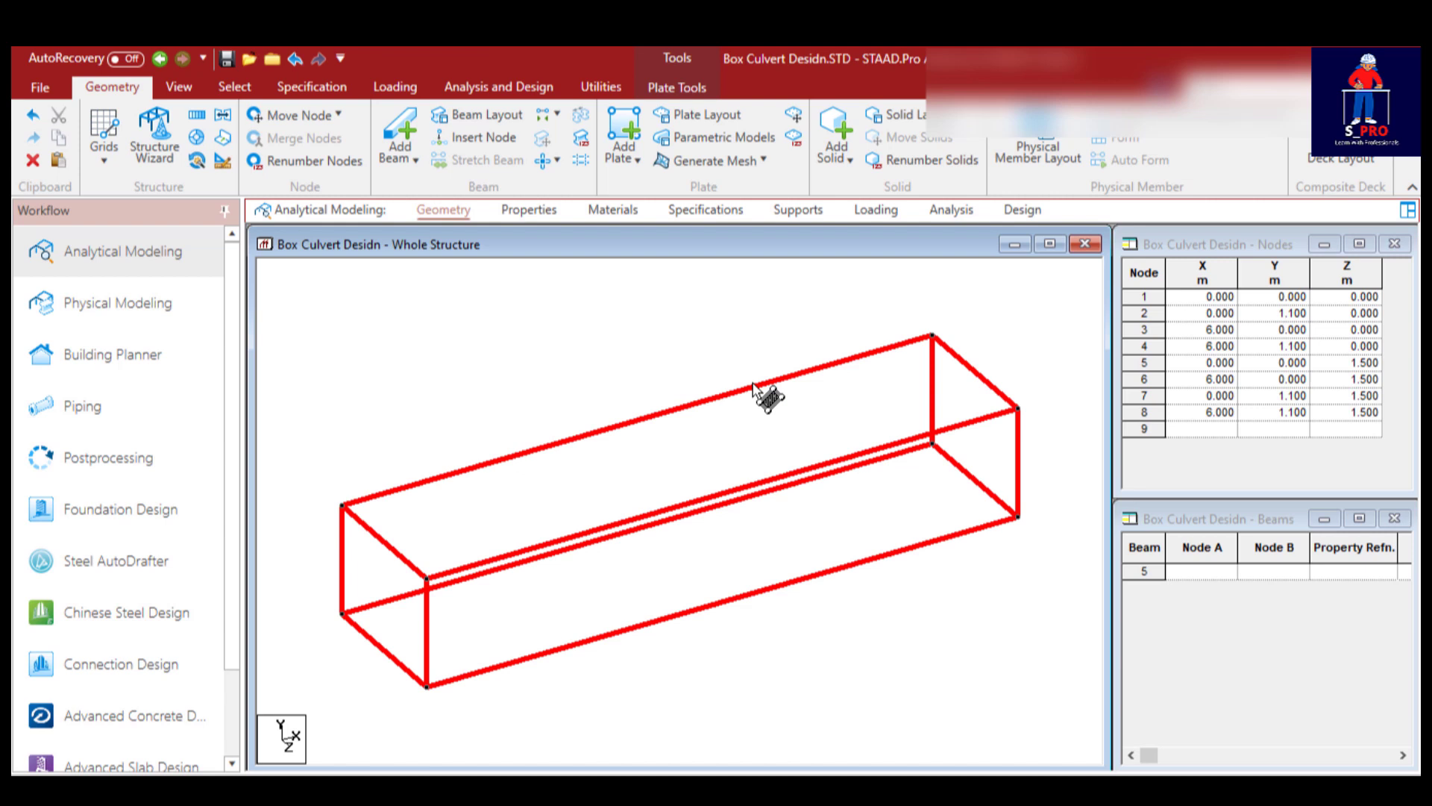
pyautogui.moveTo(637, 176)
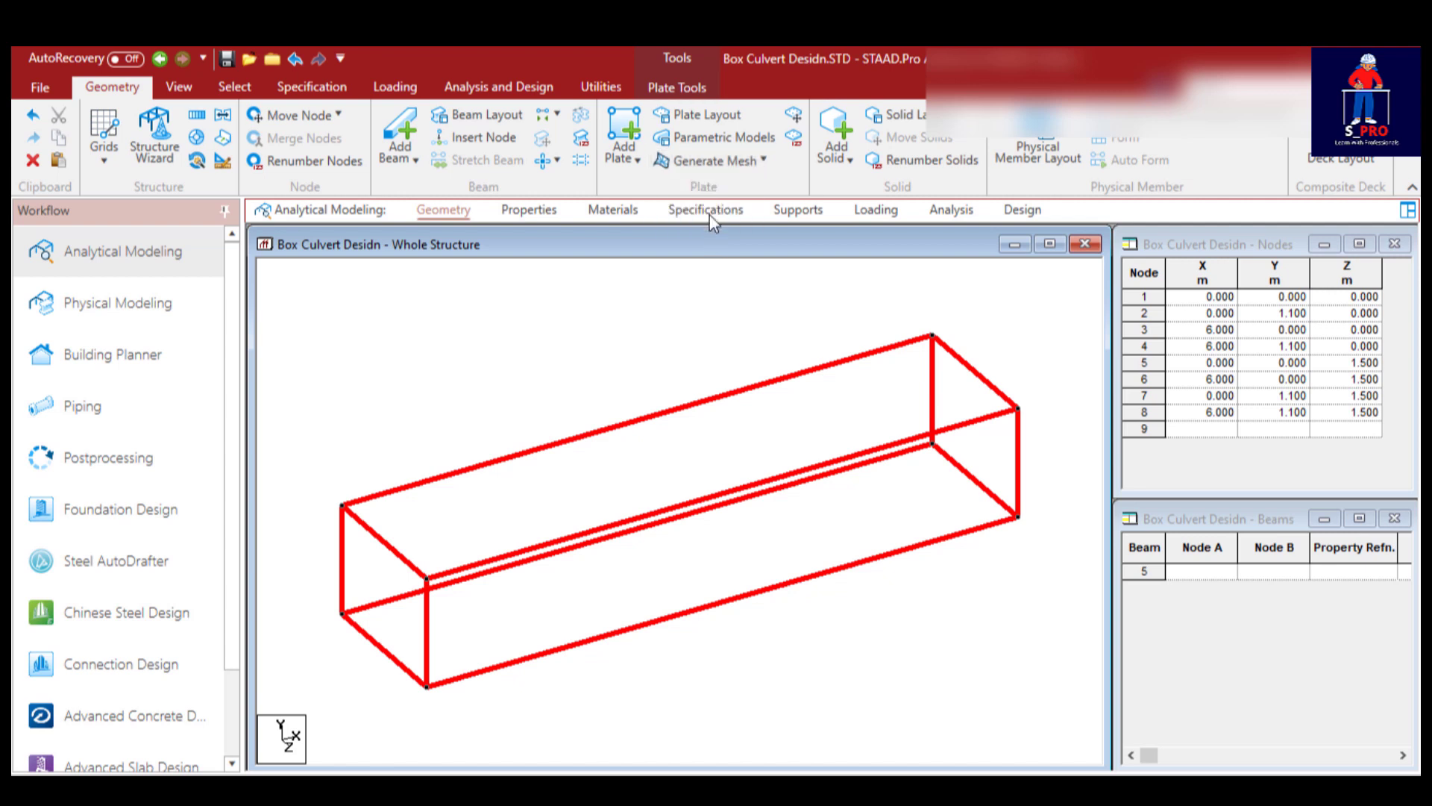
# Mesh the selected plates with 12 divisions along every edge
pyautogui.click(714, 161)
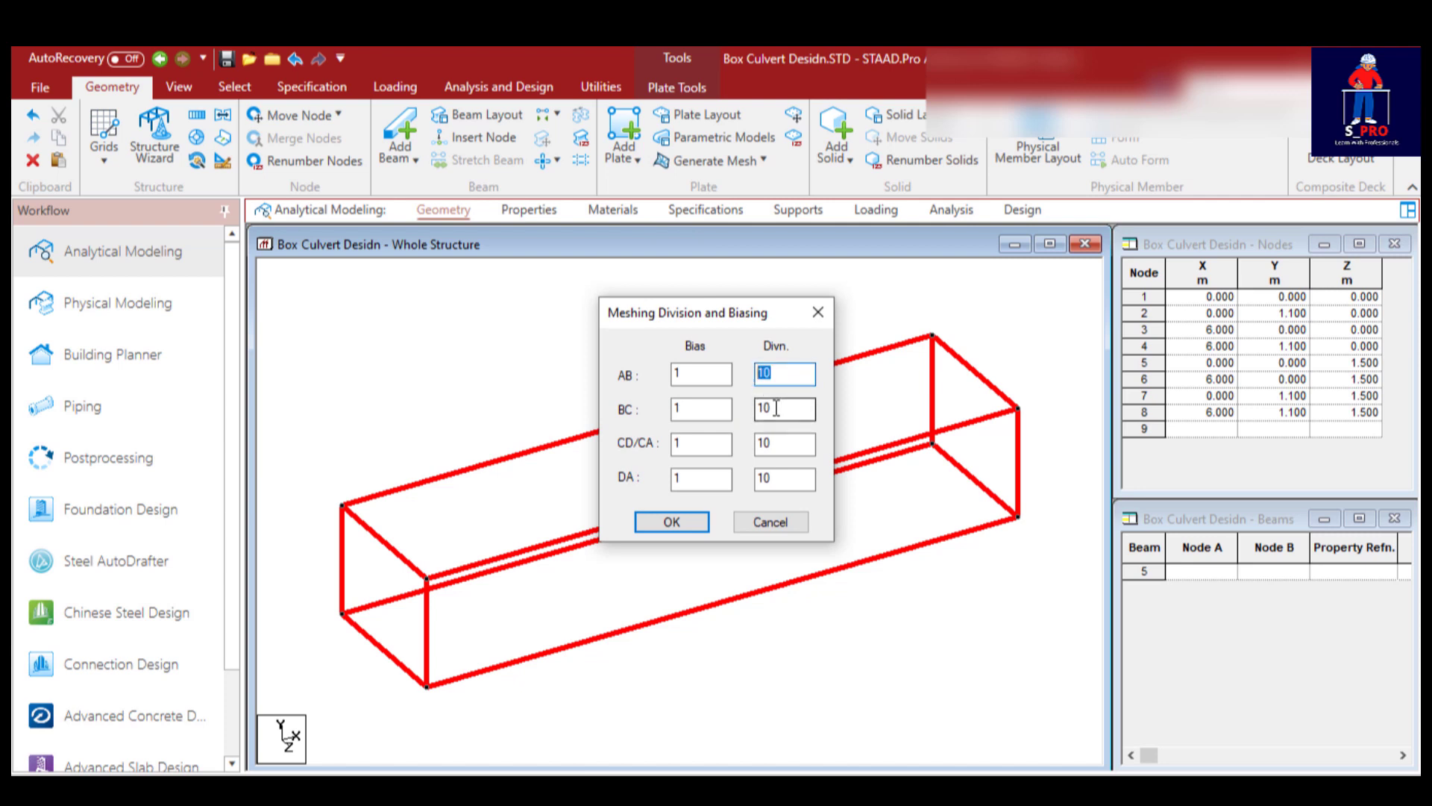
pyautogui.write('12')
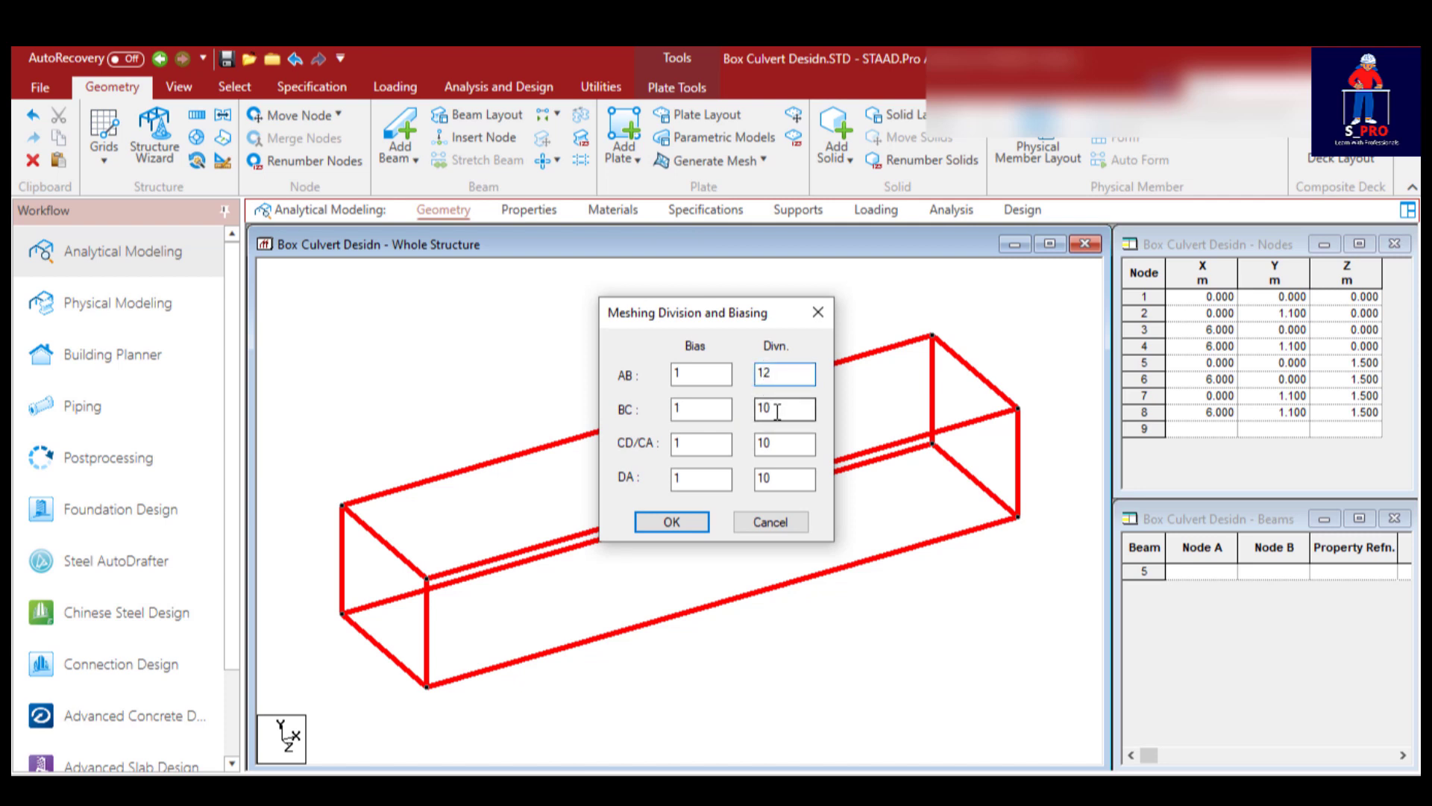
pyautogui.write('12')
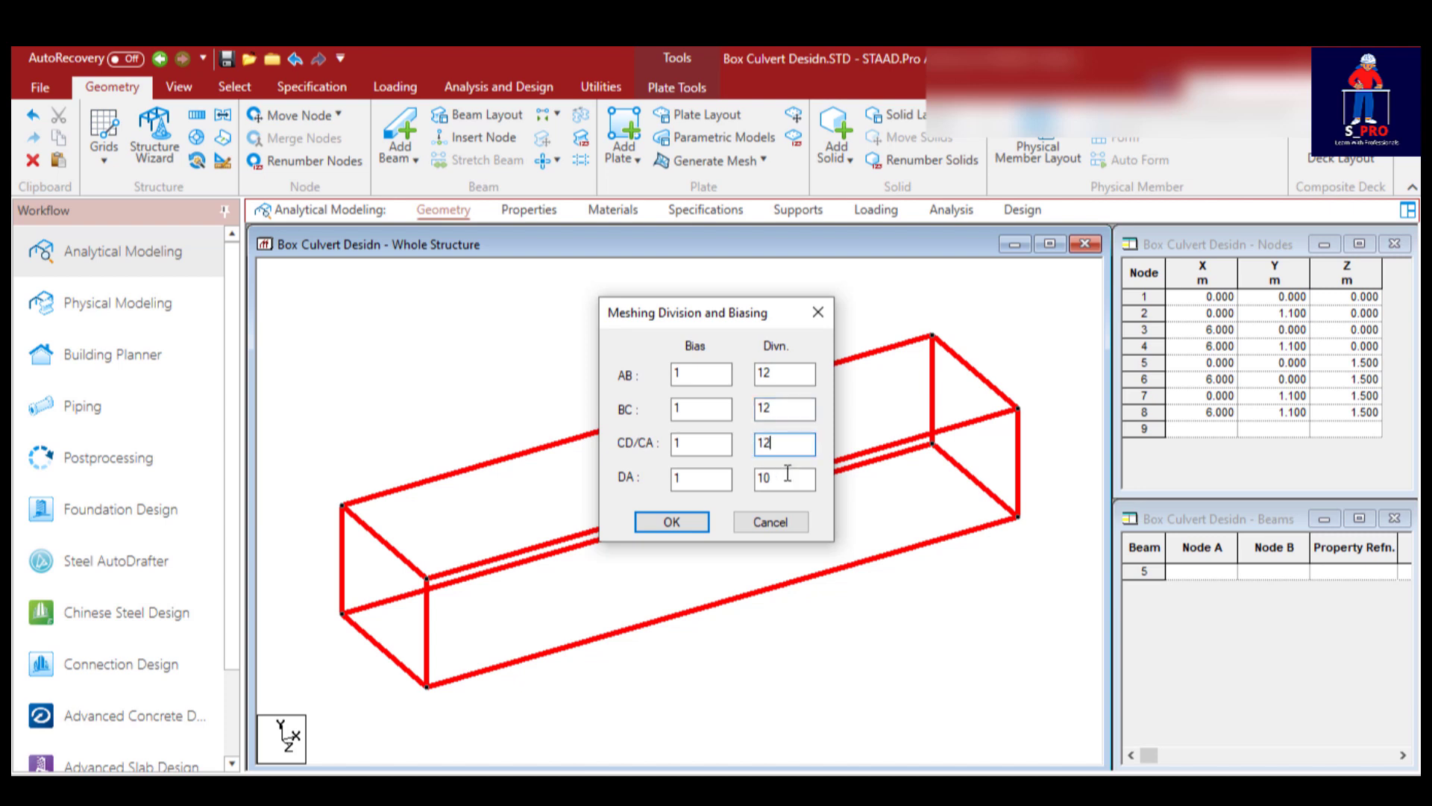
pyautogui.write('12')
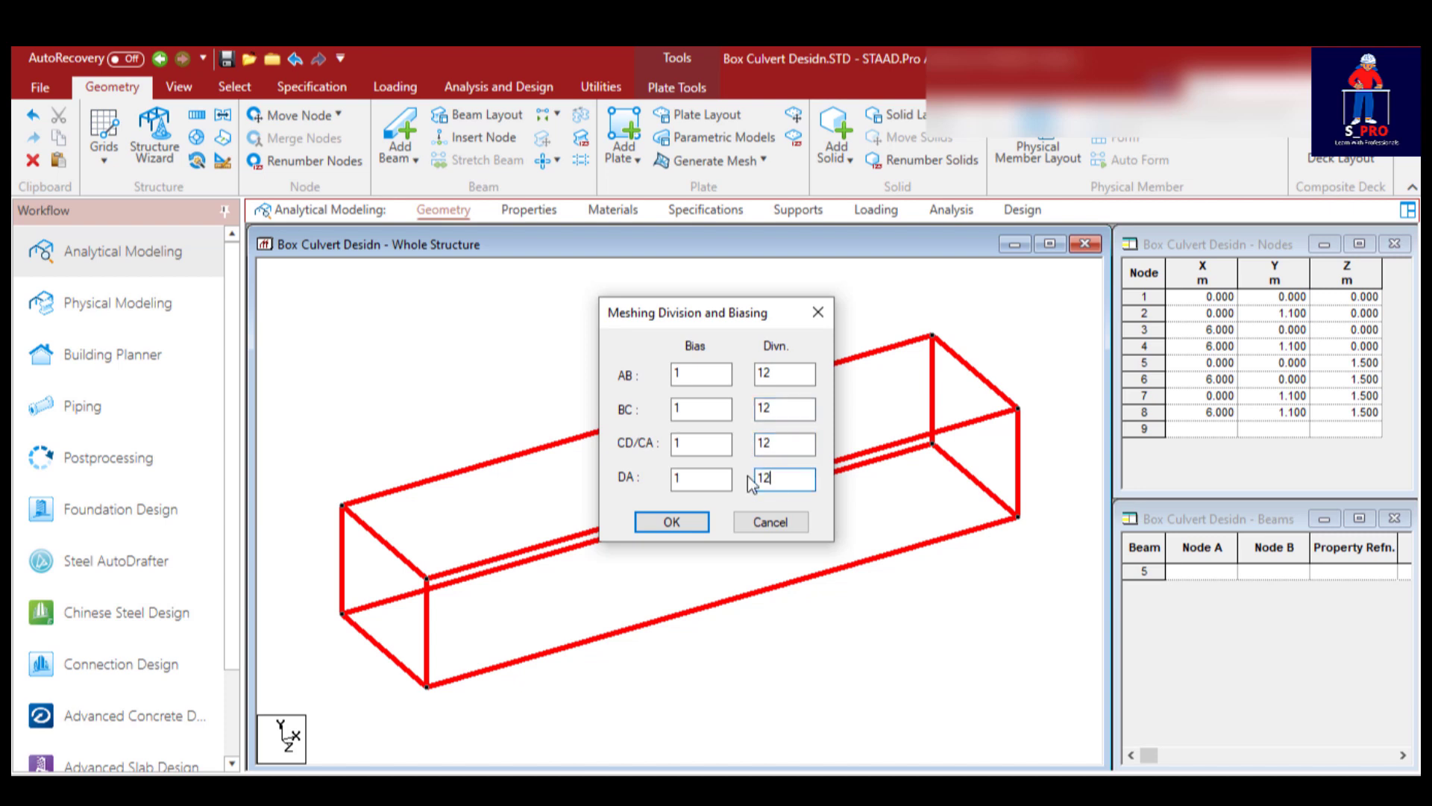
pyautogui.click(671, 522)
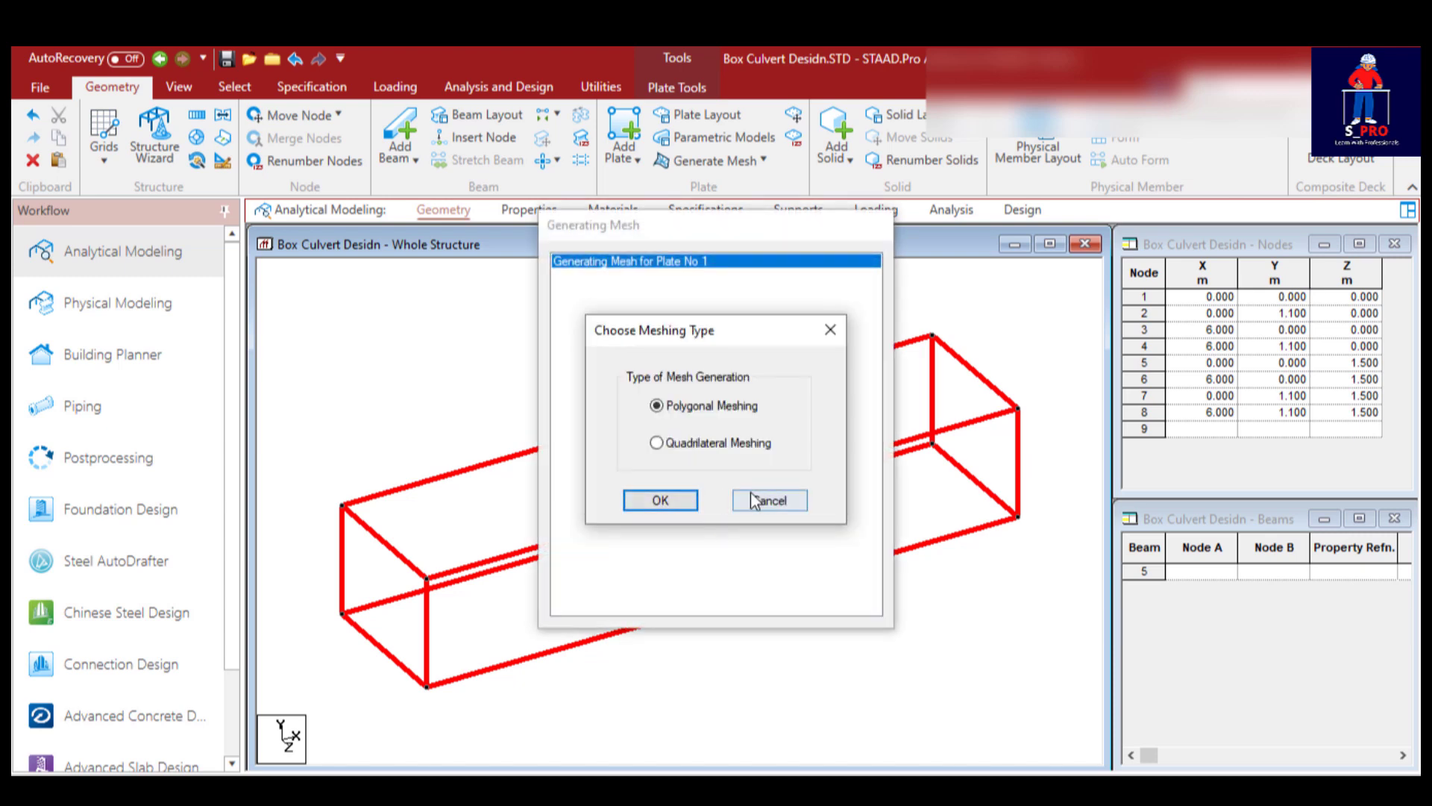
pyautogui.click(652, 442)
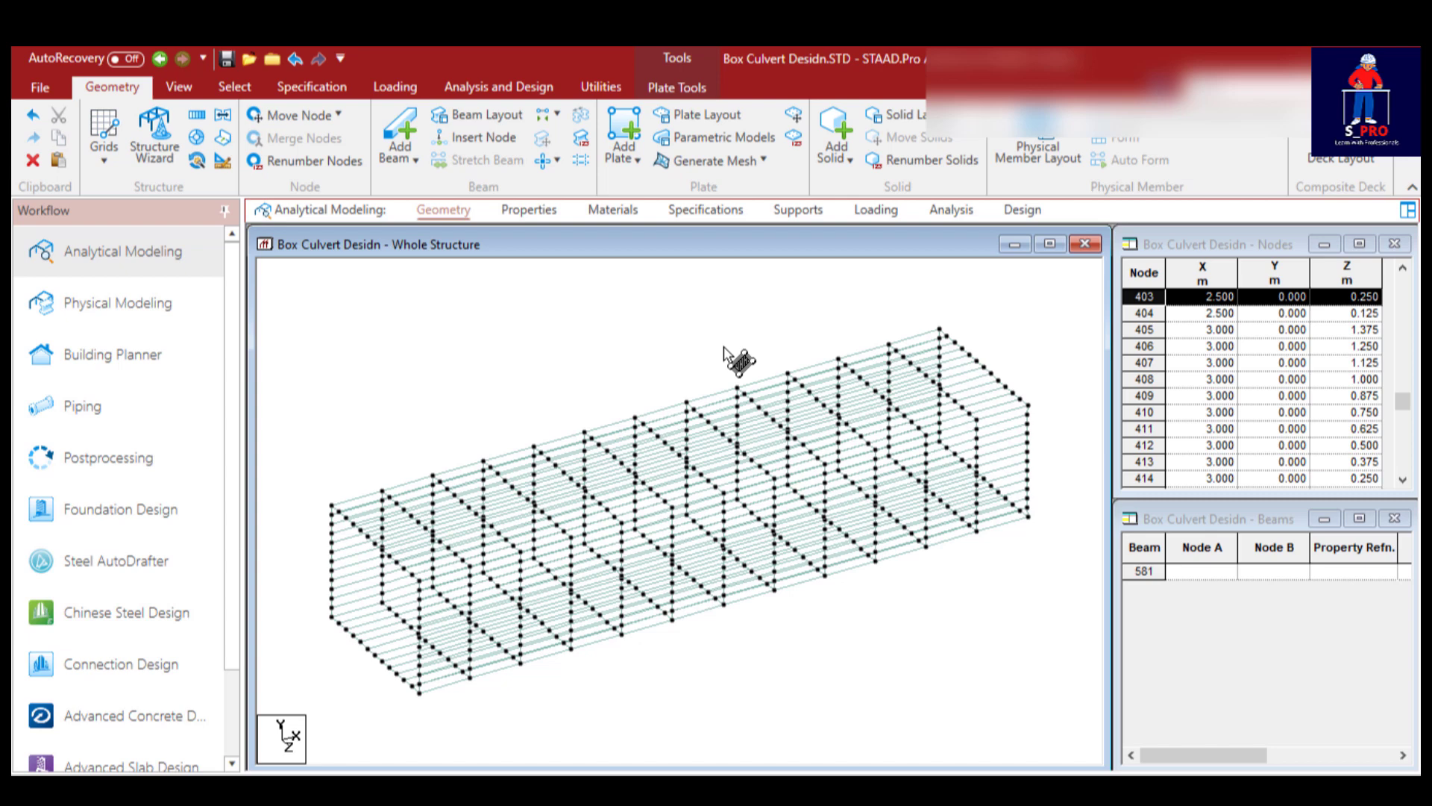
pyautogui.moveTo(700, 367)
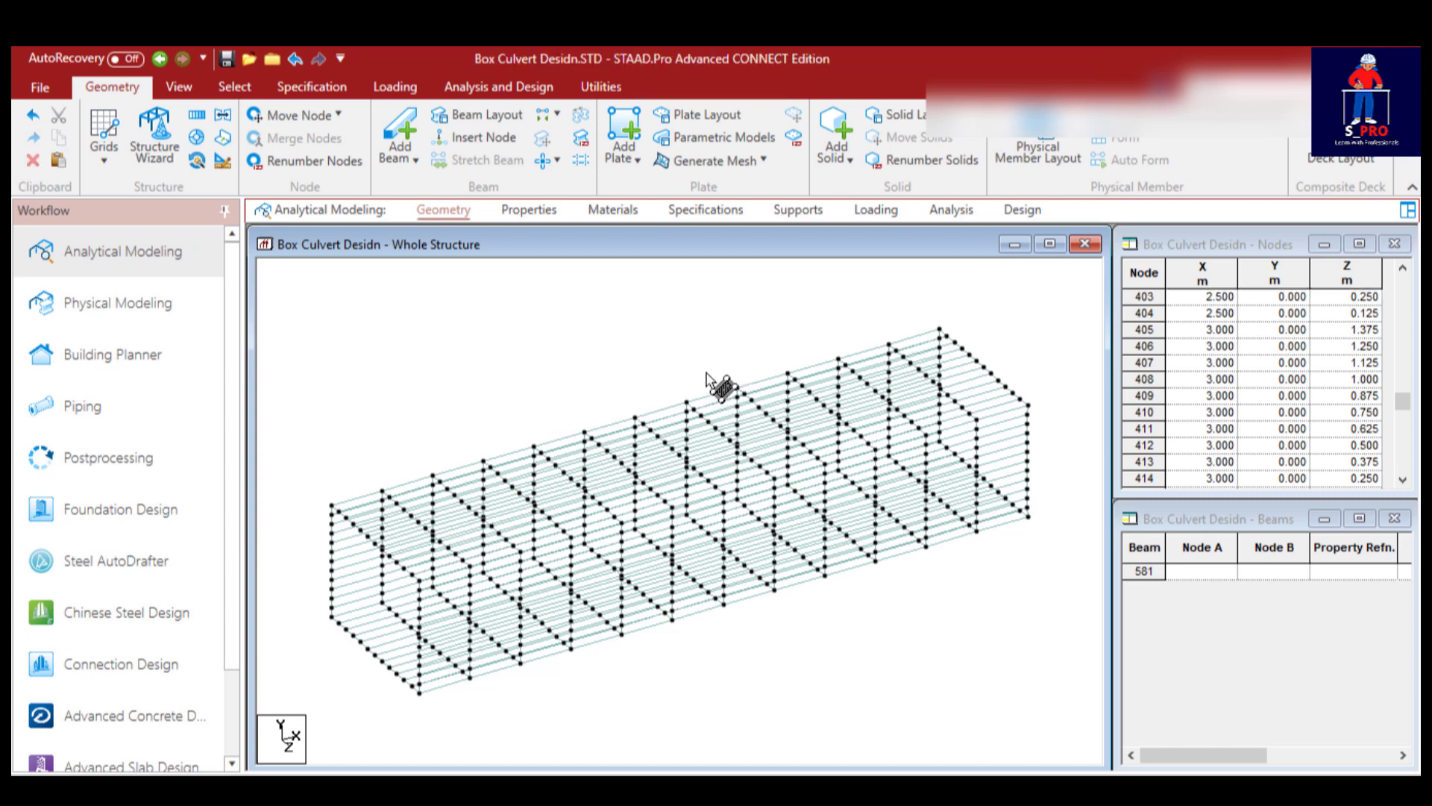
pyautogui.moveTo(853, 645)
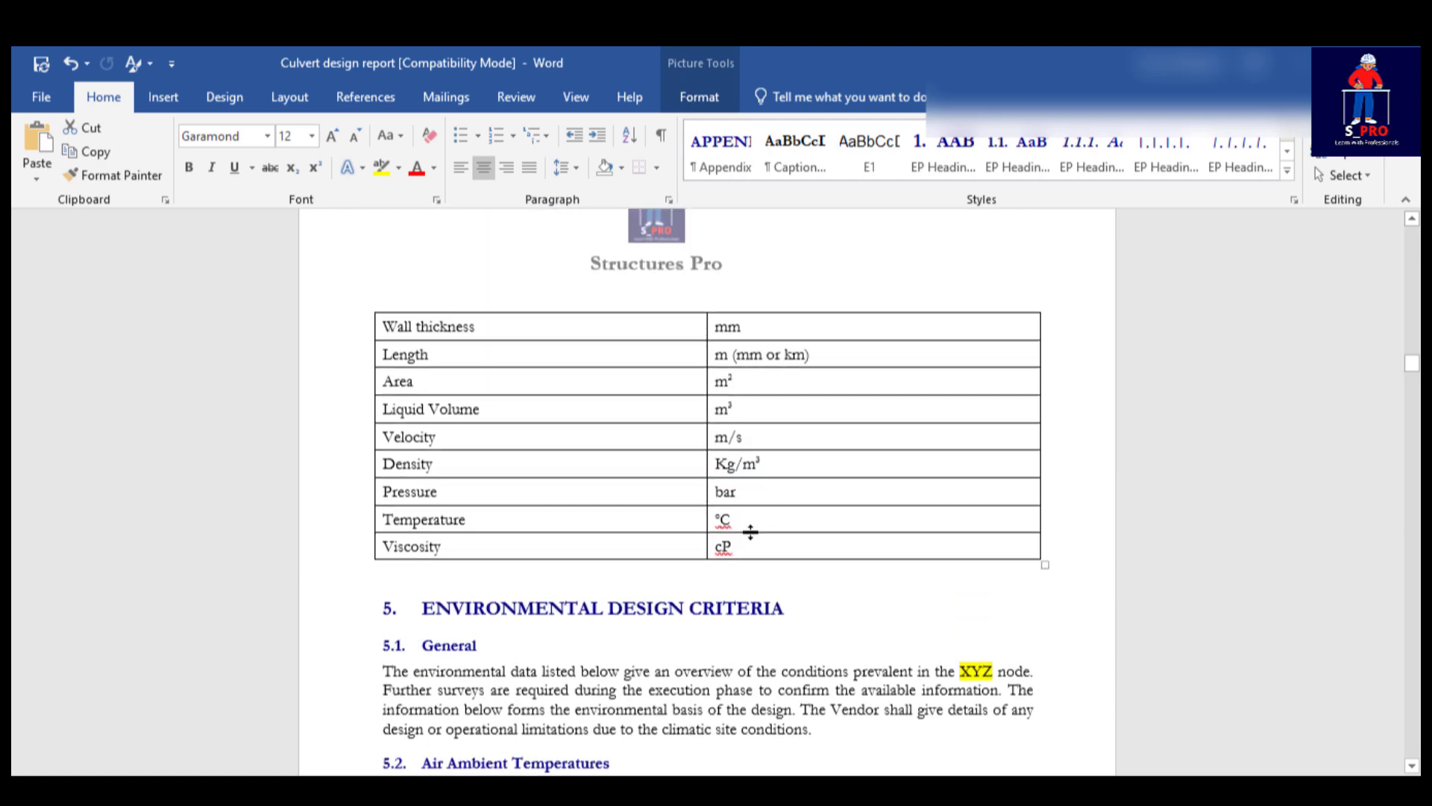
# Scroll the Word design report down to section 7.2 Structure Model
pyautogui.scroll(-3)
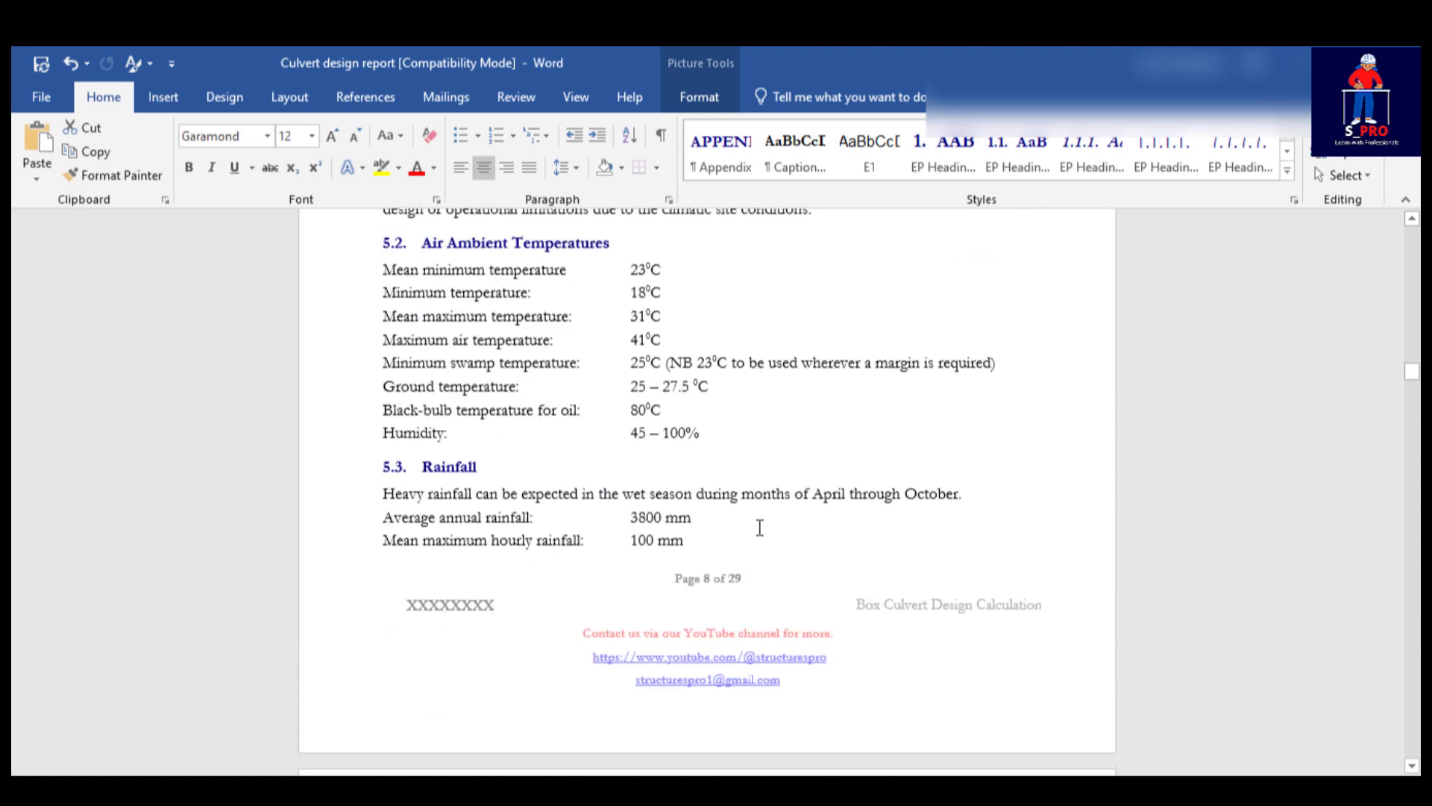
pyautogui.scroll(-3)
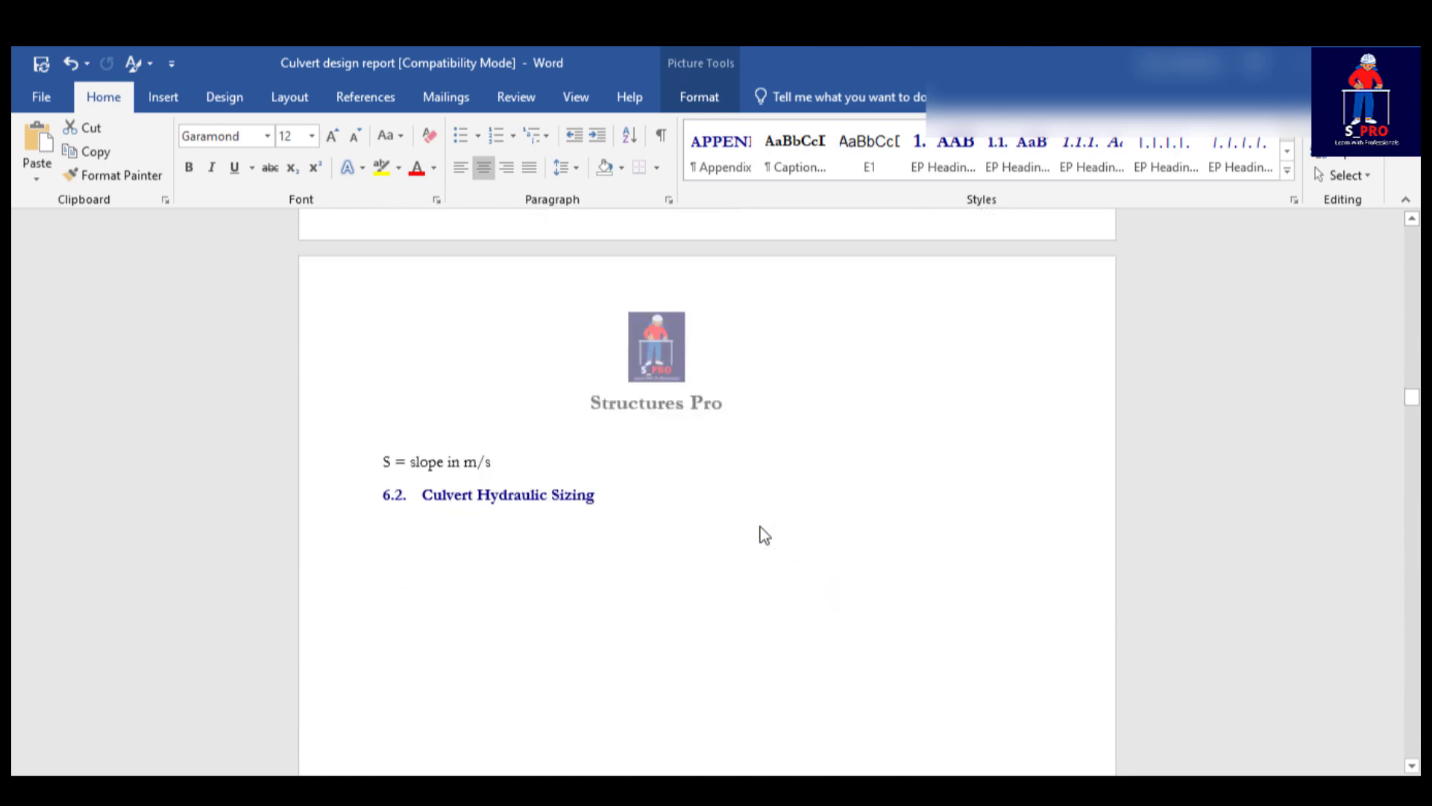
pyautogui.scroll(-3)
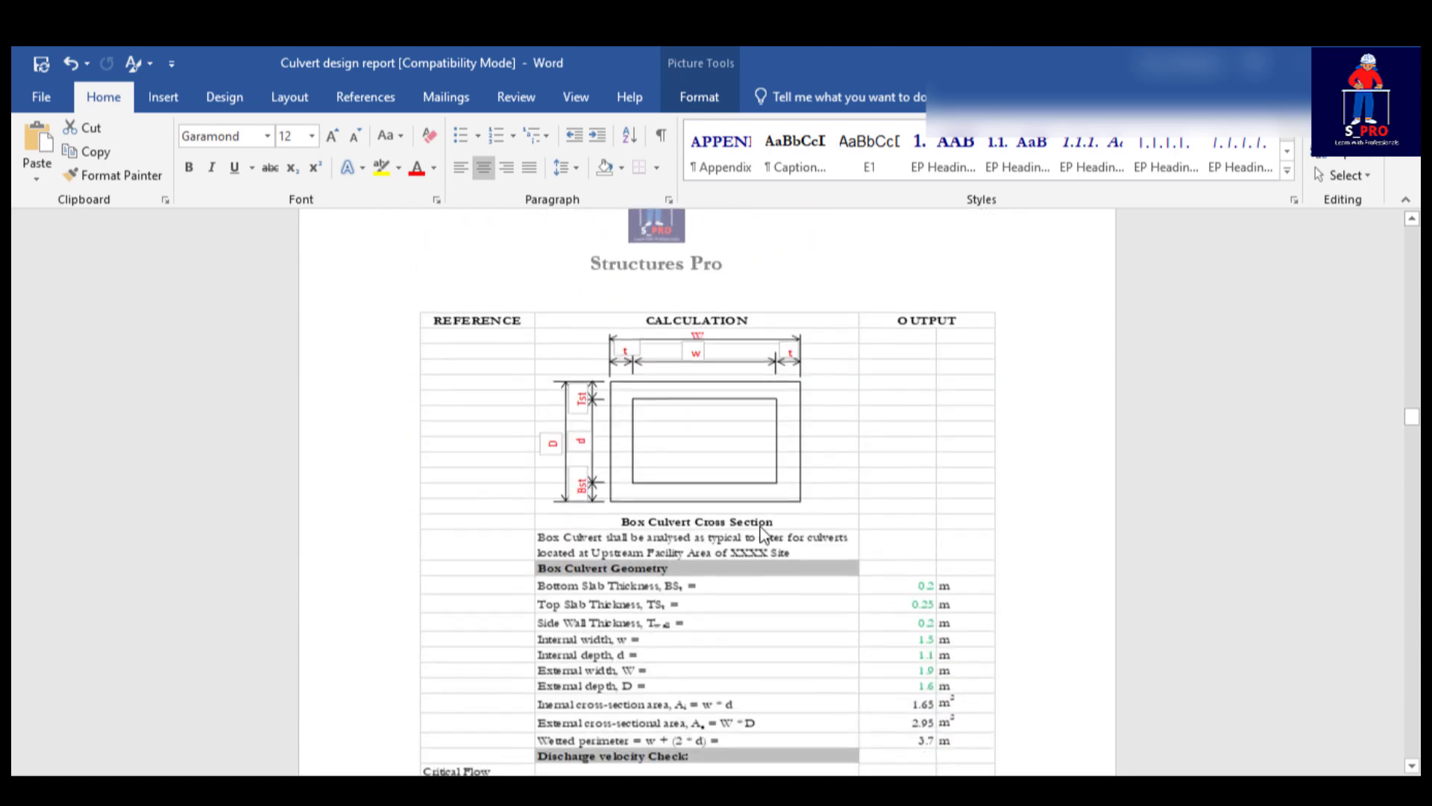
pyautogui.scroll(-3)
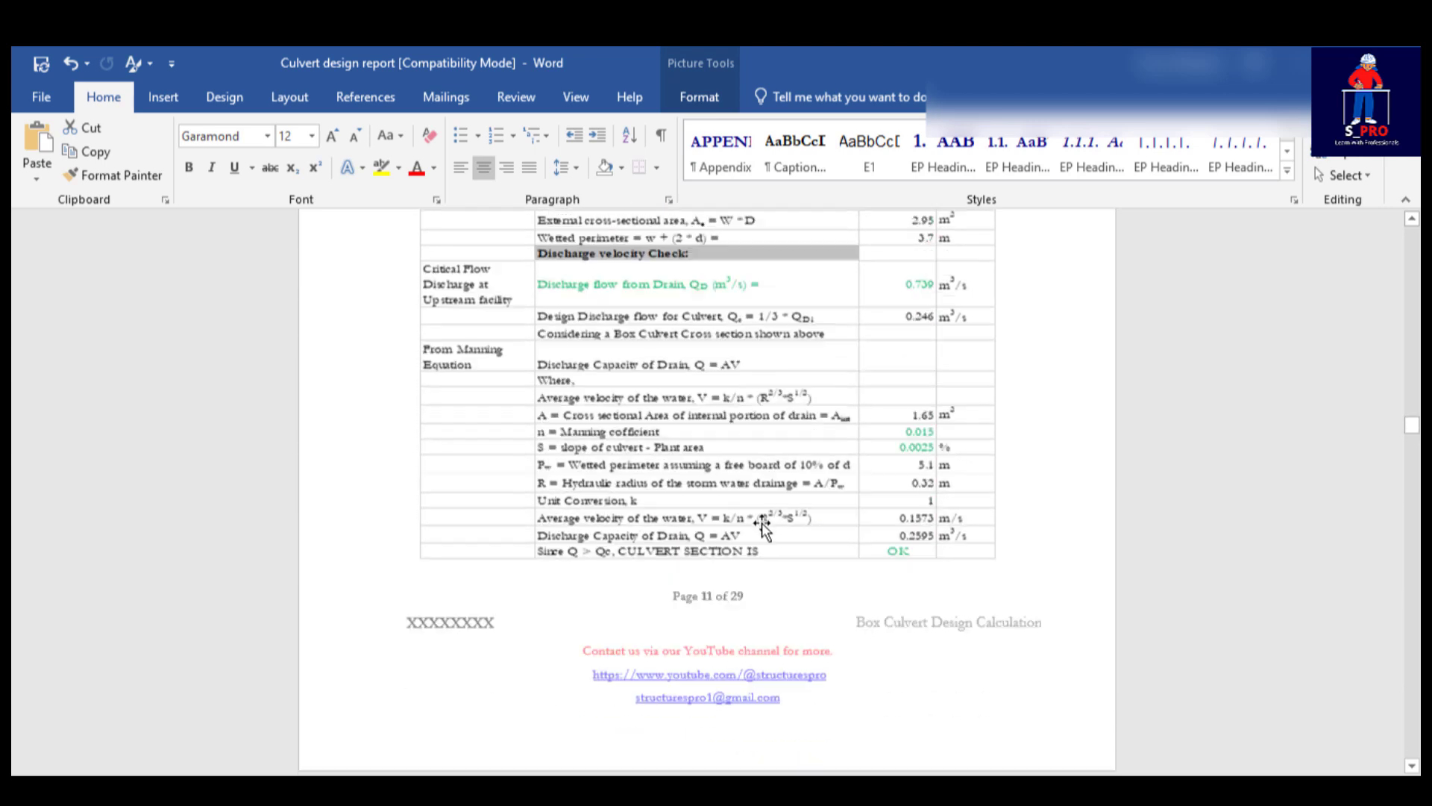
pyautogui.scroll(-3)
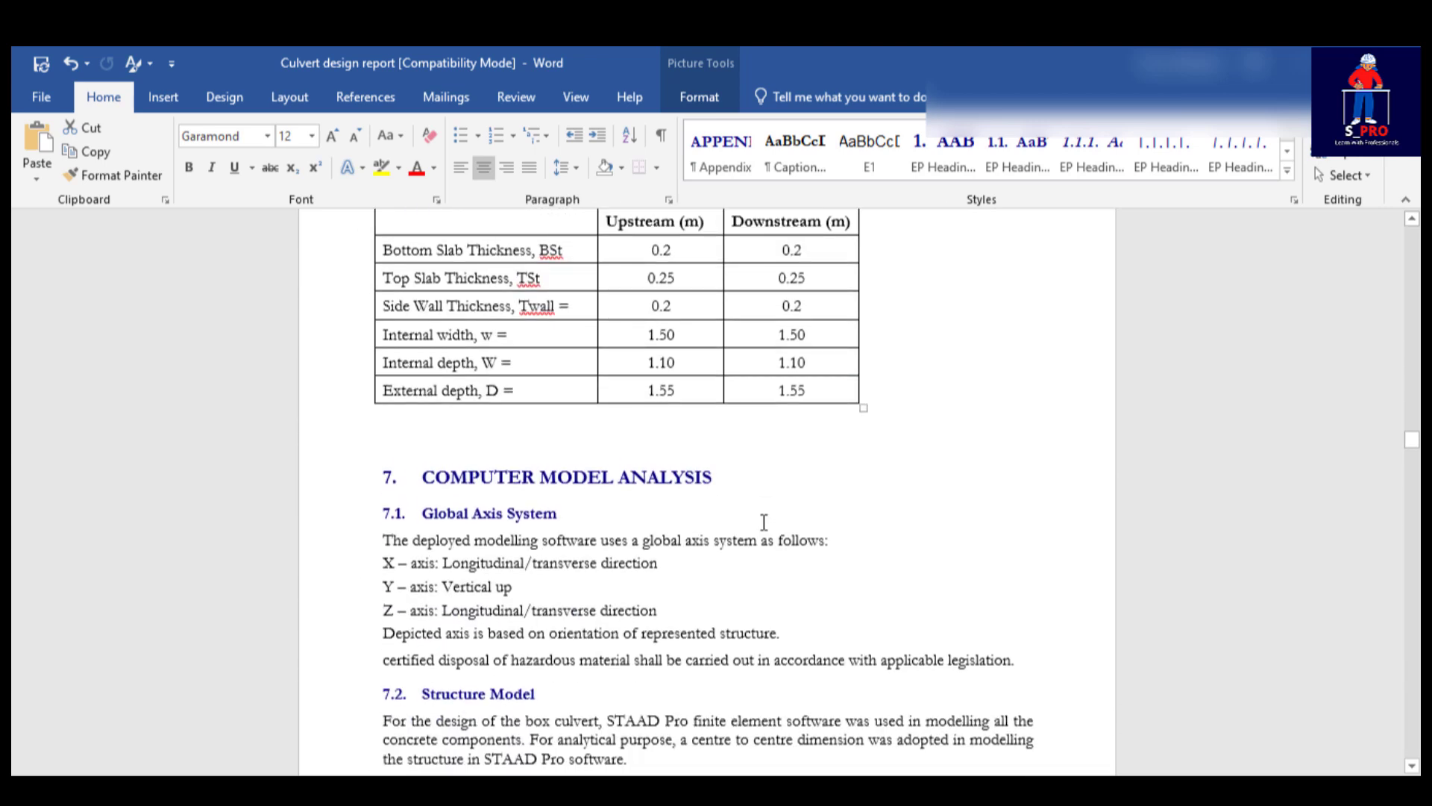
pyautogui.scroll(-3)
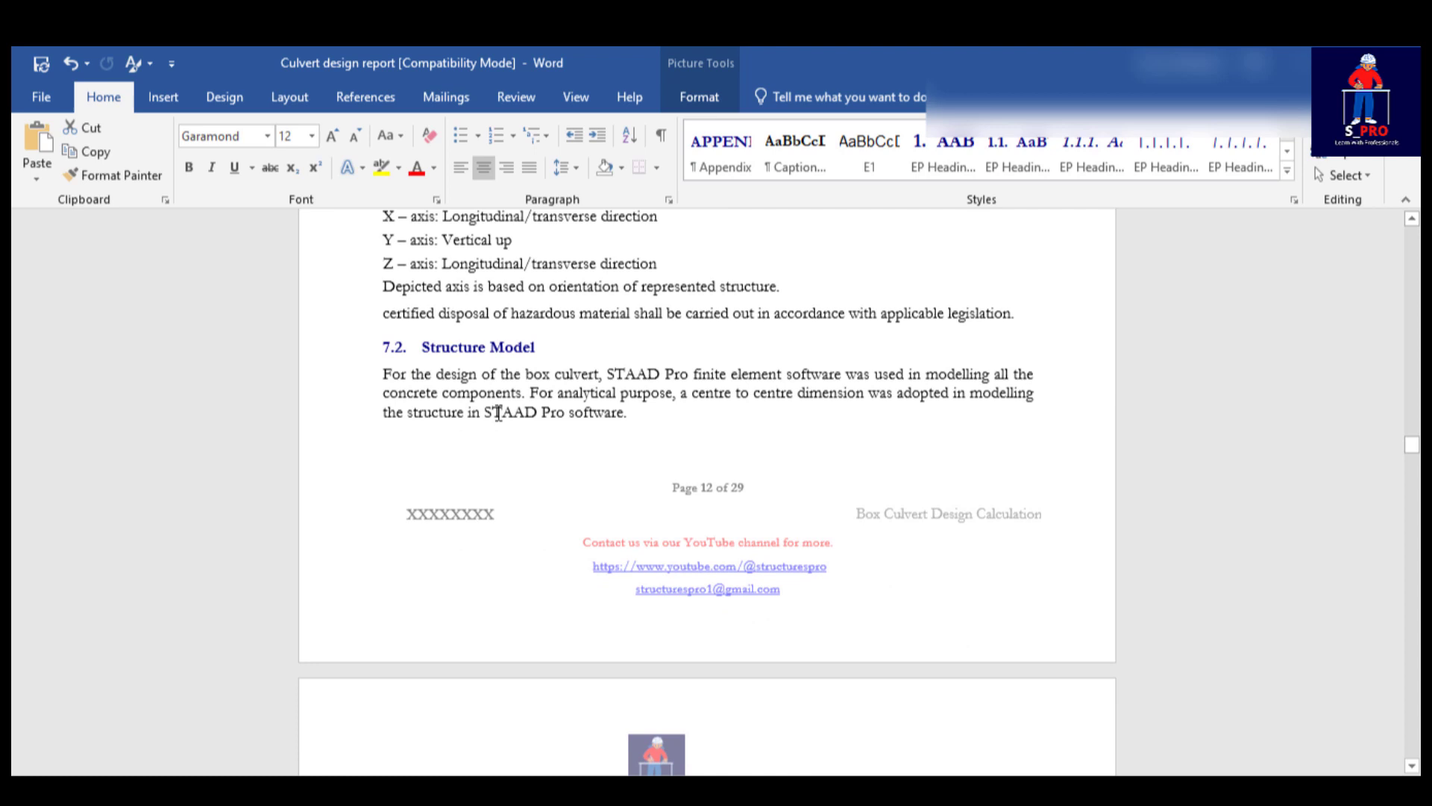
pyautogui.moveTo(652, 419)
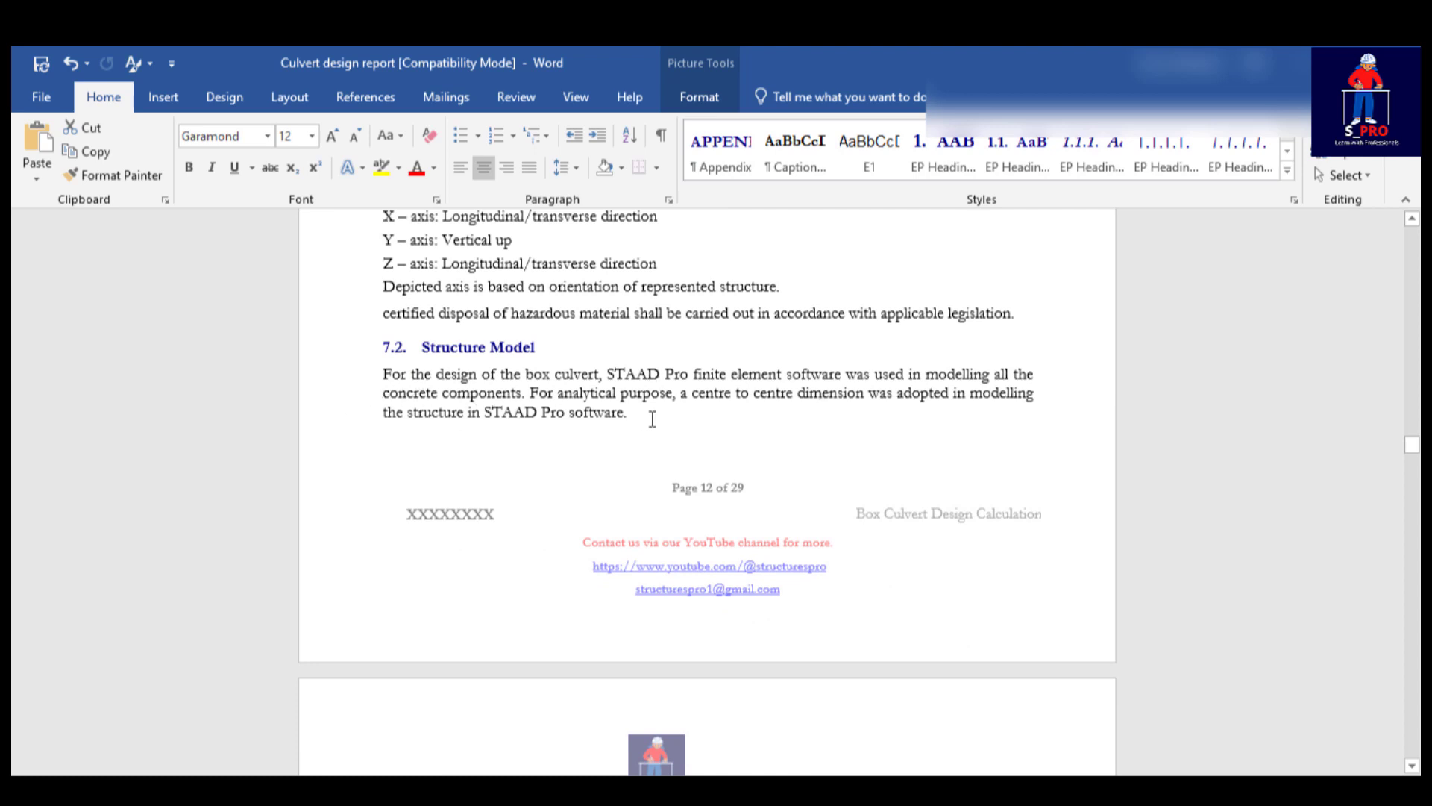
pyautogui.scroll(-3)
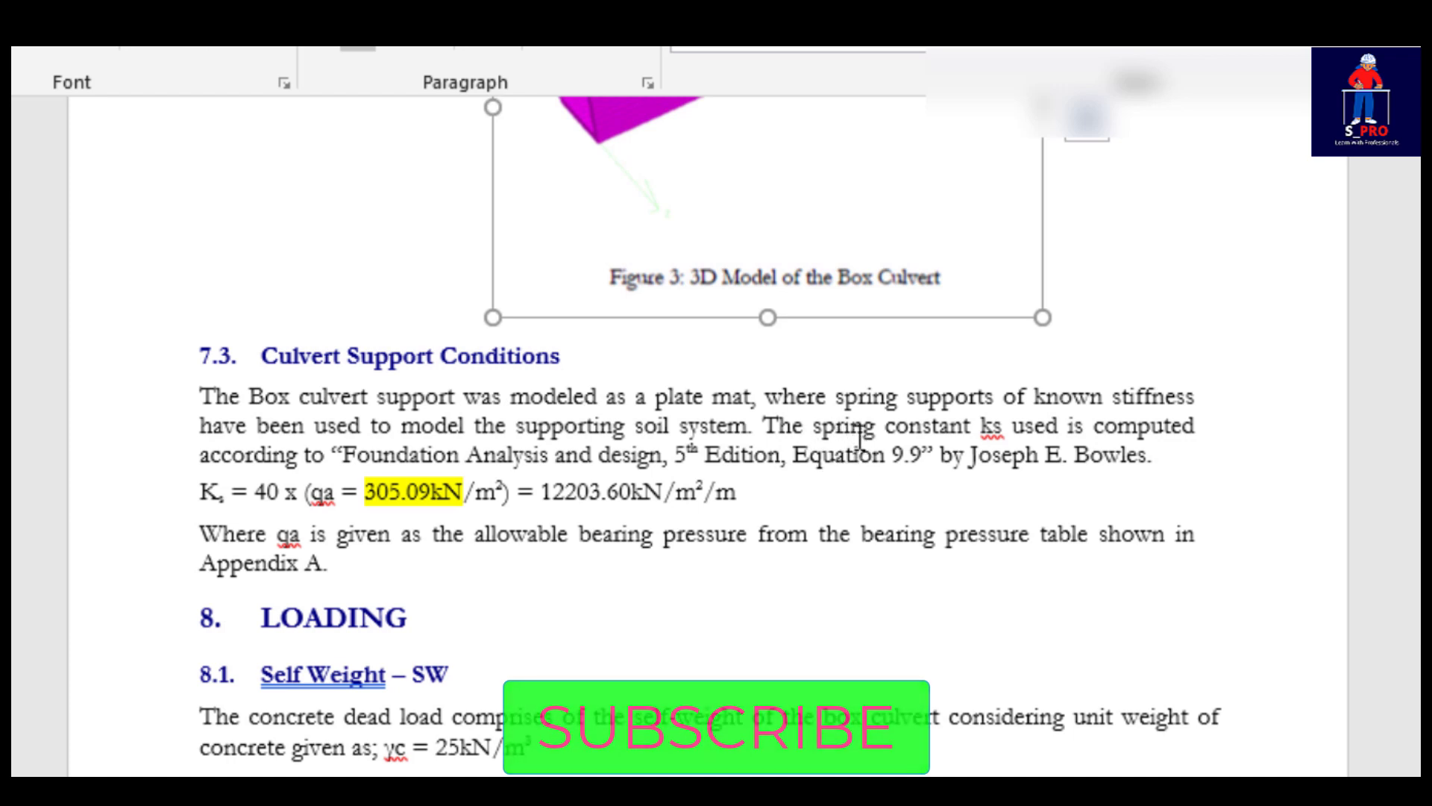
pyautogui.moveTo(21, 472)
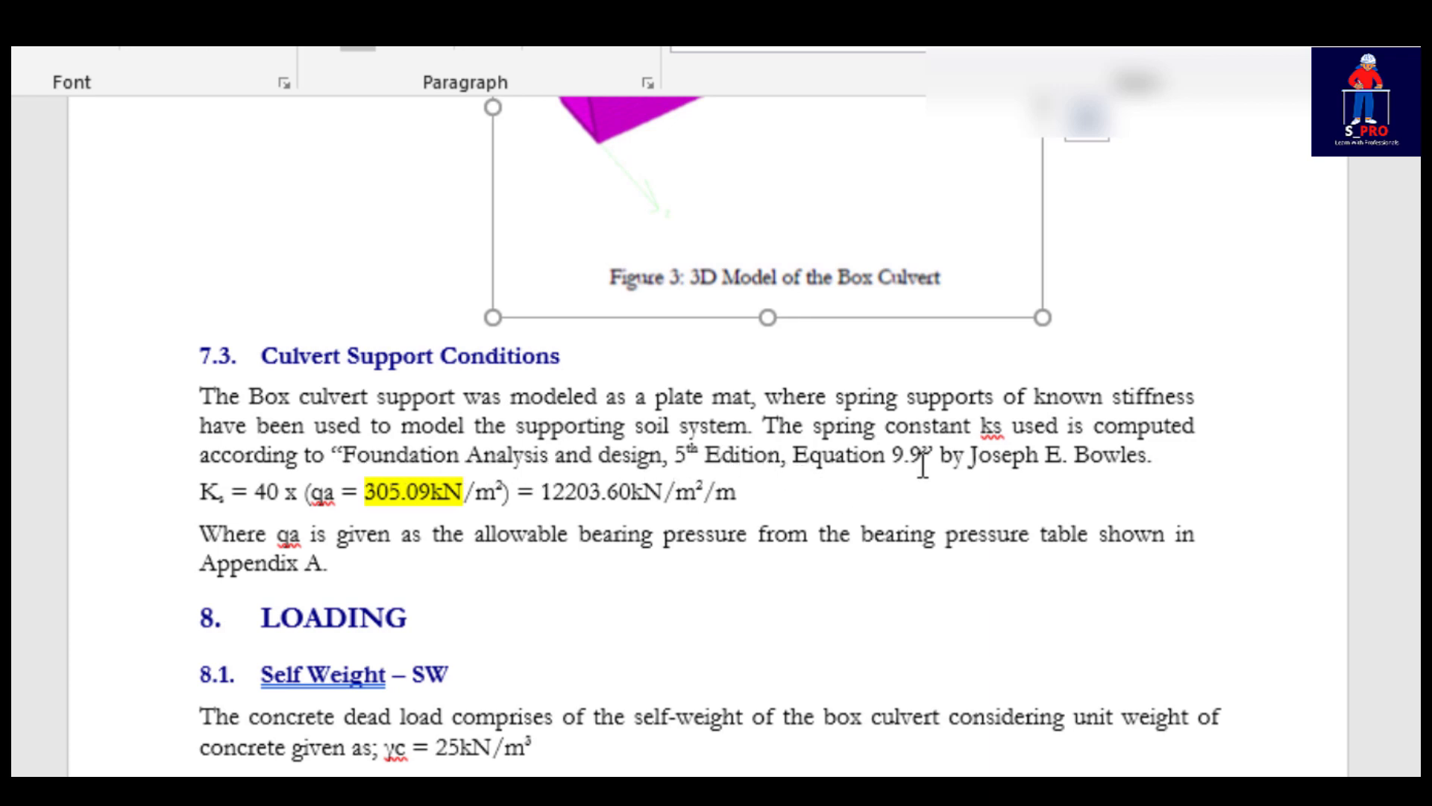
pyautogui.moveTo(1082, 483)
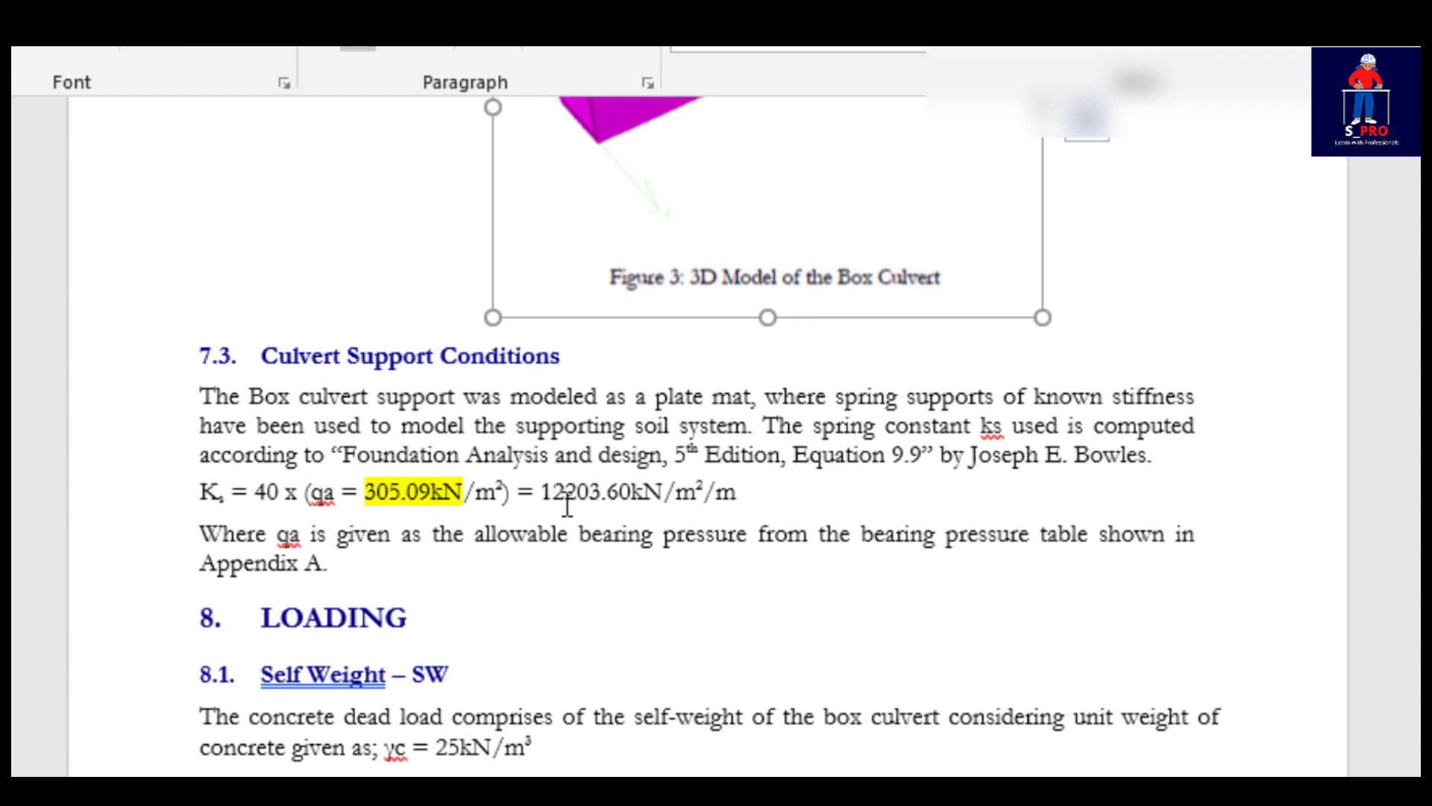
pyautogui.moveTo(678, 510)
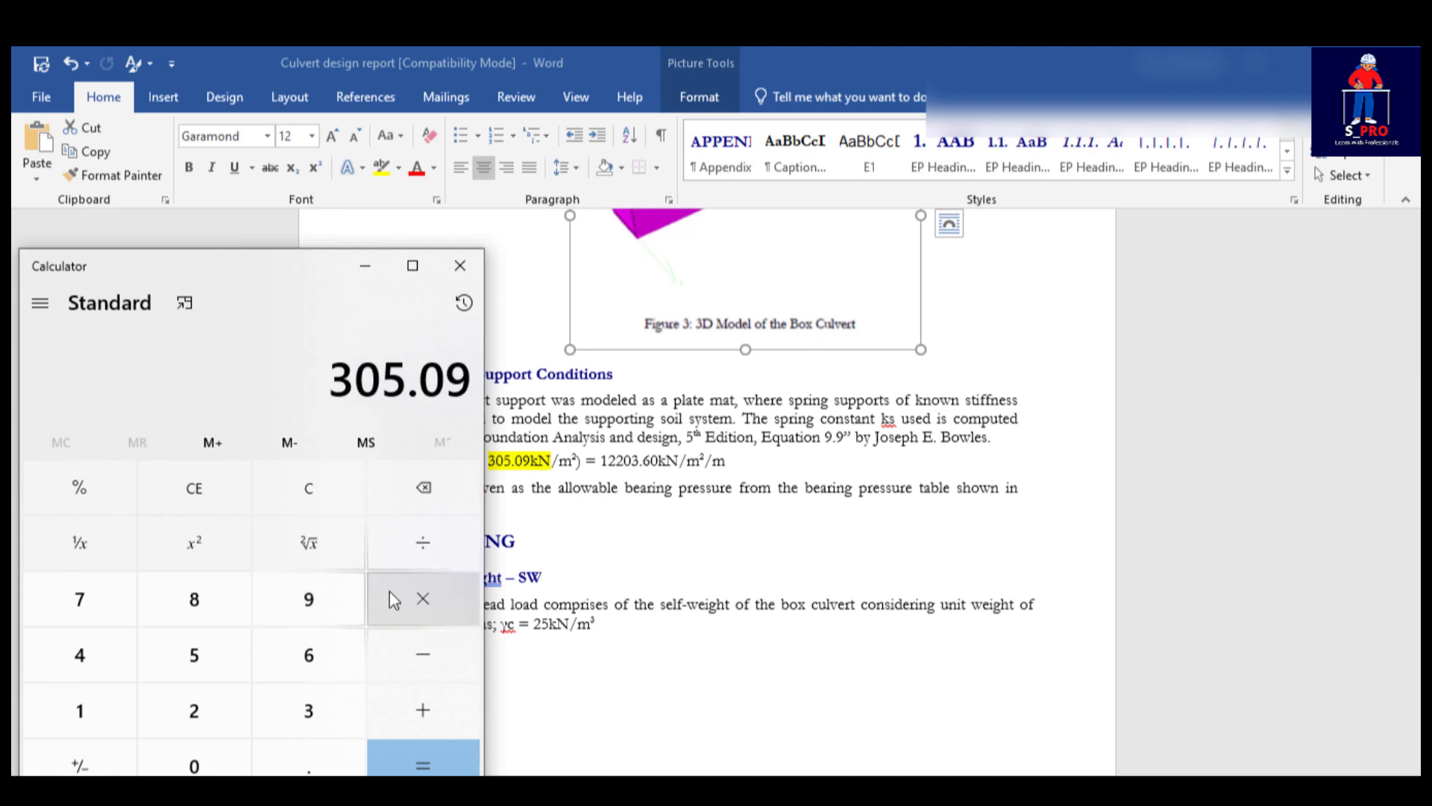
# Multiply the bearing pressure 305.09 by 40 to get the spring constant 12,203.6
pyautogui.click(424, 598)
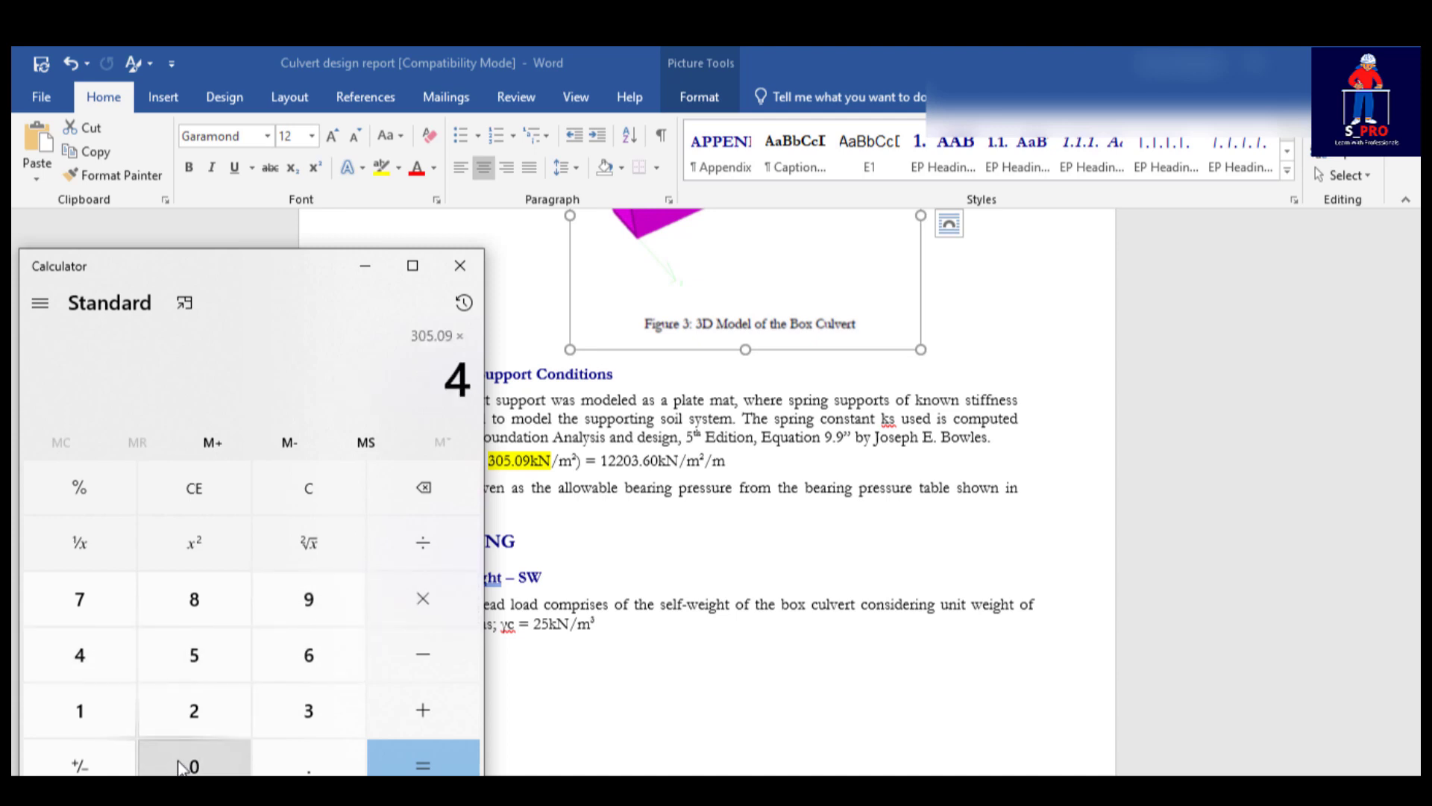
pyautogui.click(421, 767)
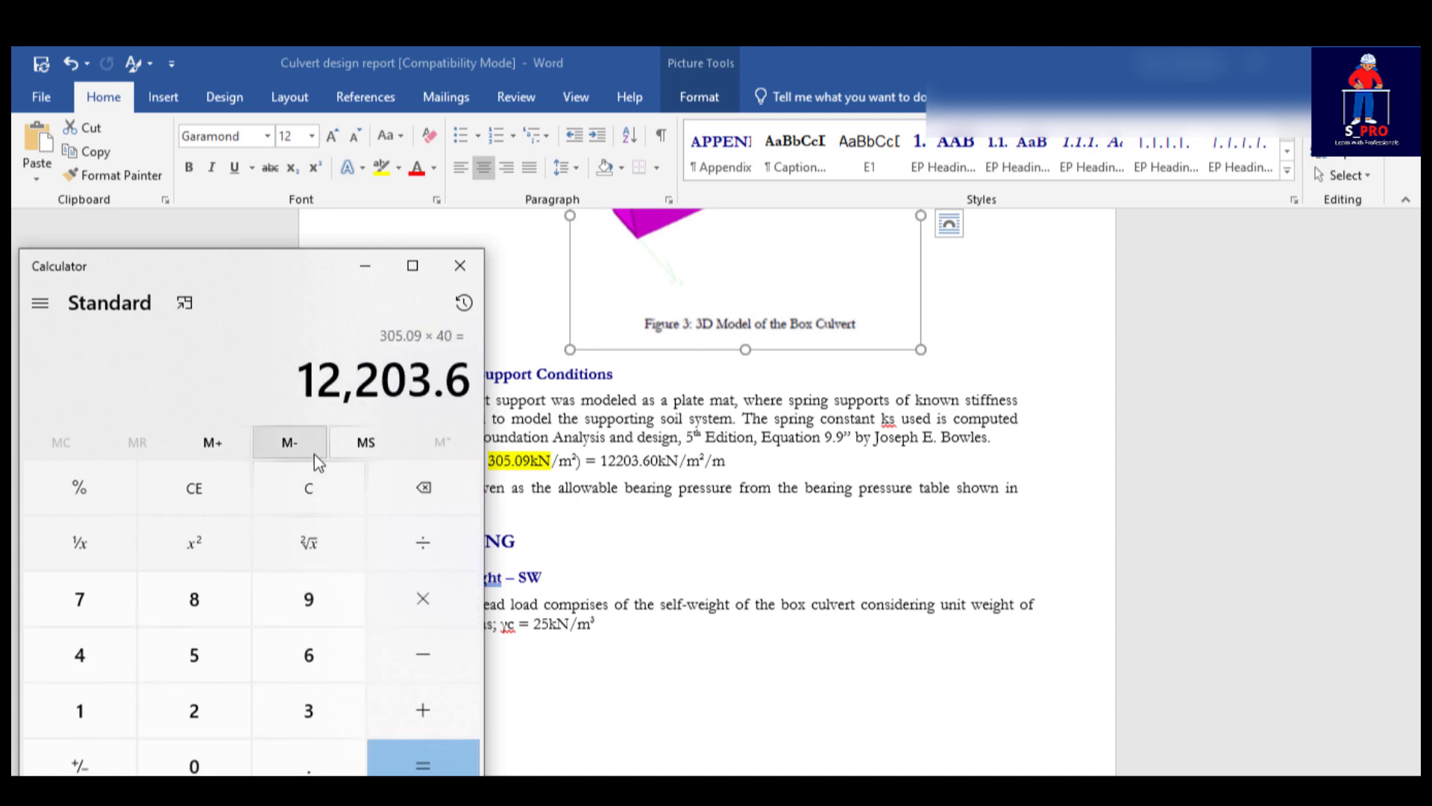
pyautogui.moveTo(341, 438)
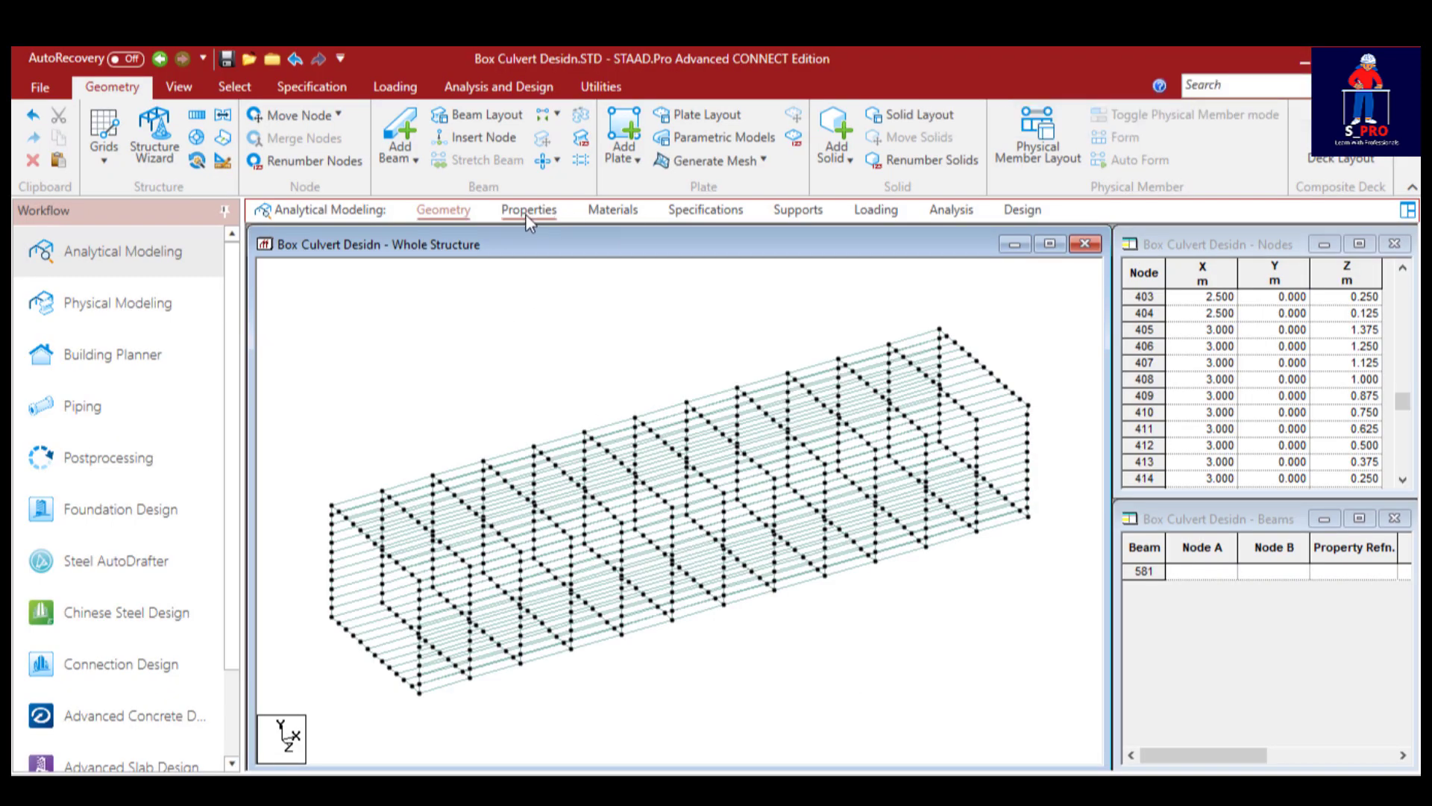
pyautogui.moveTo(798, 214)
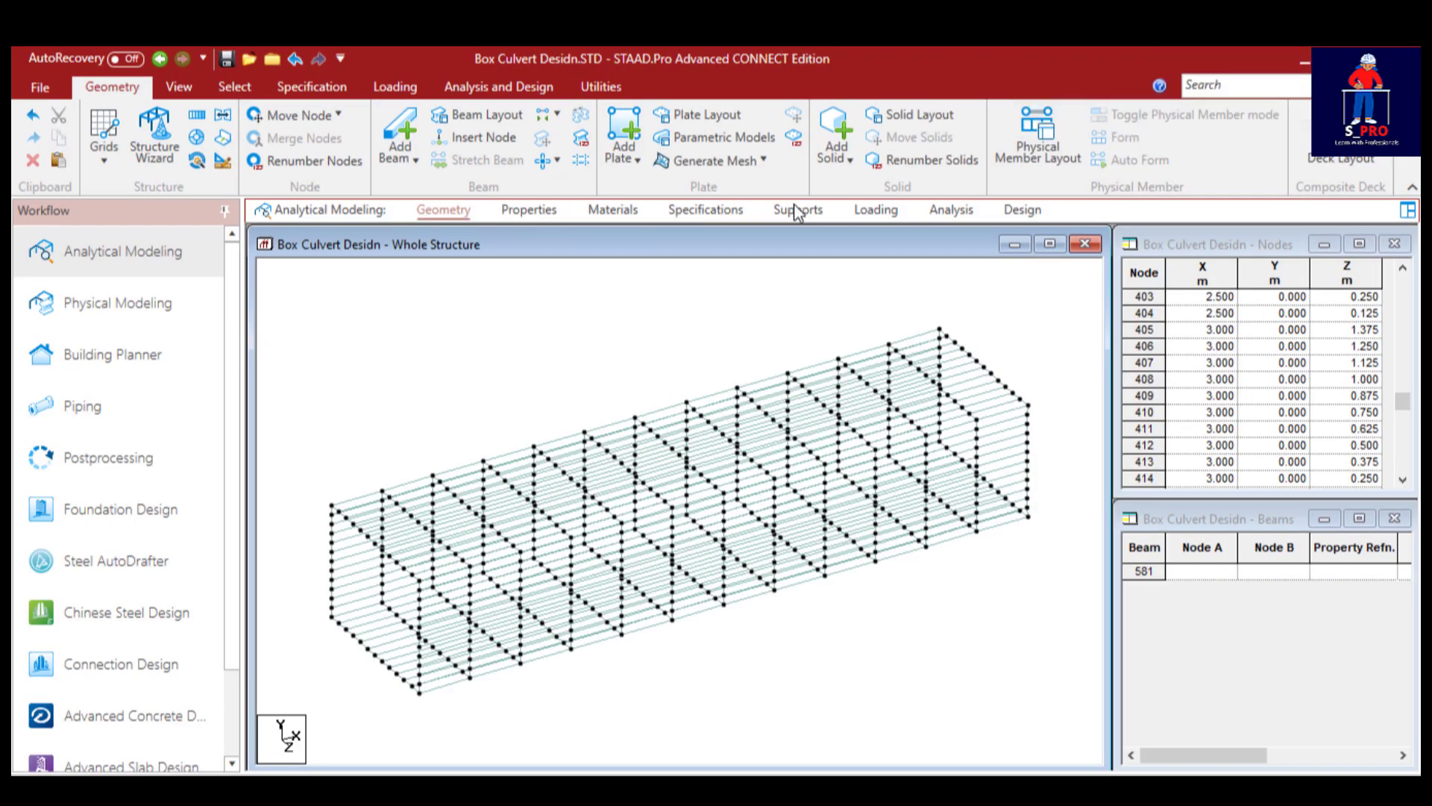
# Start a new foundation-type support definition as an elastic mat
pyautogui.click(797, 208)
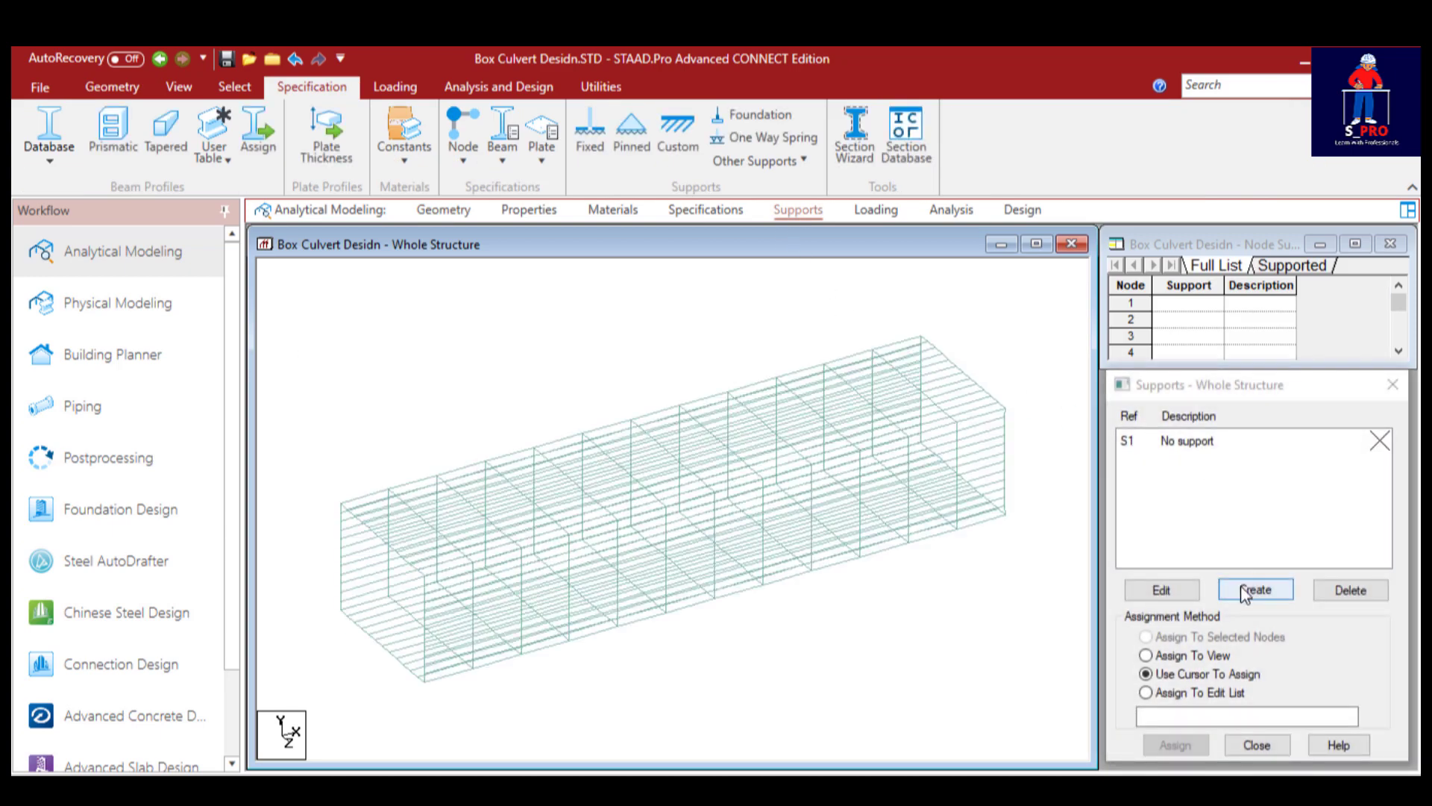
pyautogui.click(1256, 590)
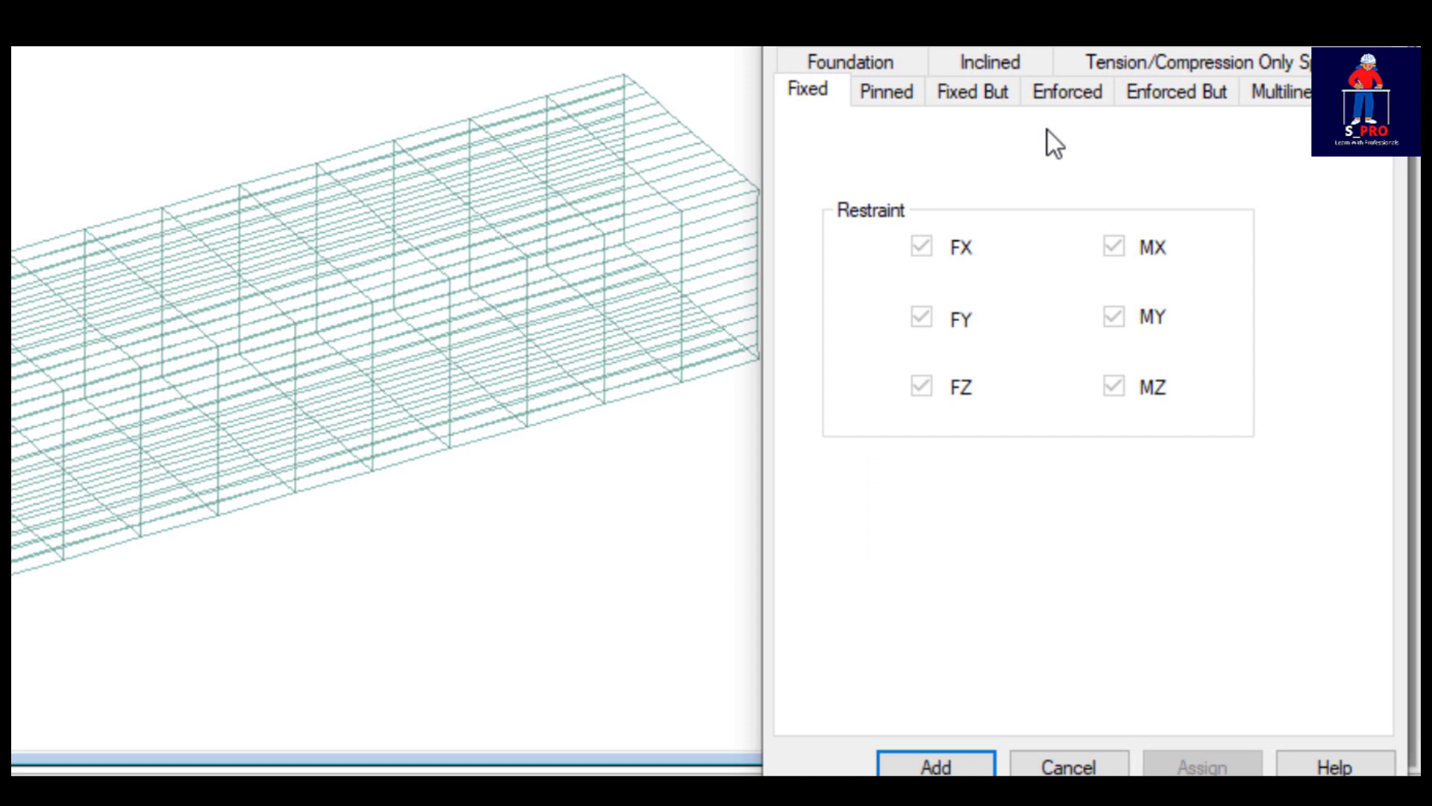
pyautogui.moveTo(1129, 146)
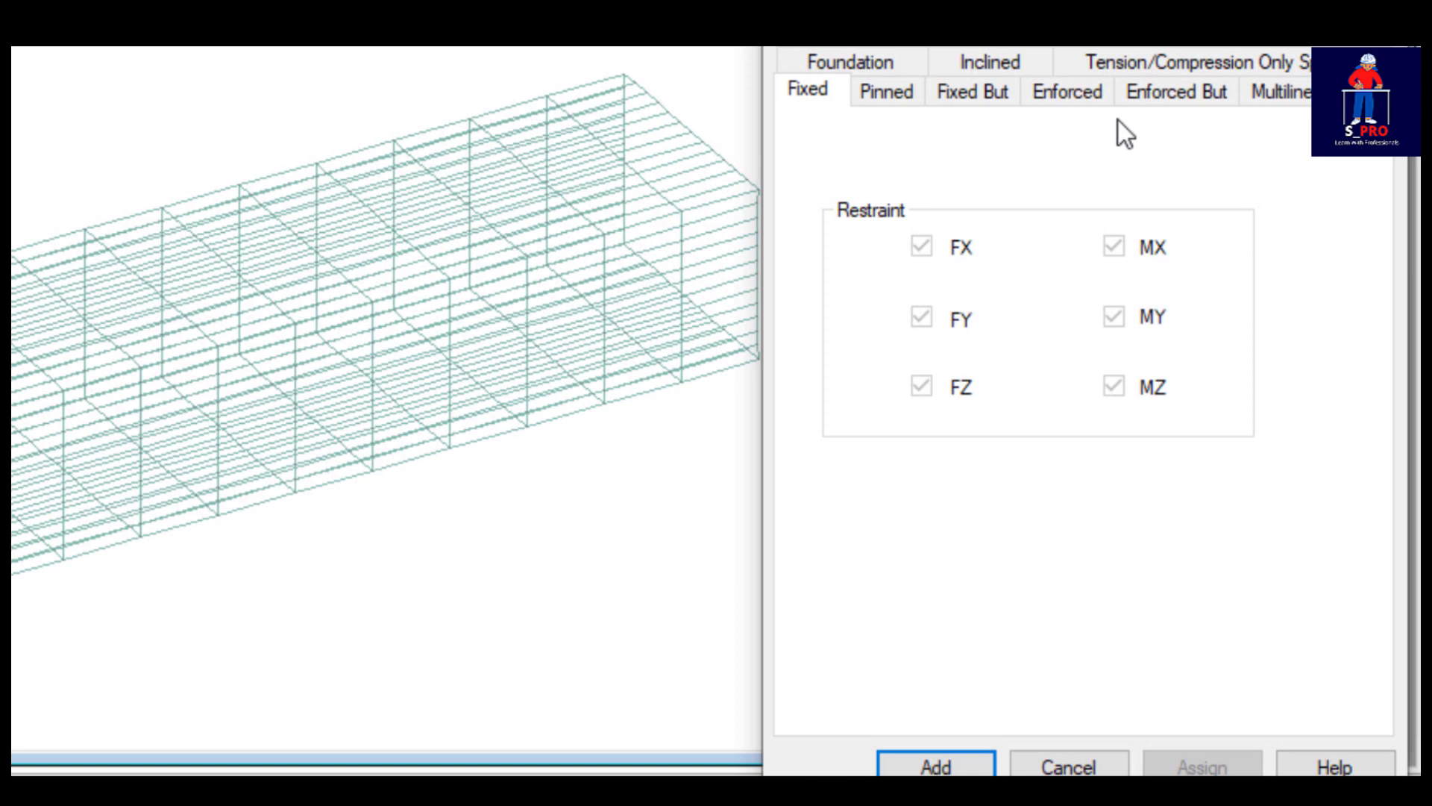
pyautogui.click(849, 55)
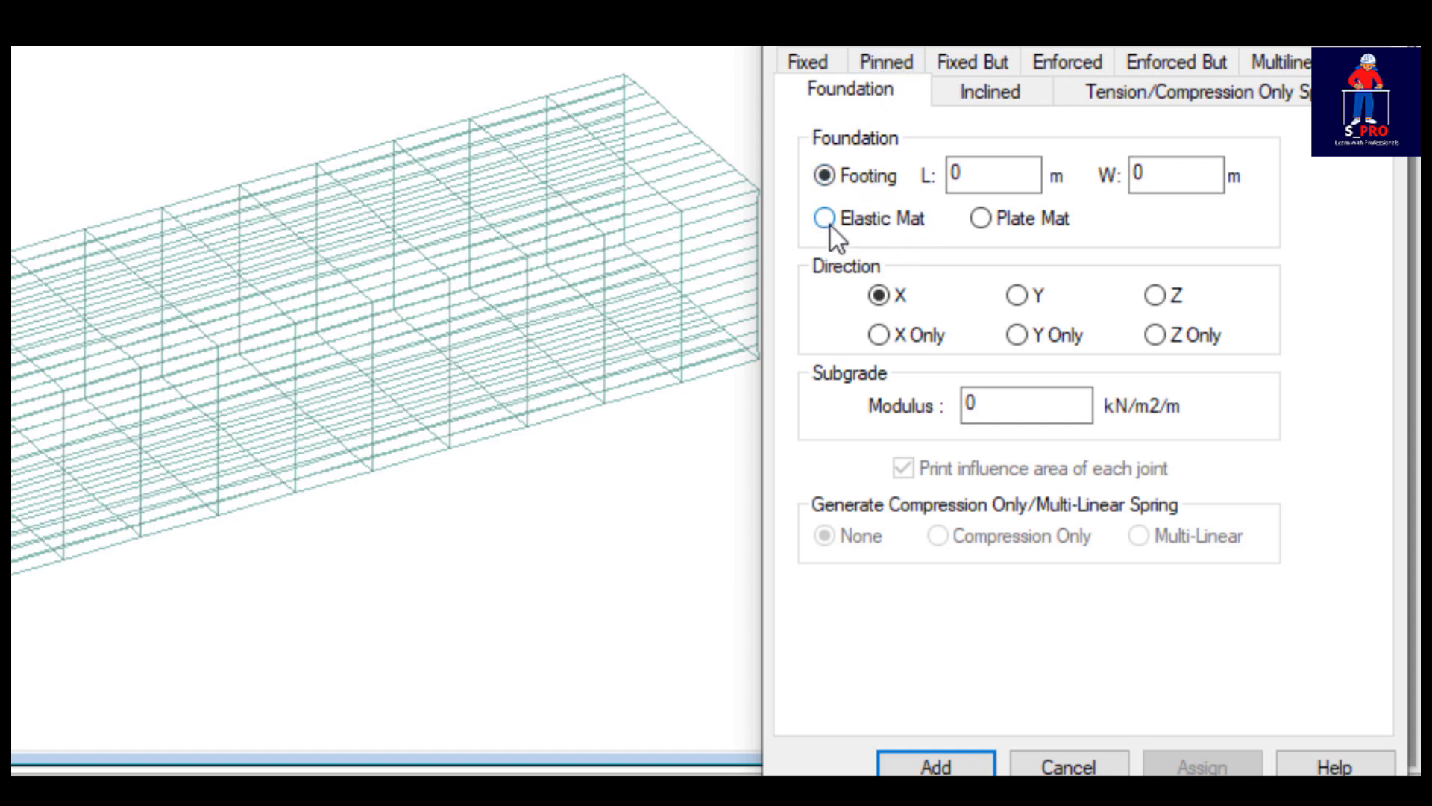
pyautogui.click(824, 217)
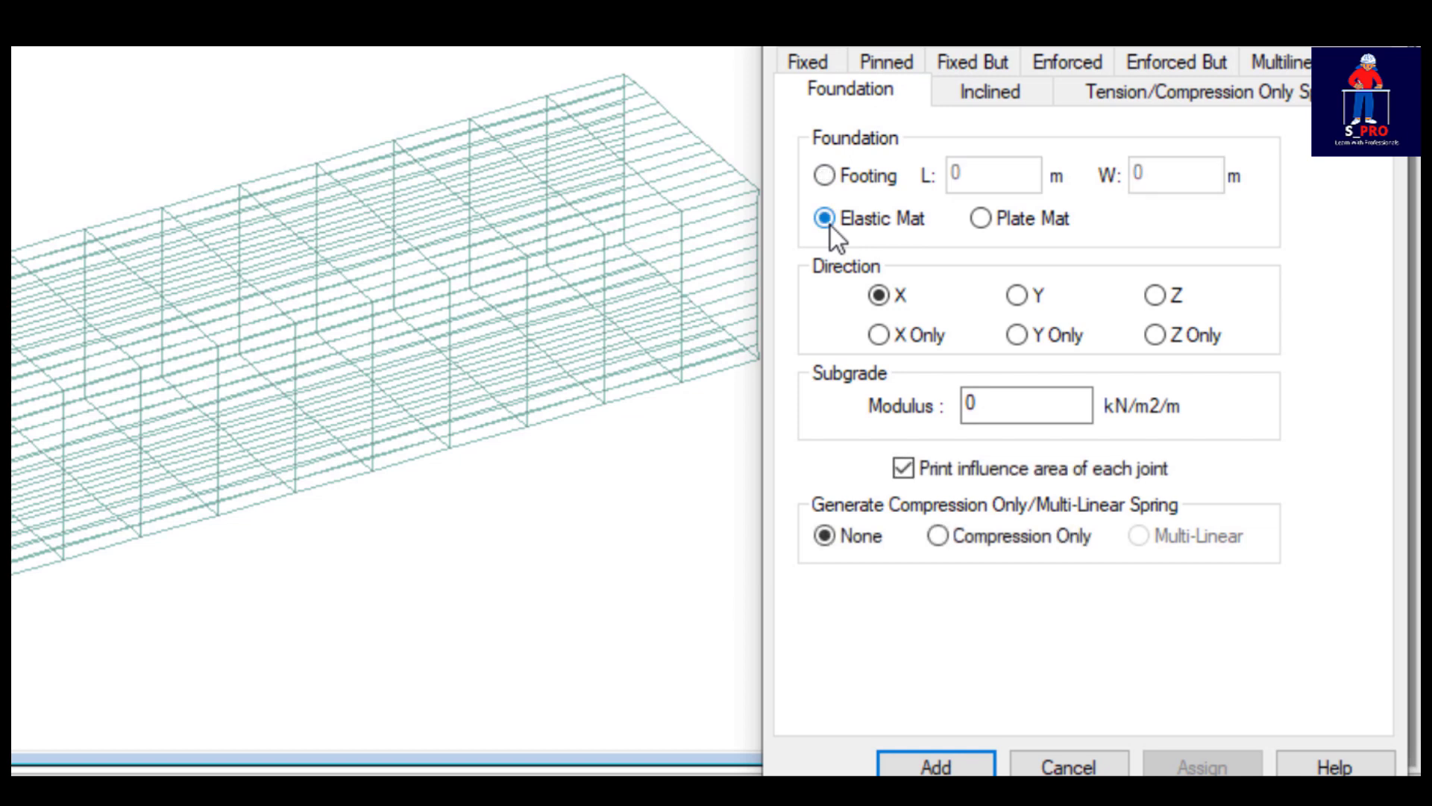
# Create support S2 with subgrade modulus 12203.6 kN/m2/m acting in the Y direction
pyautogui.click(1024, 406)
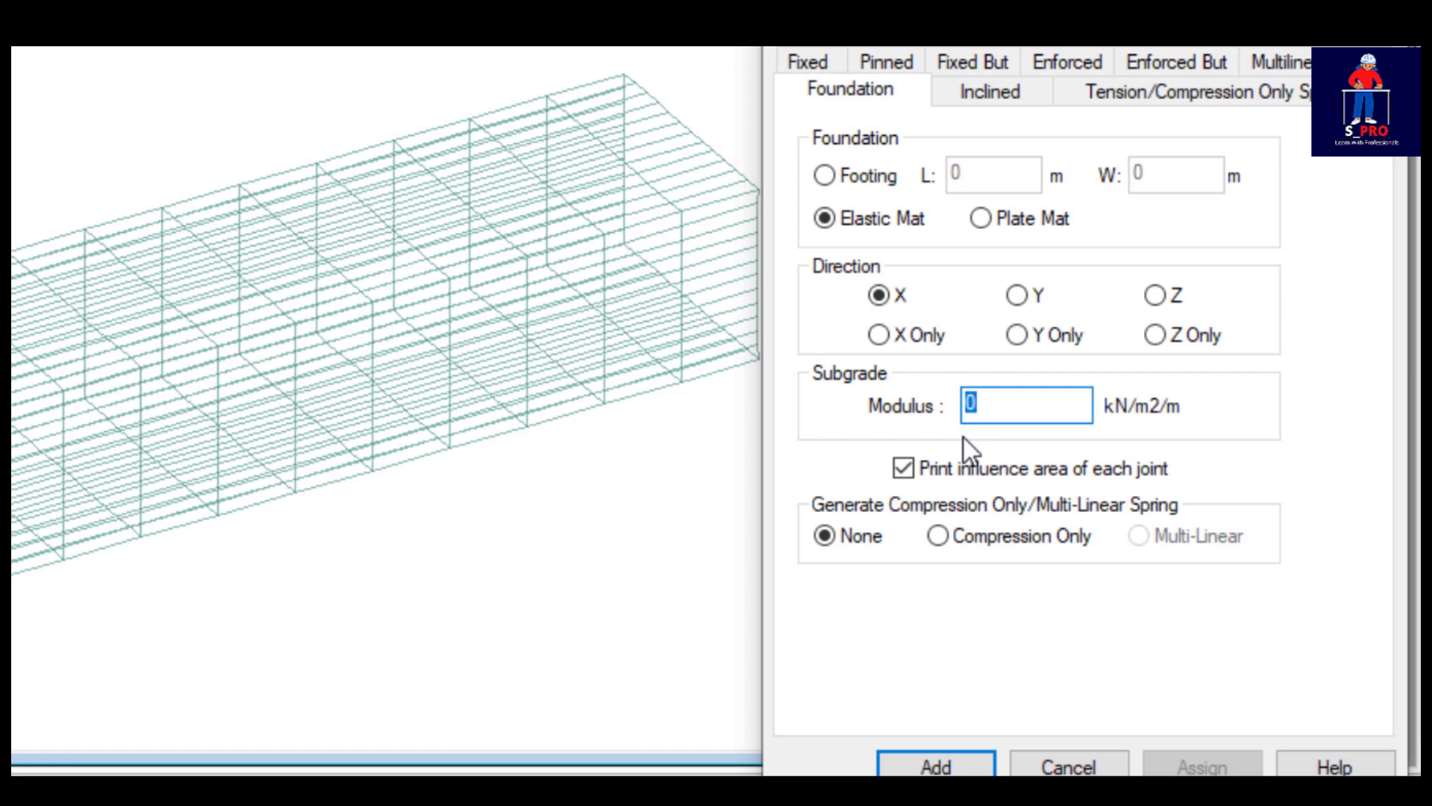
pyautogui.moveTo(982, 461)
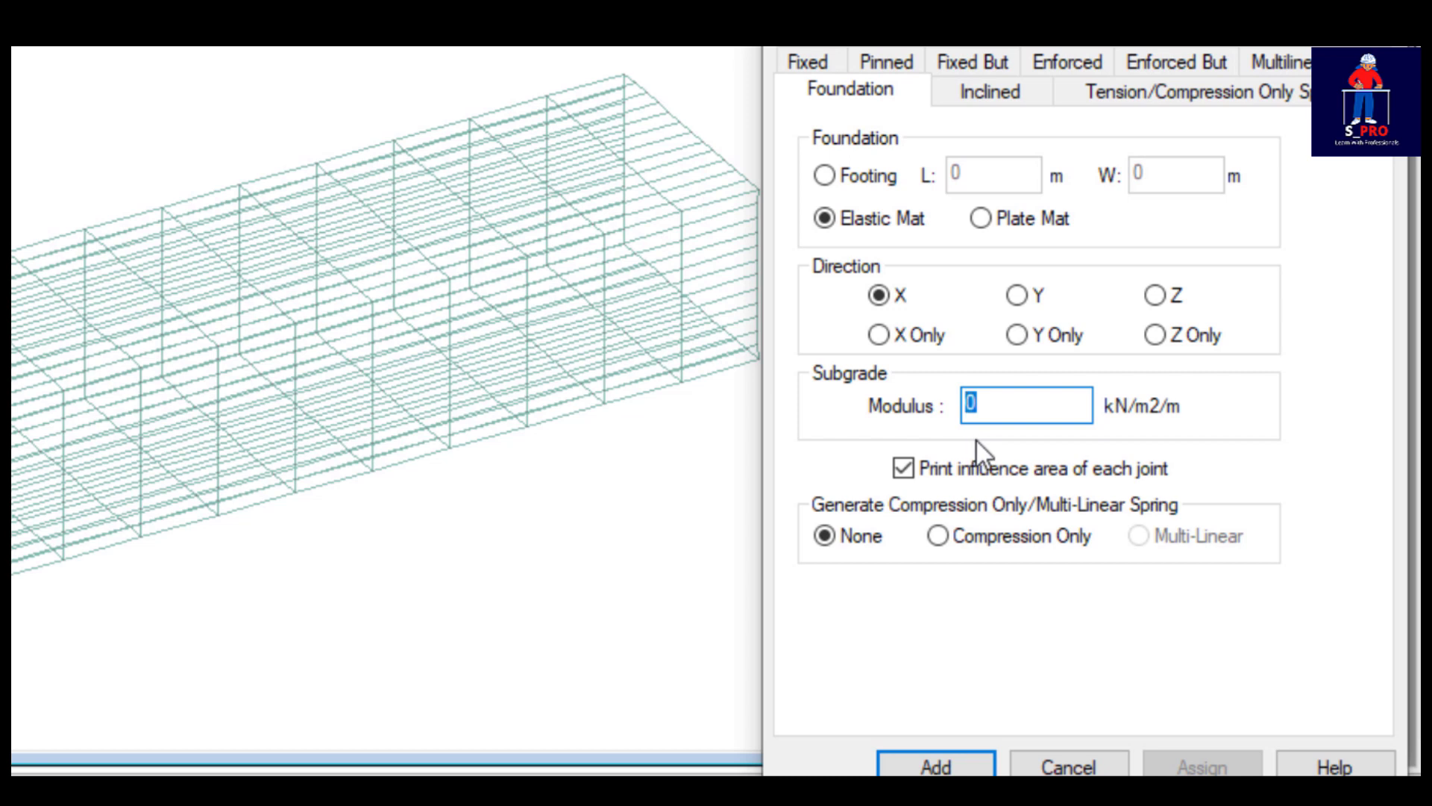
pyautogui.write('12203.6')
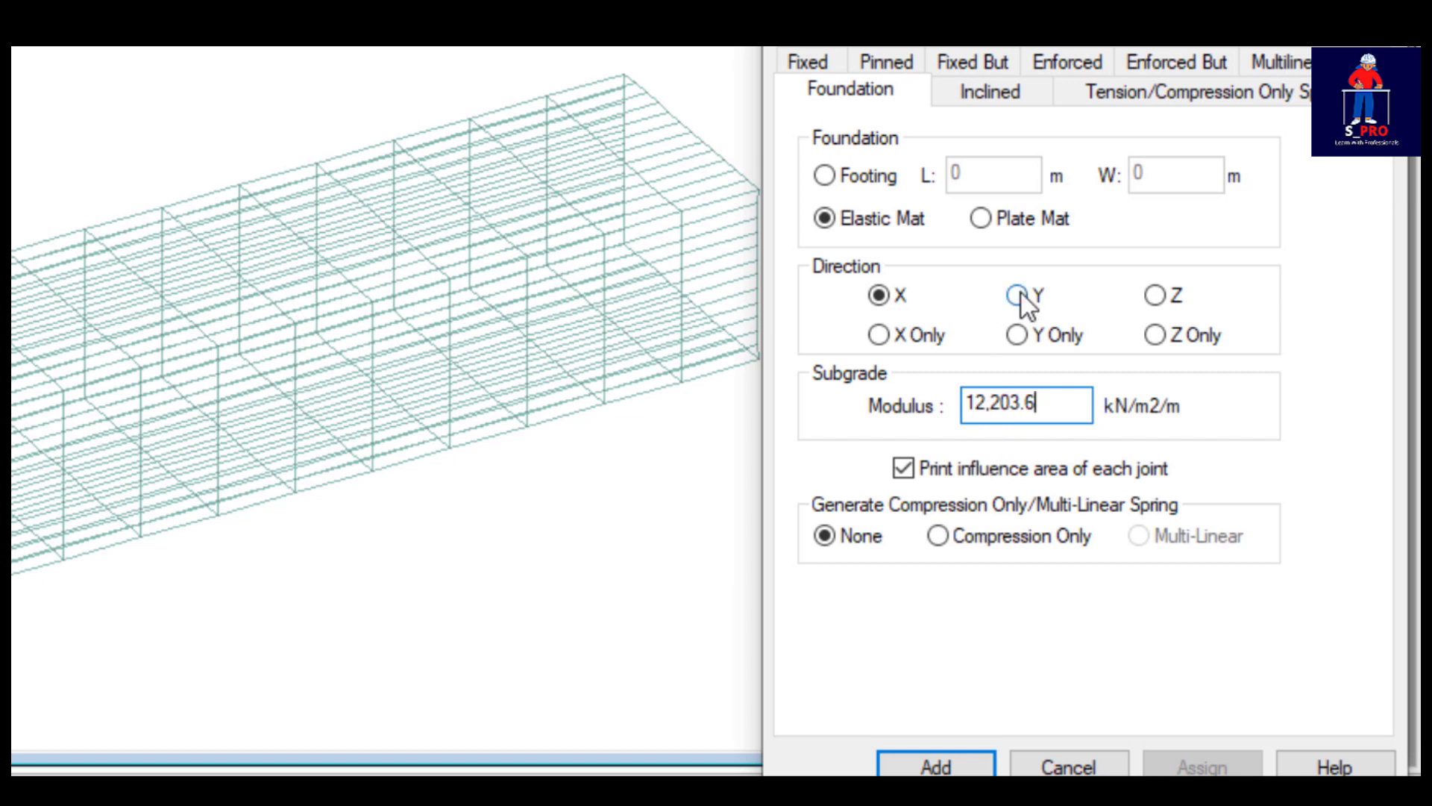
pyautogui.click(1016, 295)
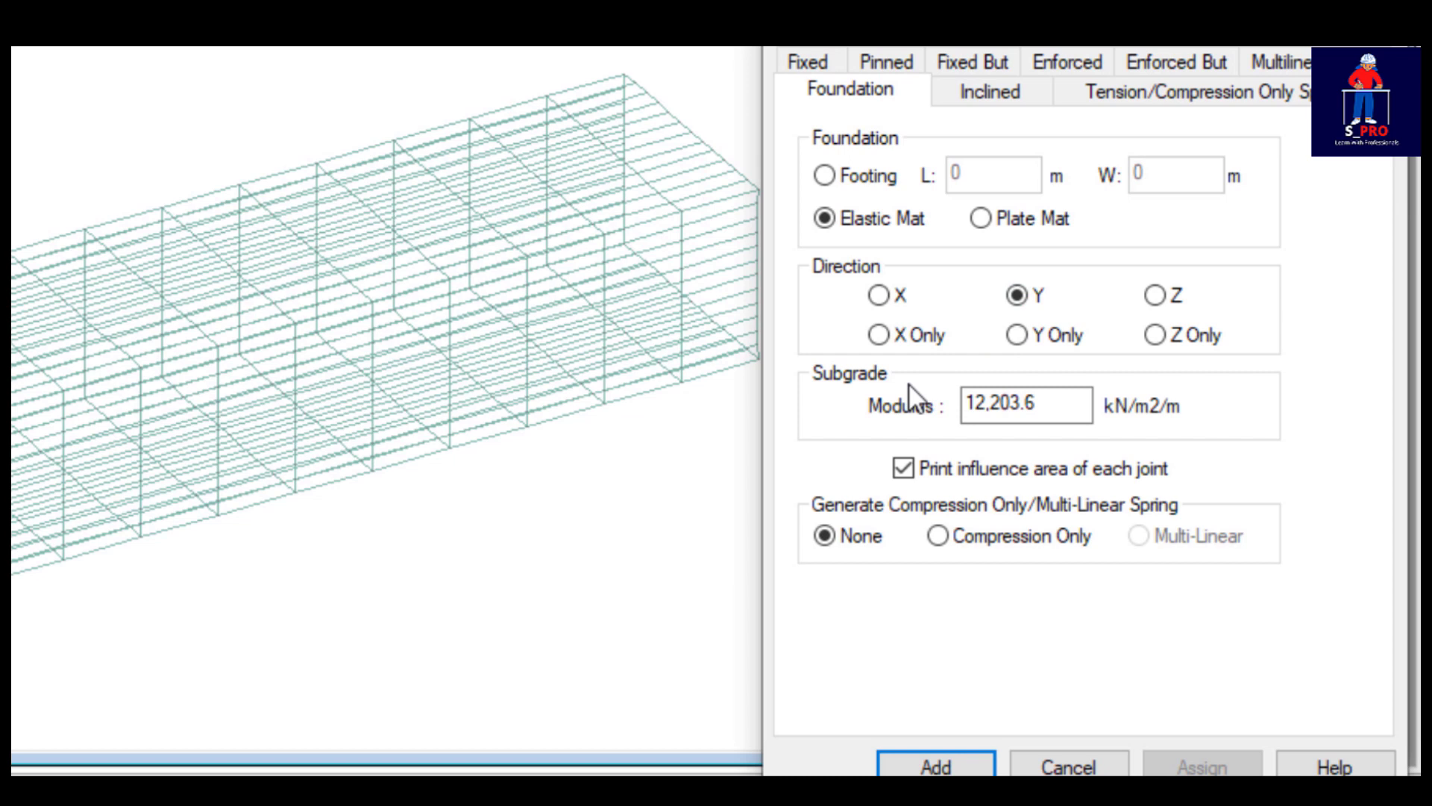
pyautogui.moveTo(948, 451)
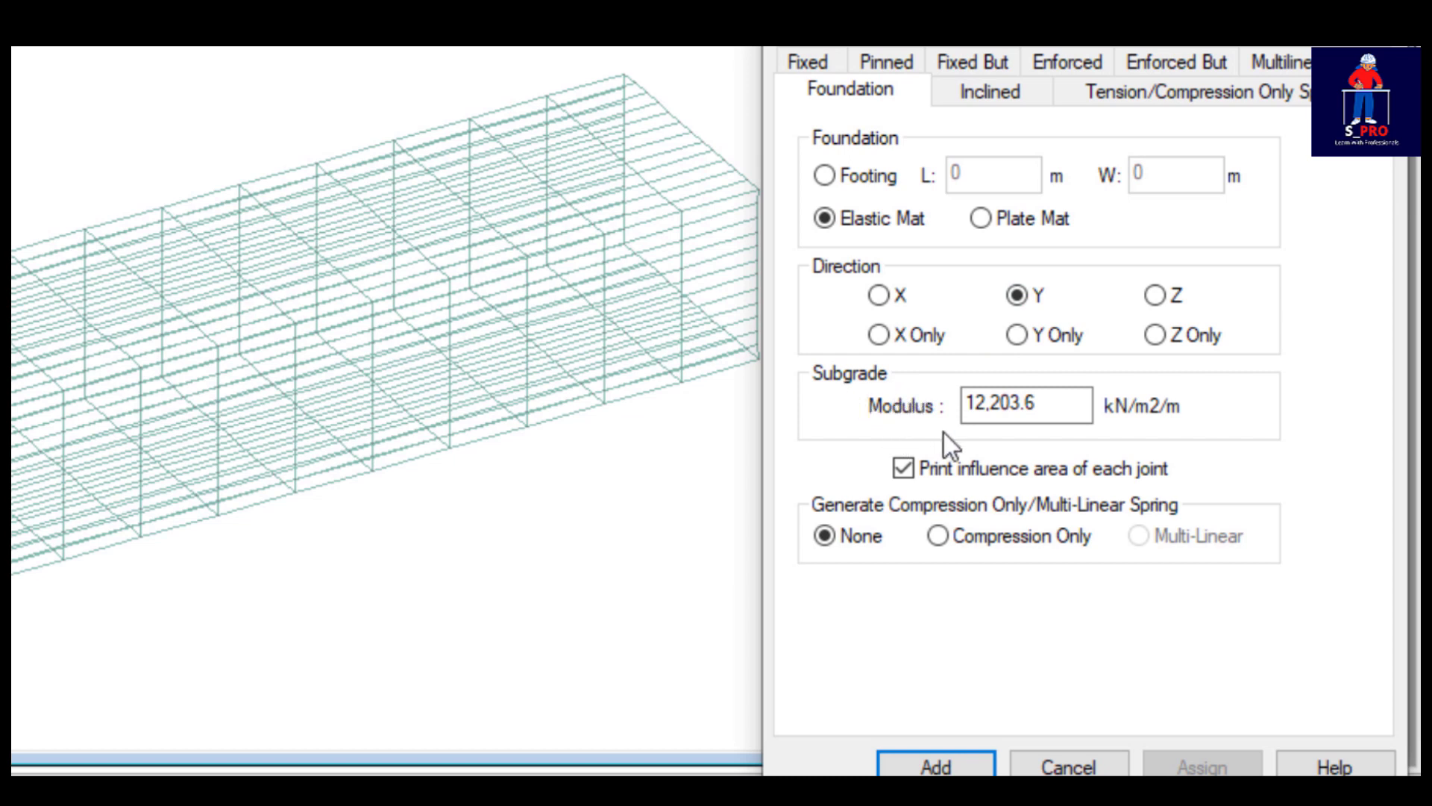
pyautogui.moveTo(970, 783)
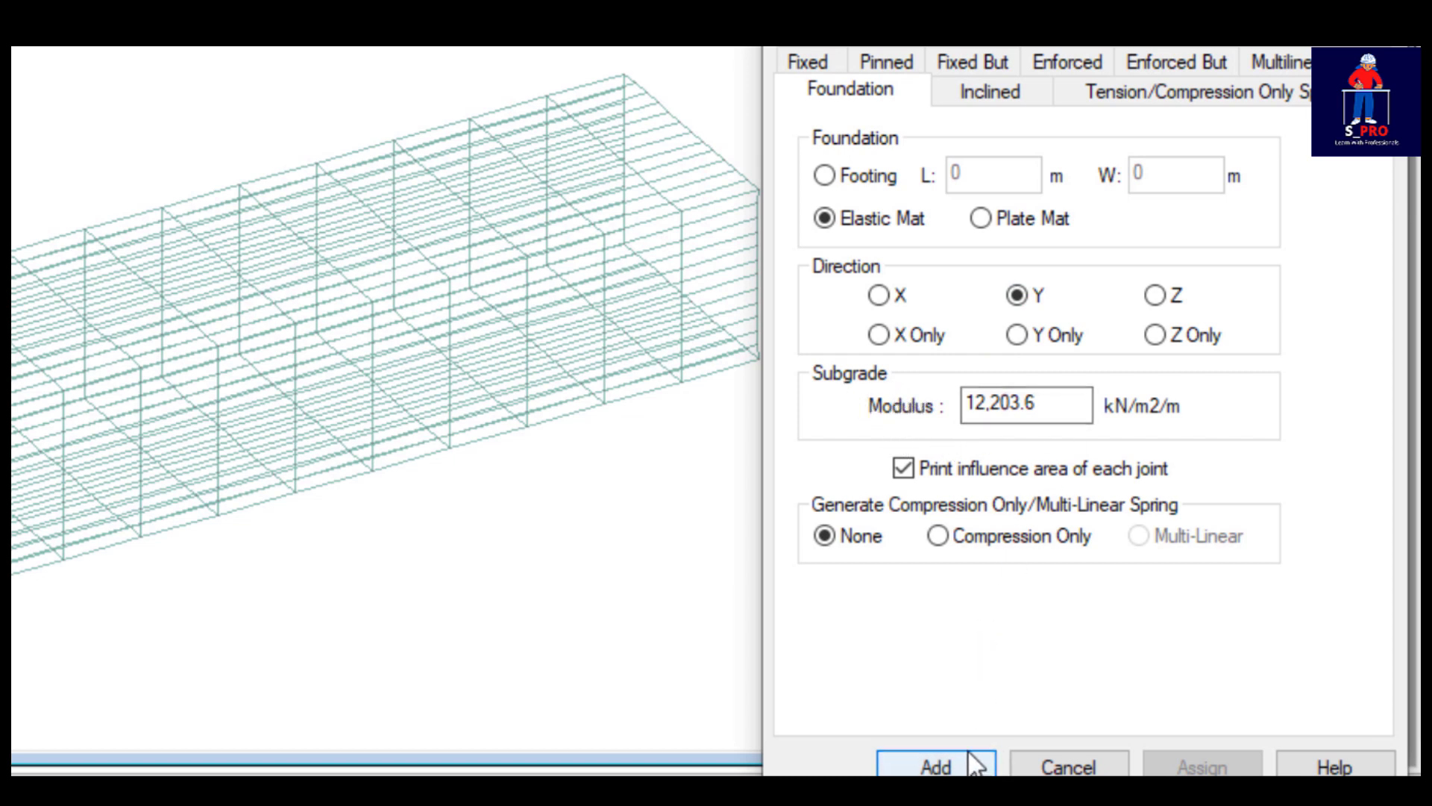
pyautogui.click(1003, 423)
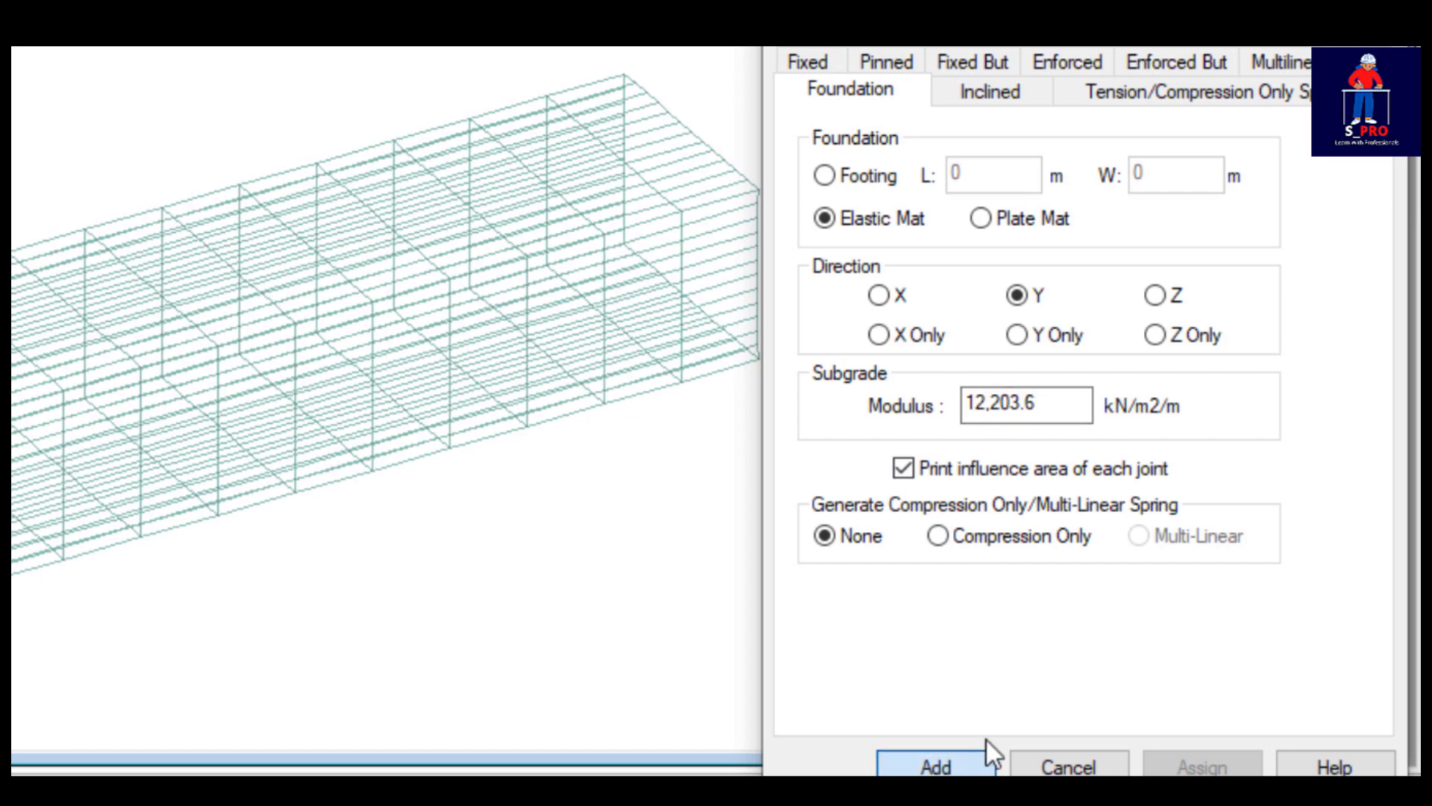
pyautogui.click(934, 764)
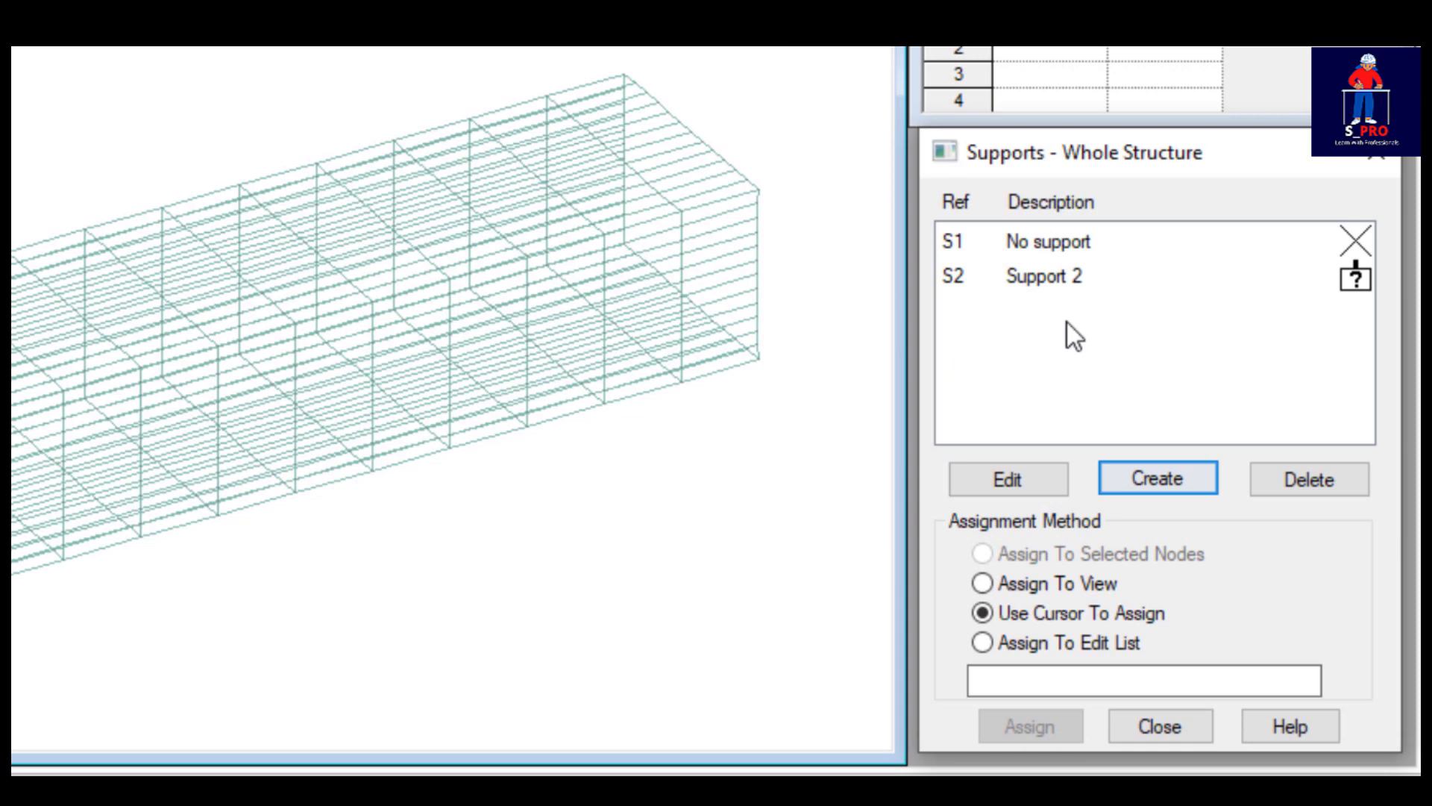
# Assign support S2 to the selected bottom slab nodes of the culvert
pyautogui.click(1044, 274)
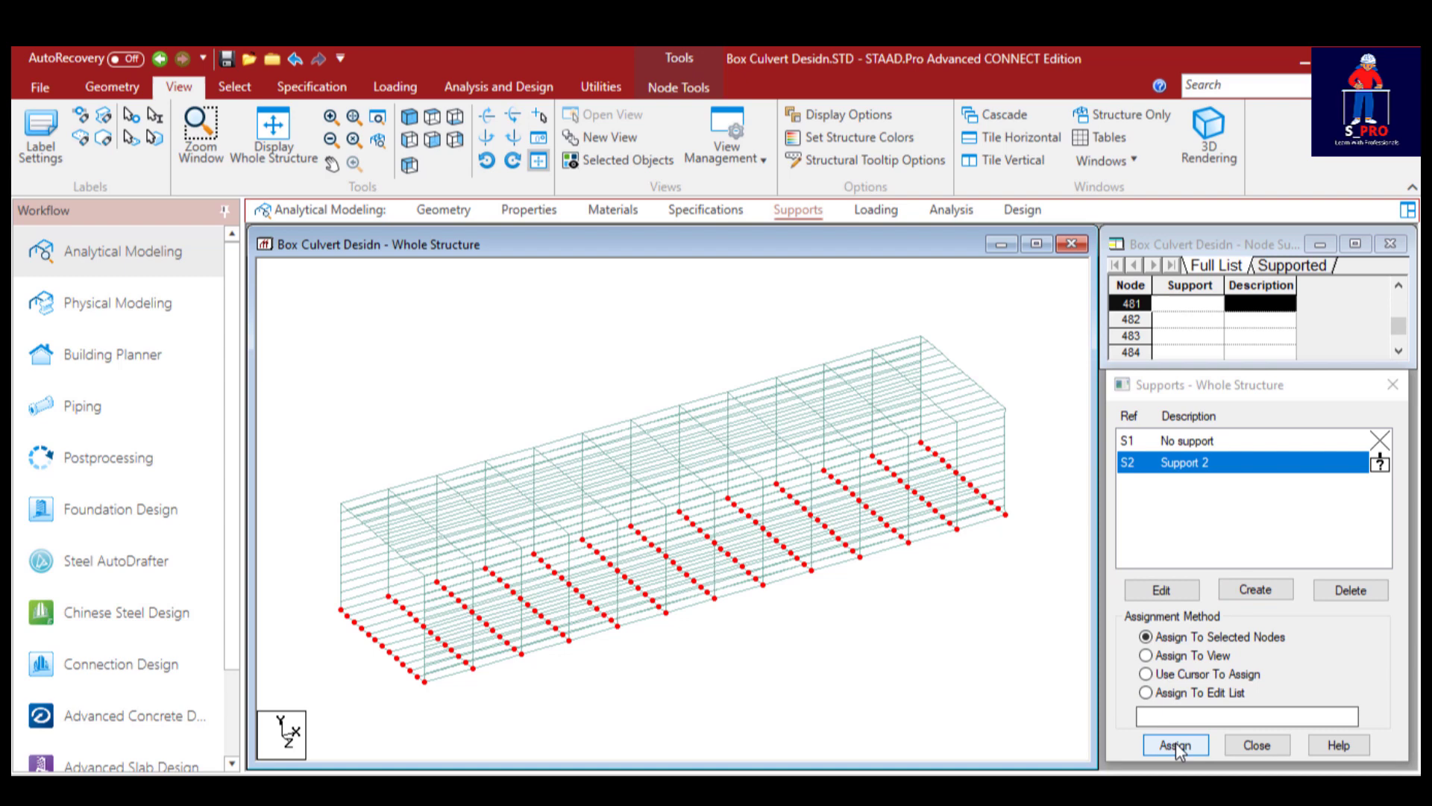
pyautogui.click(1176, 745)
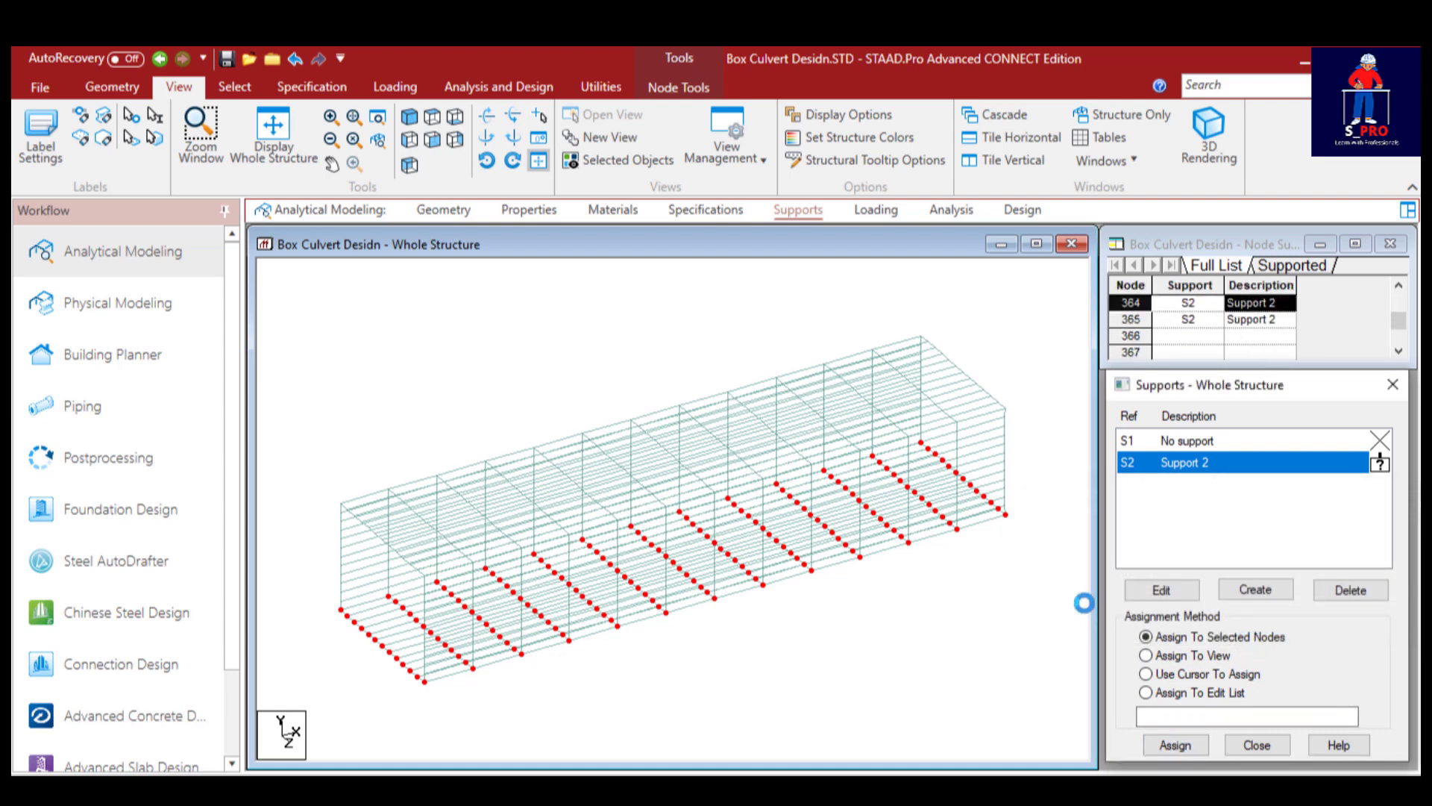
pyautogui.click(1176, 745)
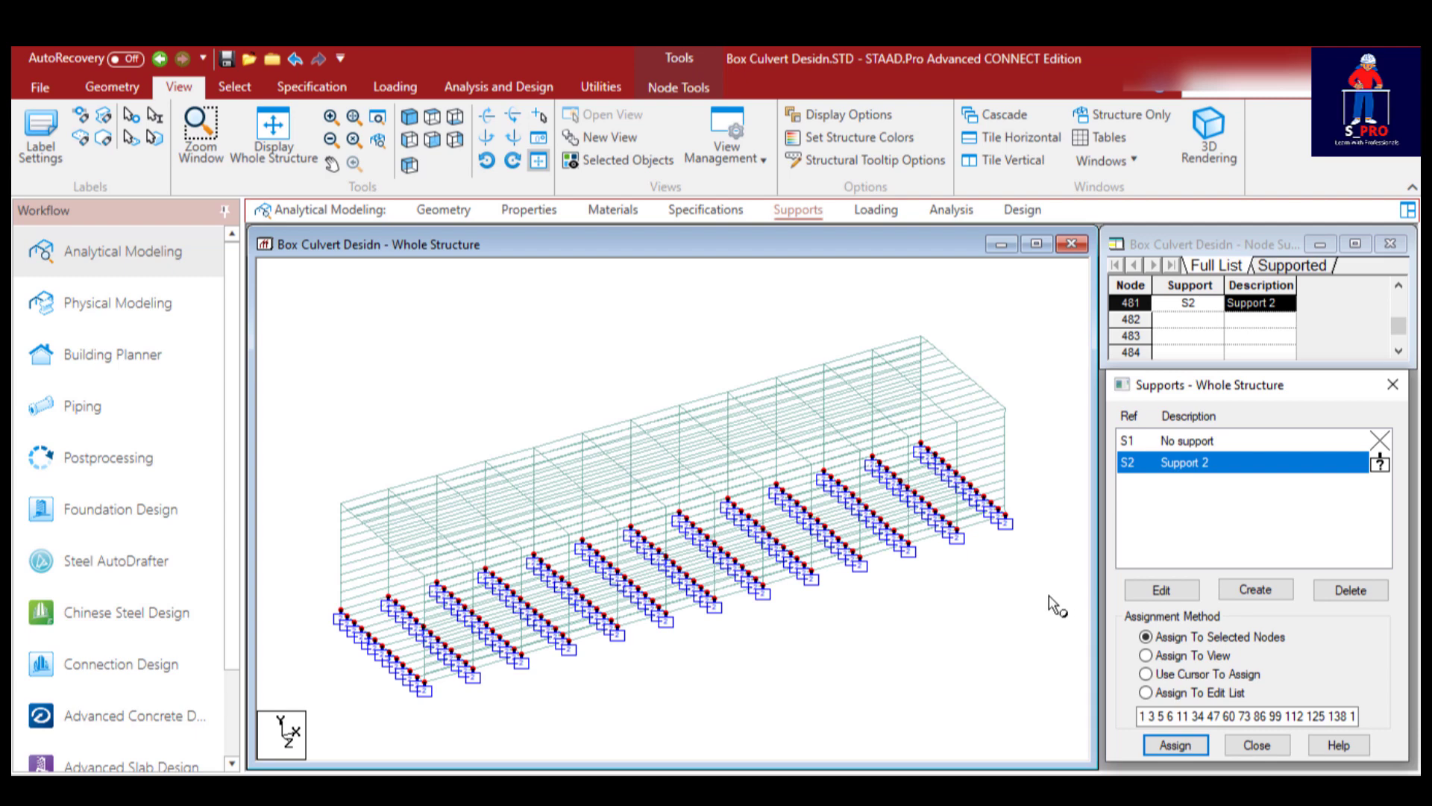
pyautogui.moveTo(868, 678)
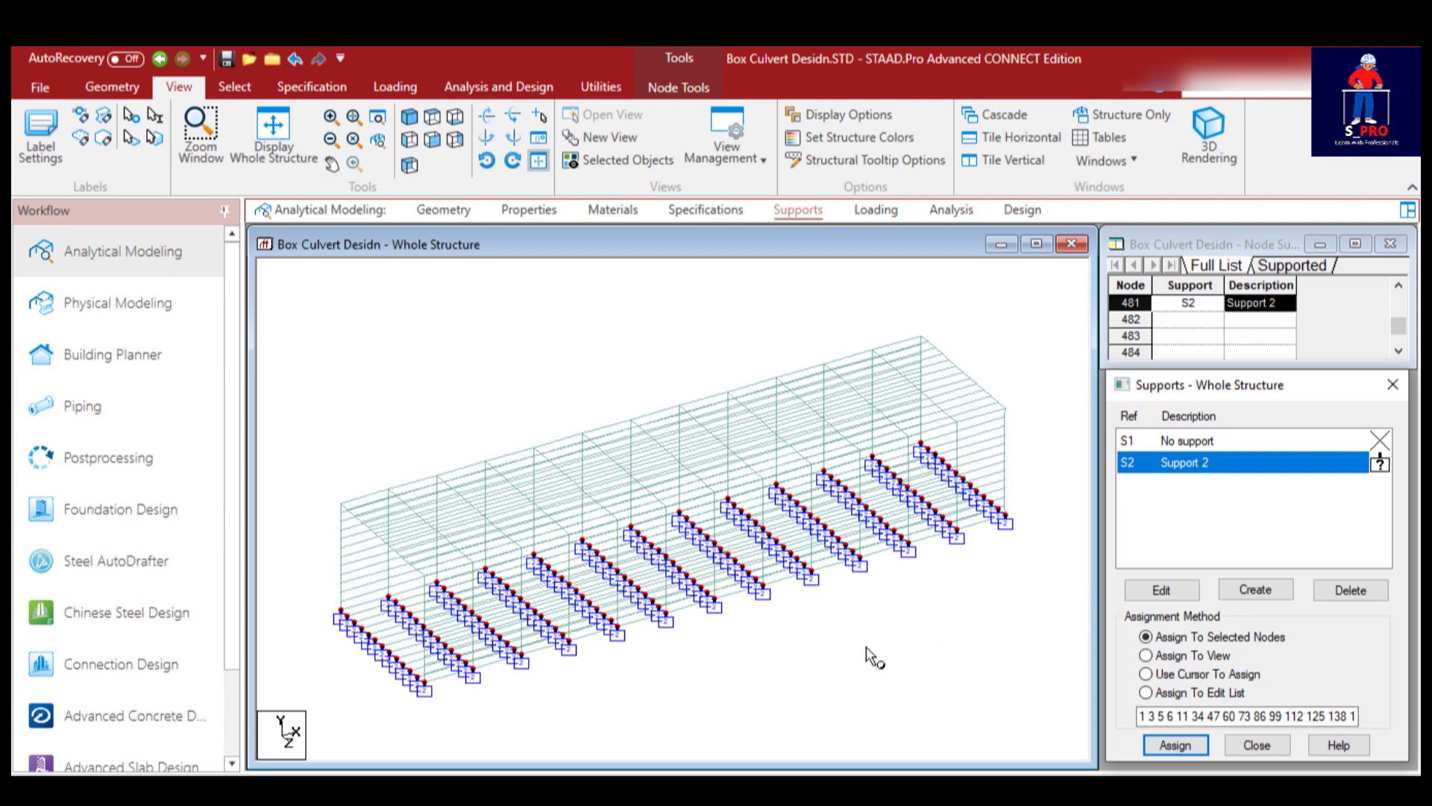